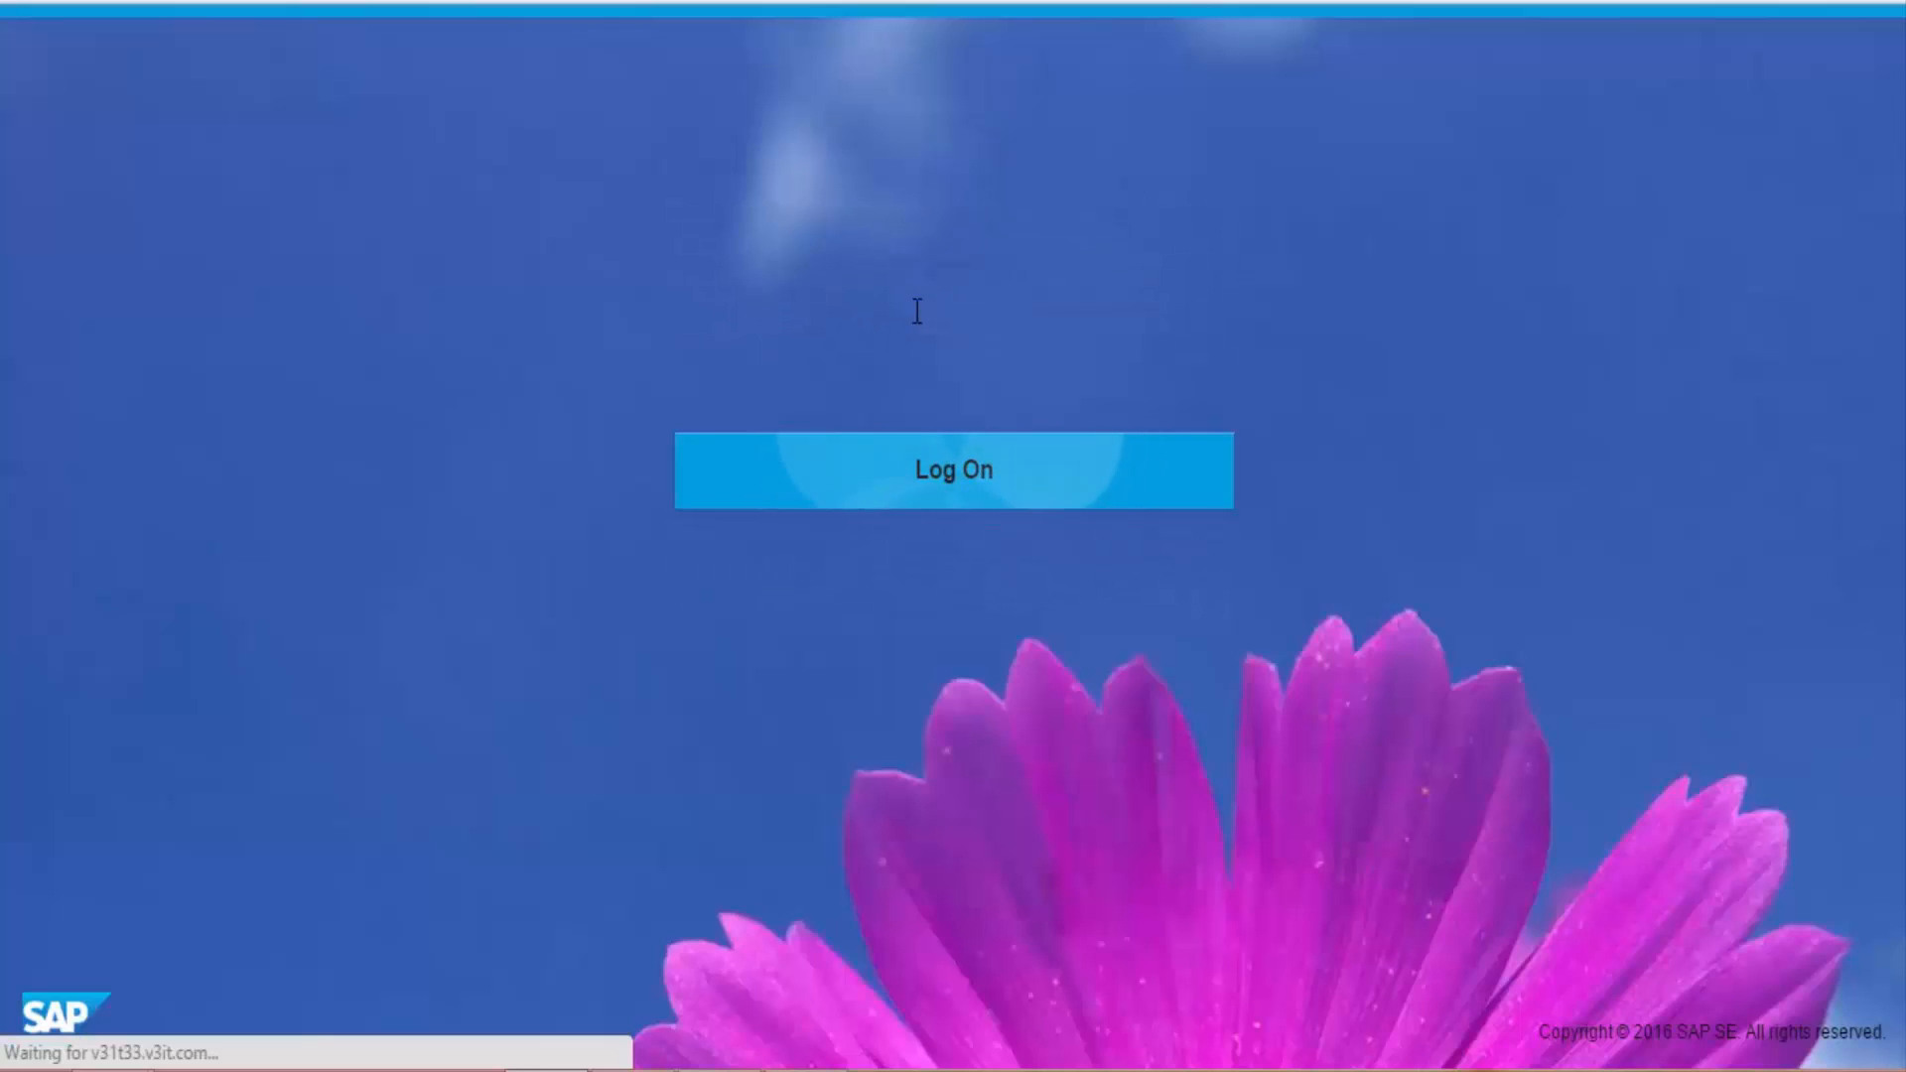
# - Log on and open the Check Material Coverage app under MRP Controller
pyautogui.click(953, 470)
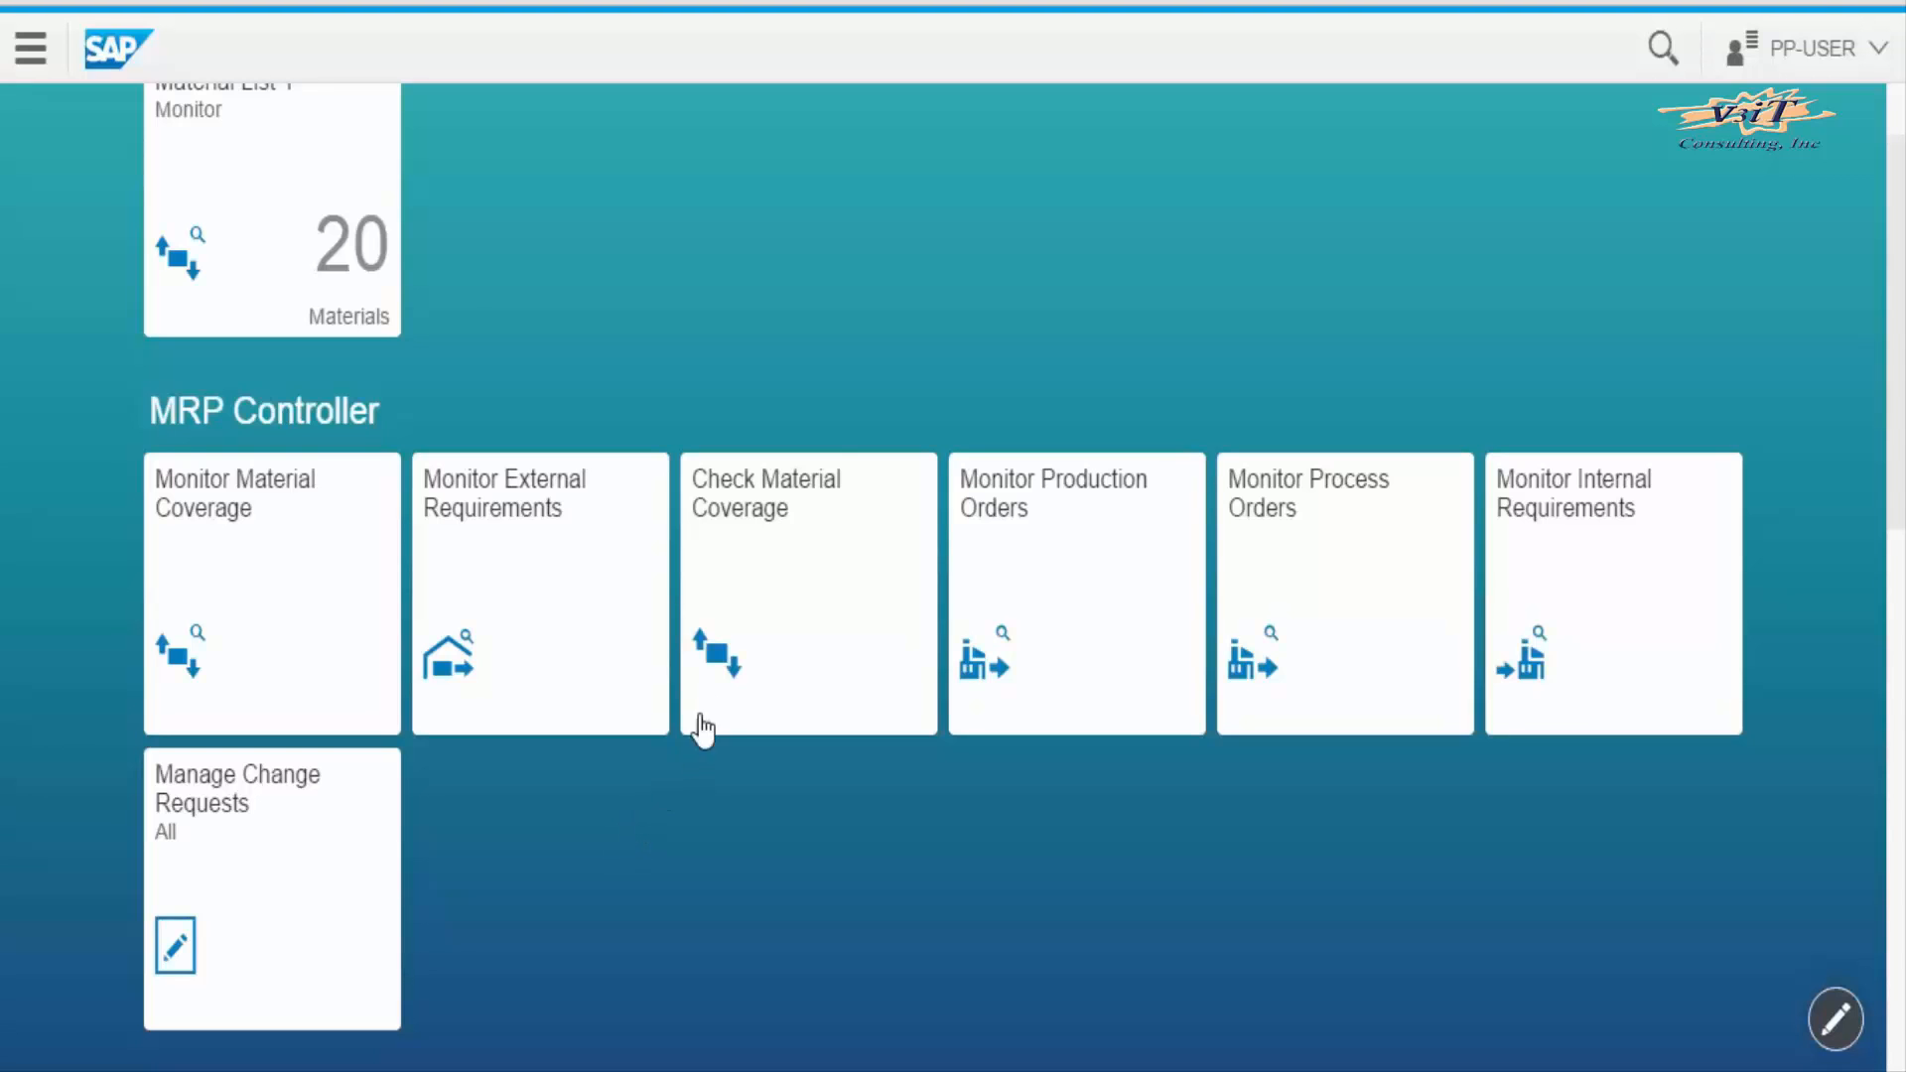
pyautogui.click(806, 594)
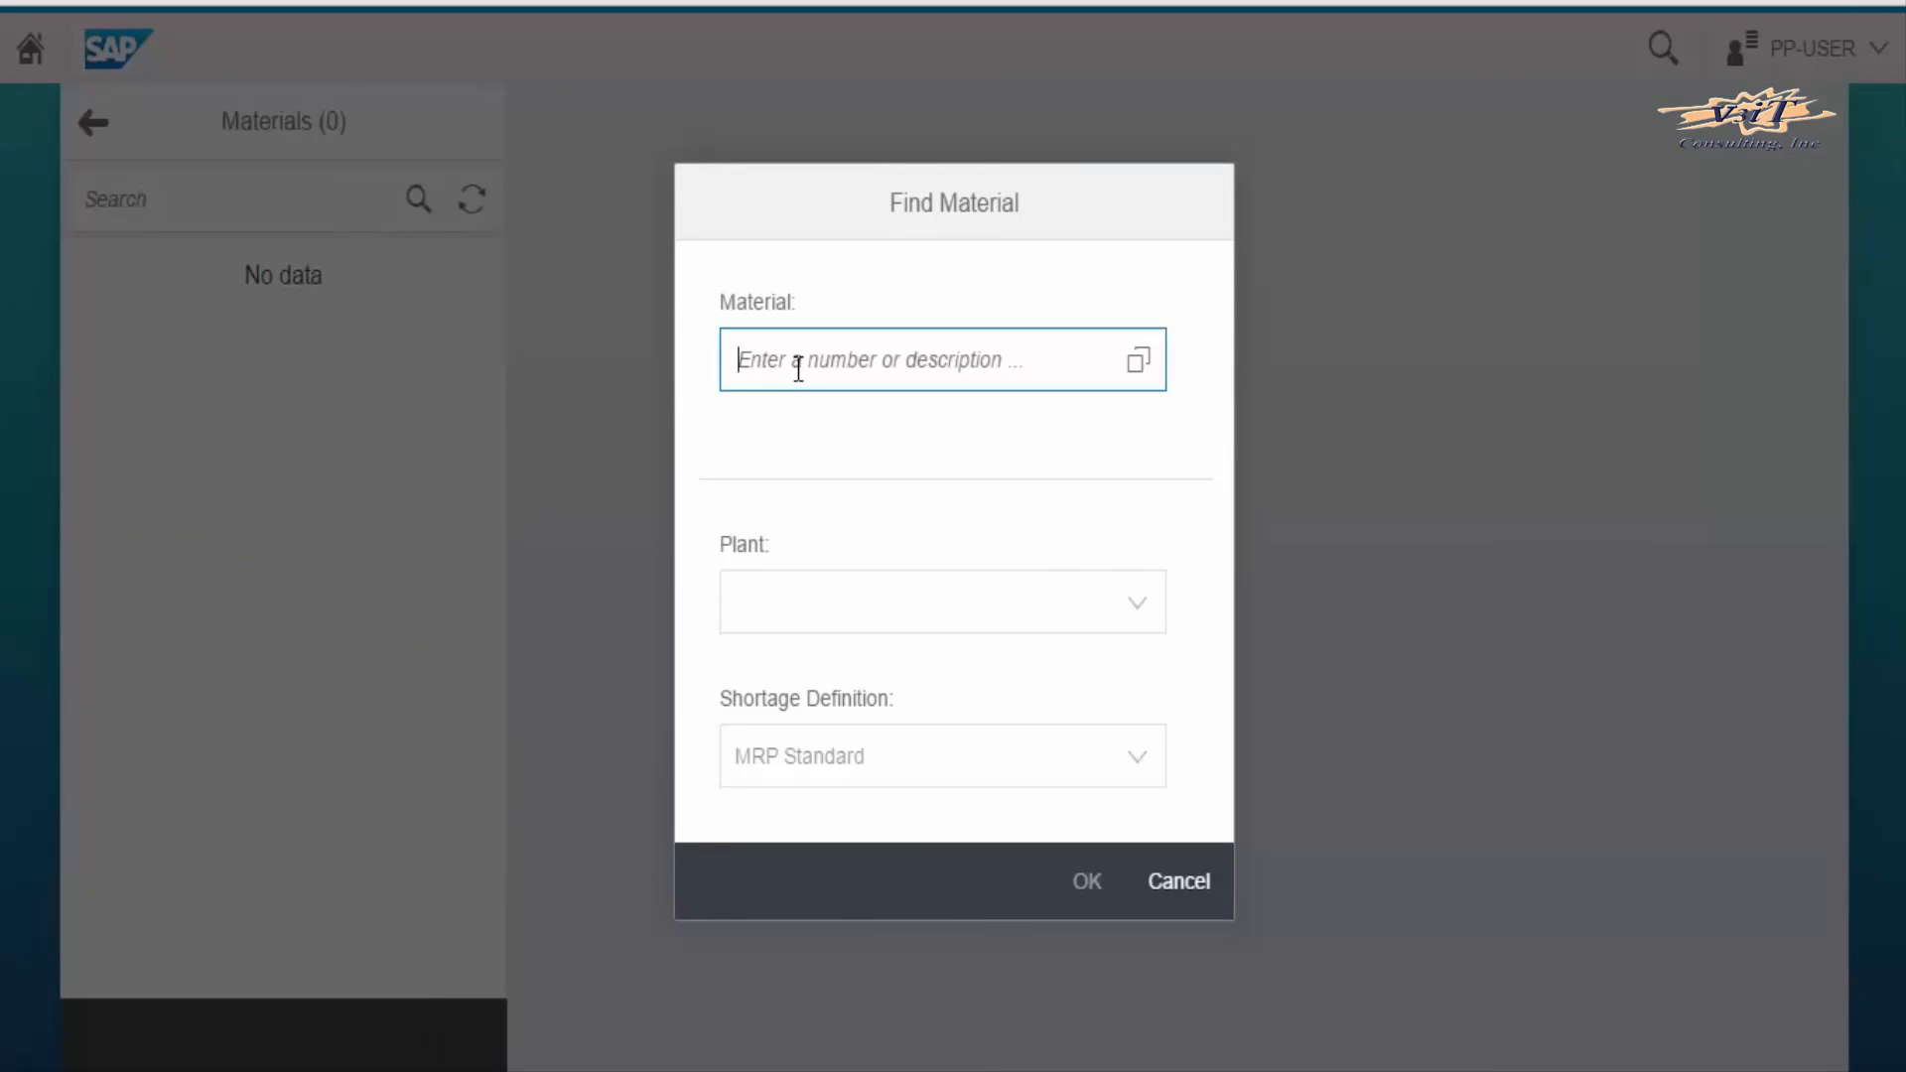
# - Look up material R13 at plant 1000, revealing its -750 EA shortage
pyautogui.write('R')
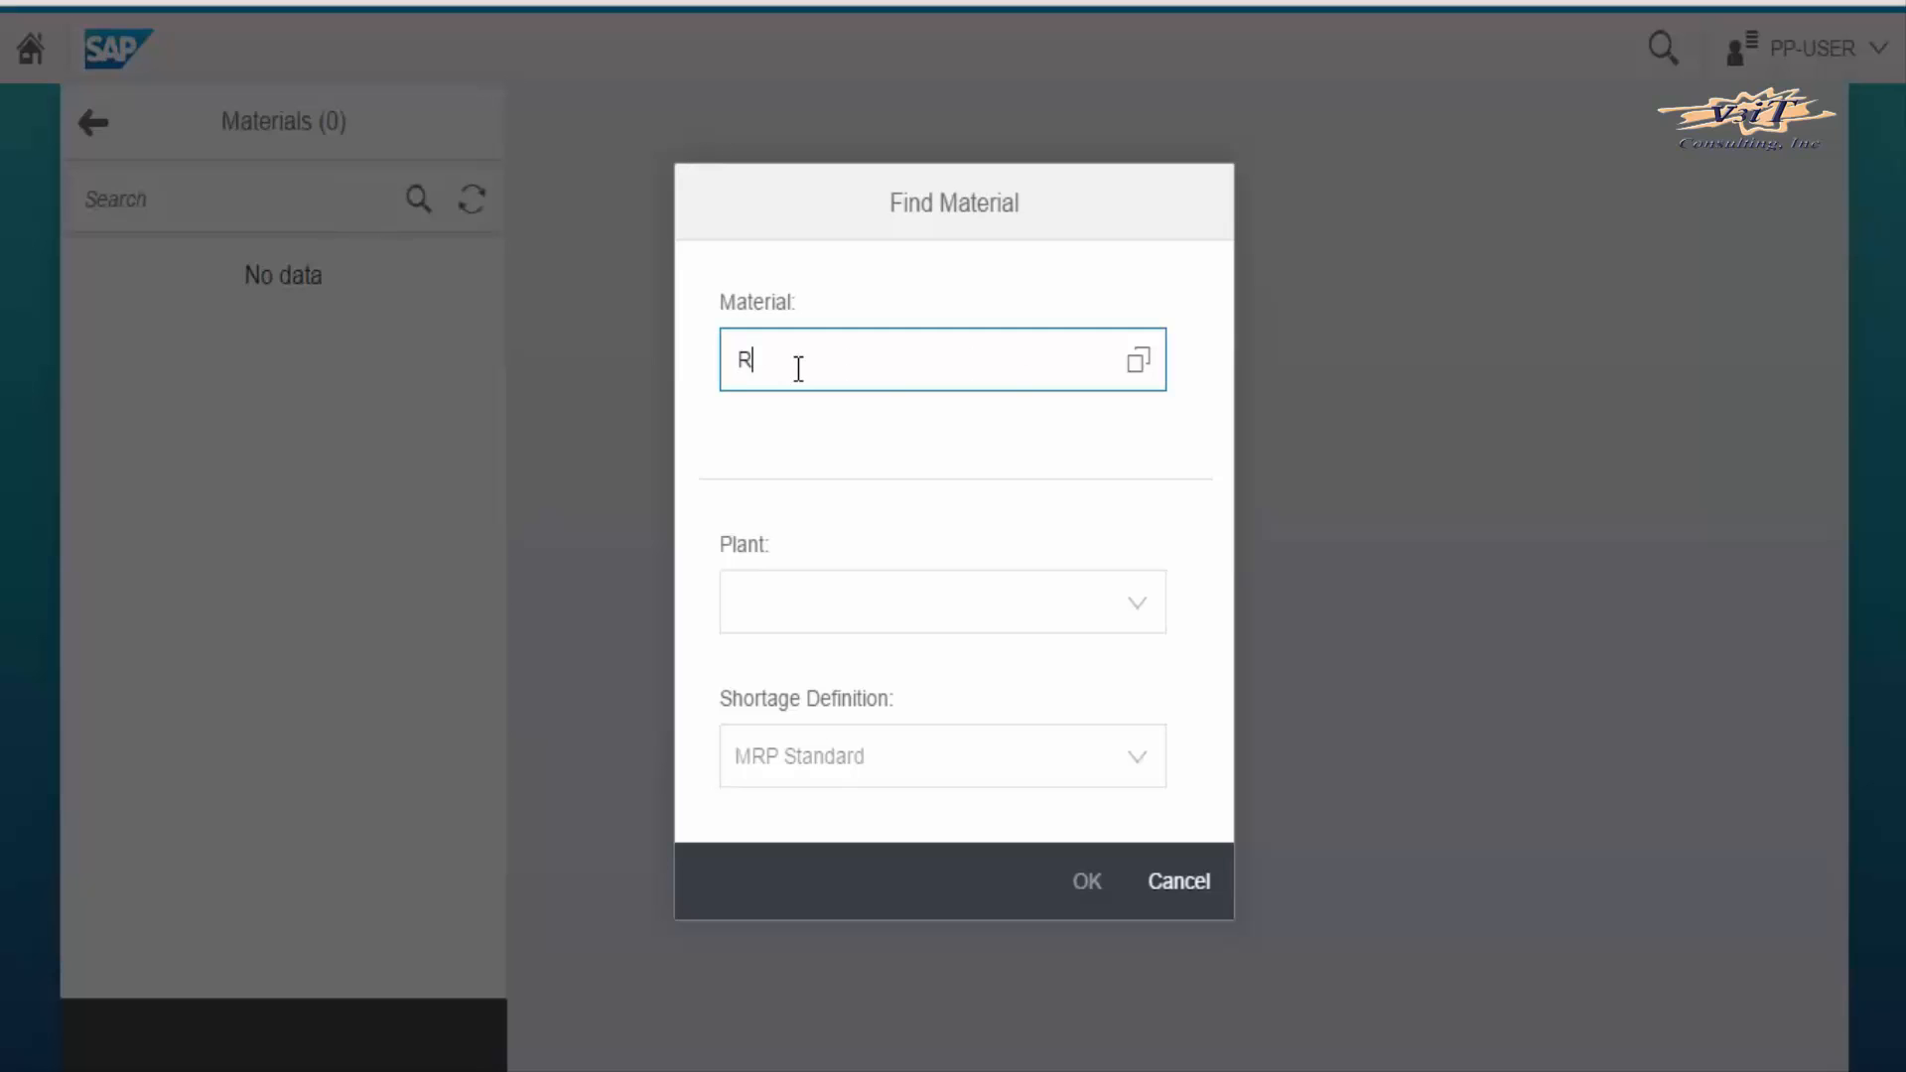
pyautogui.write('13')
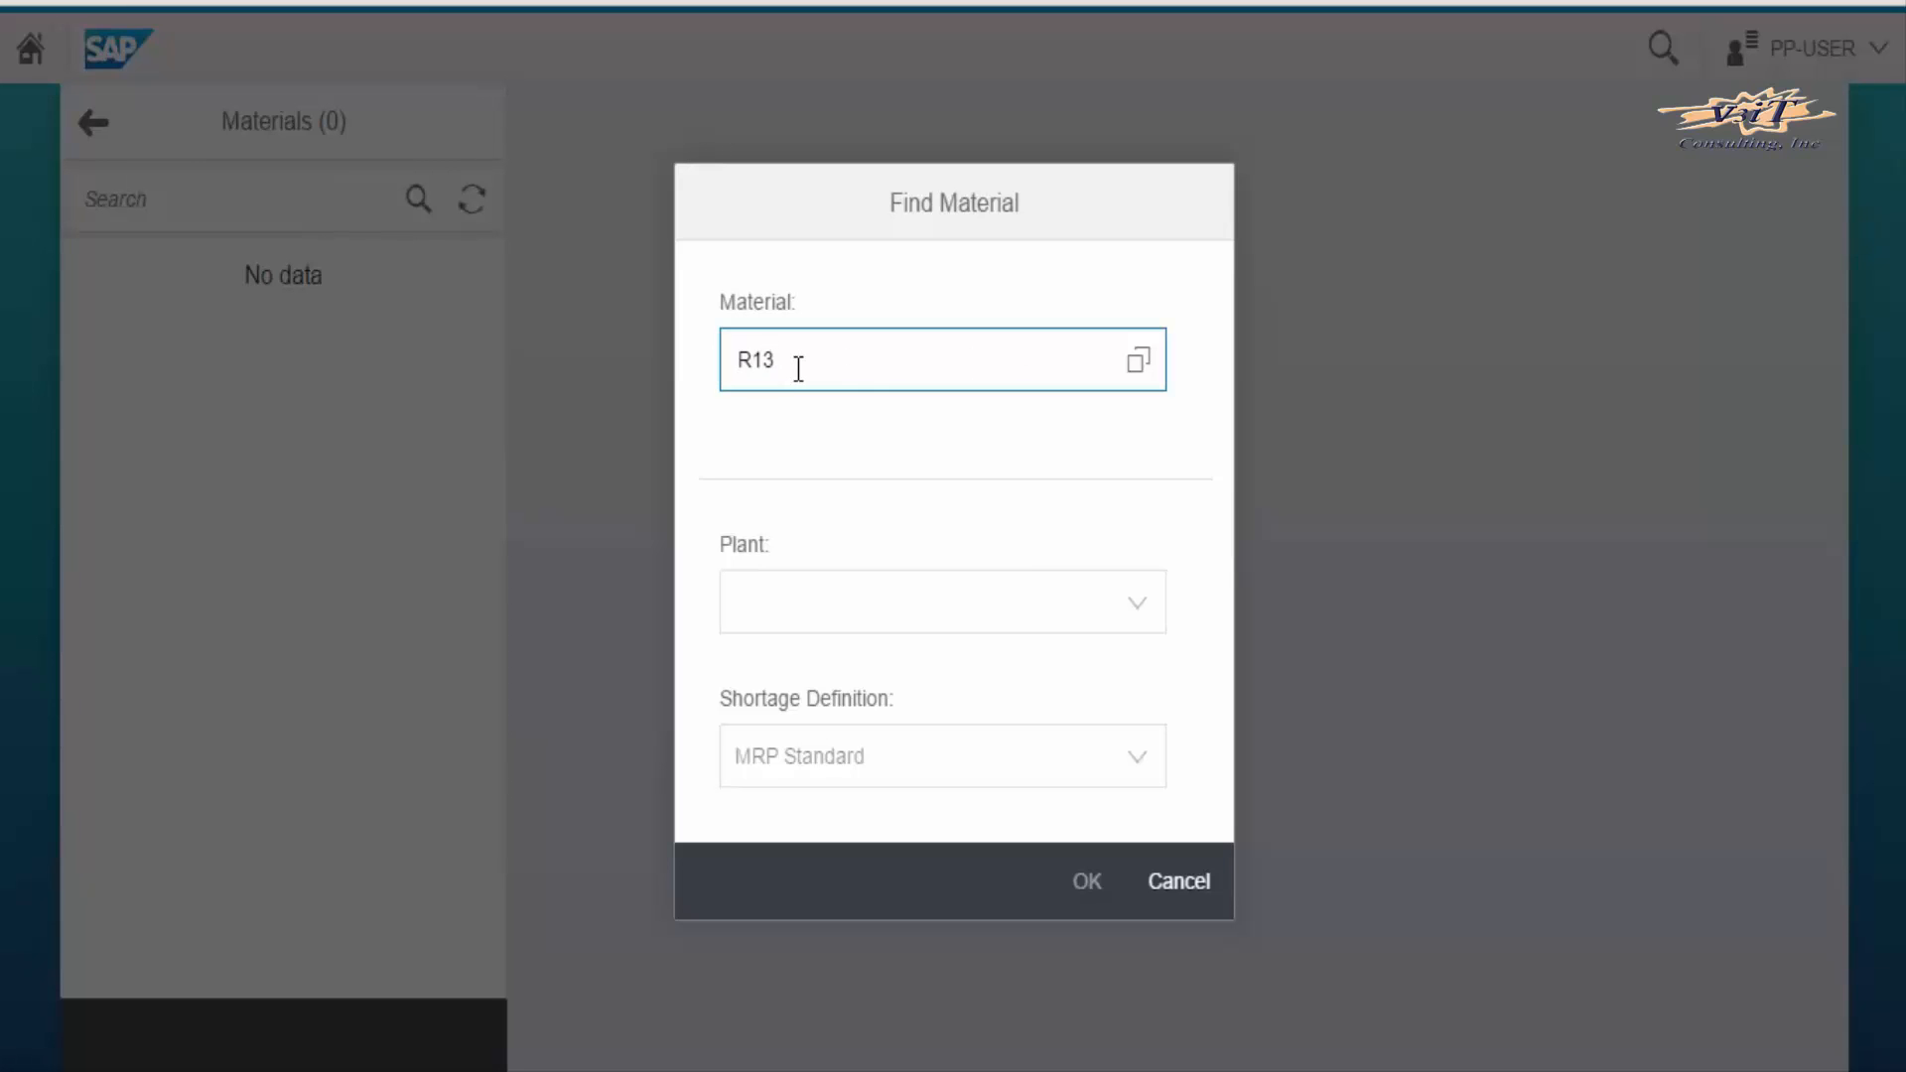
pyautogui.click(1135, 358)
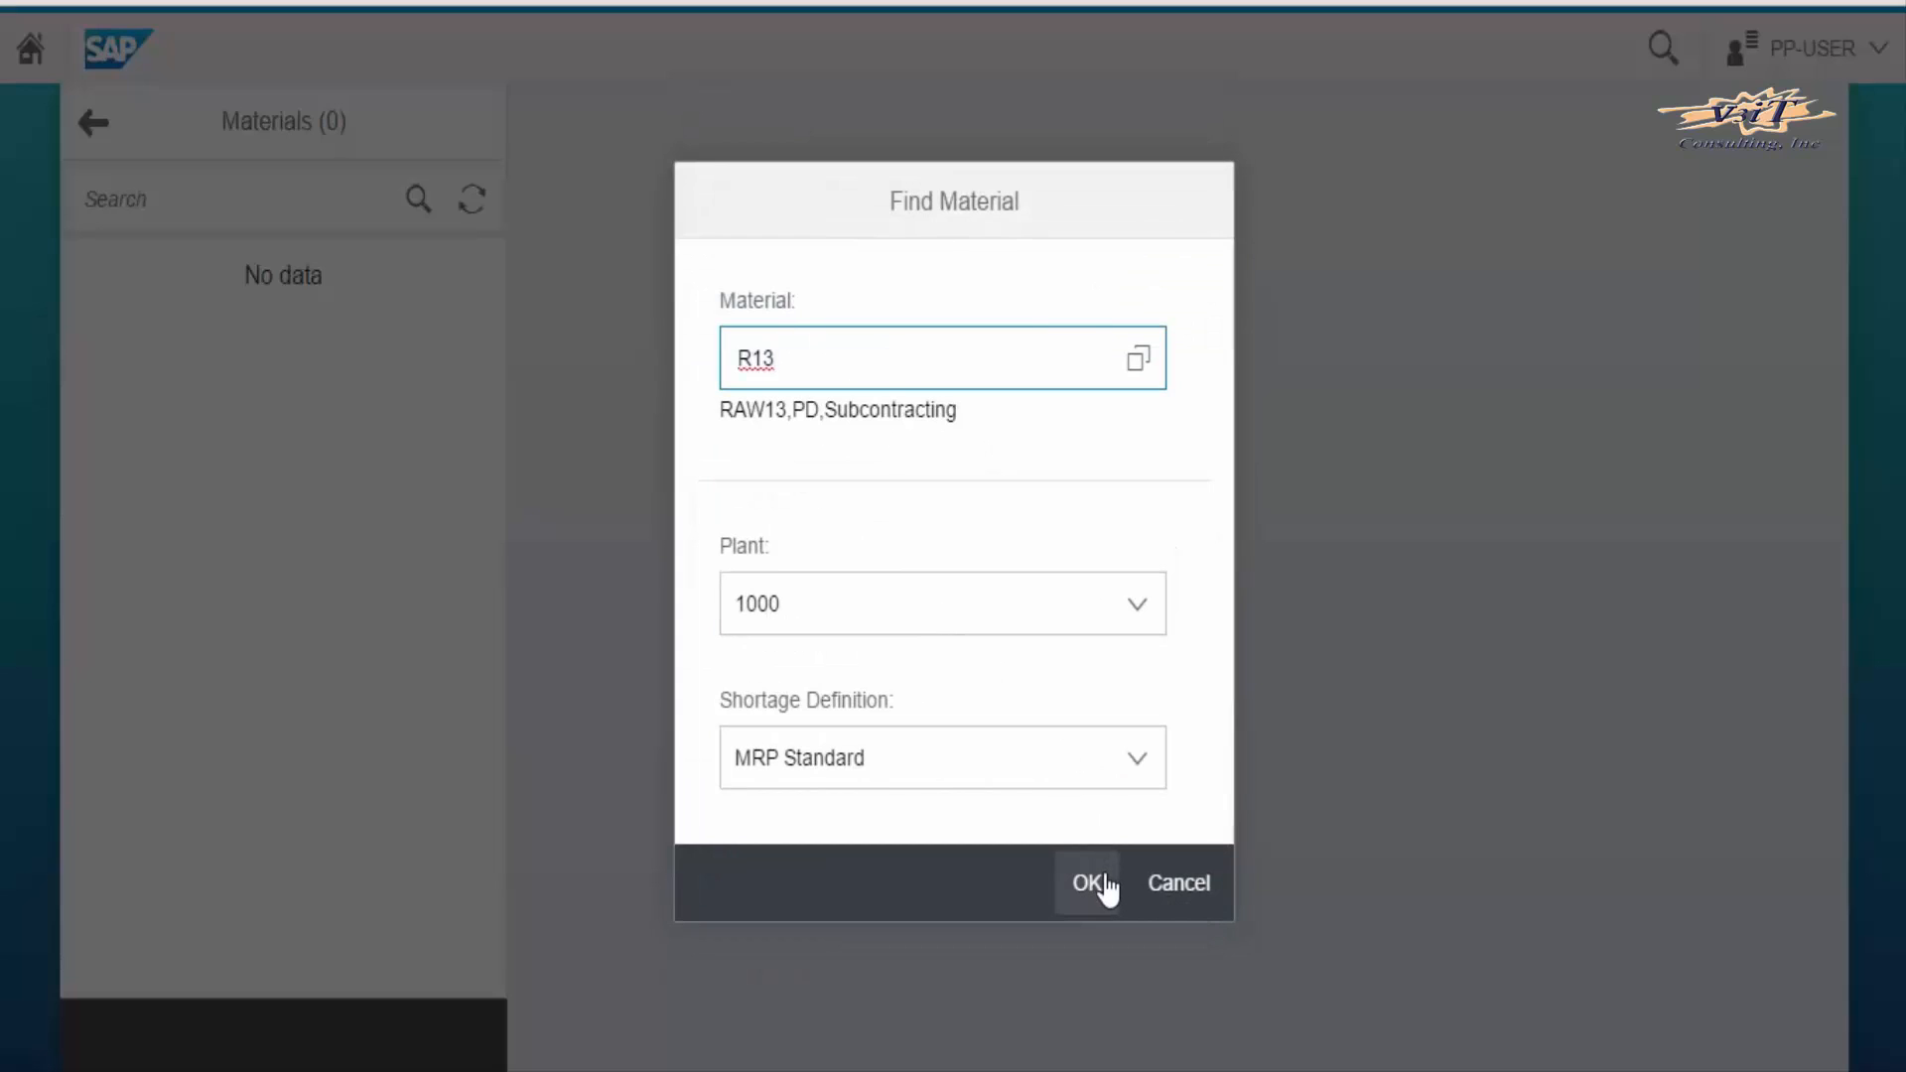
pyautogui.click(1087, 882)
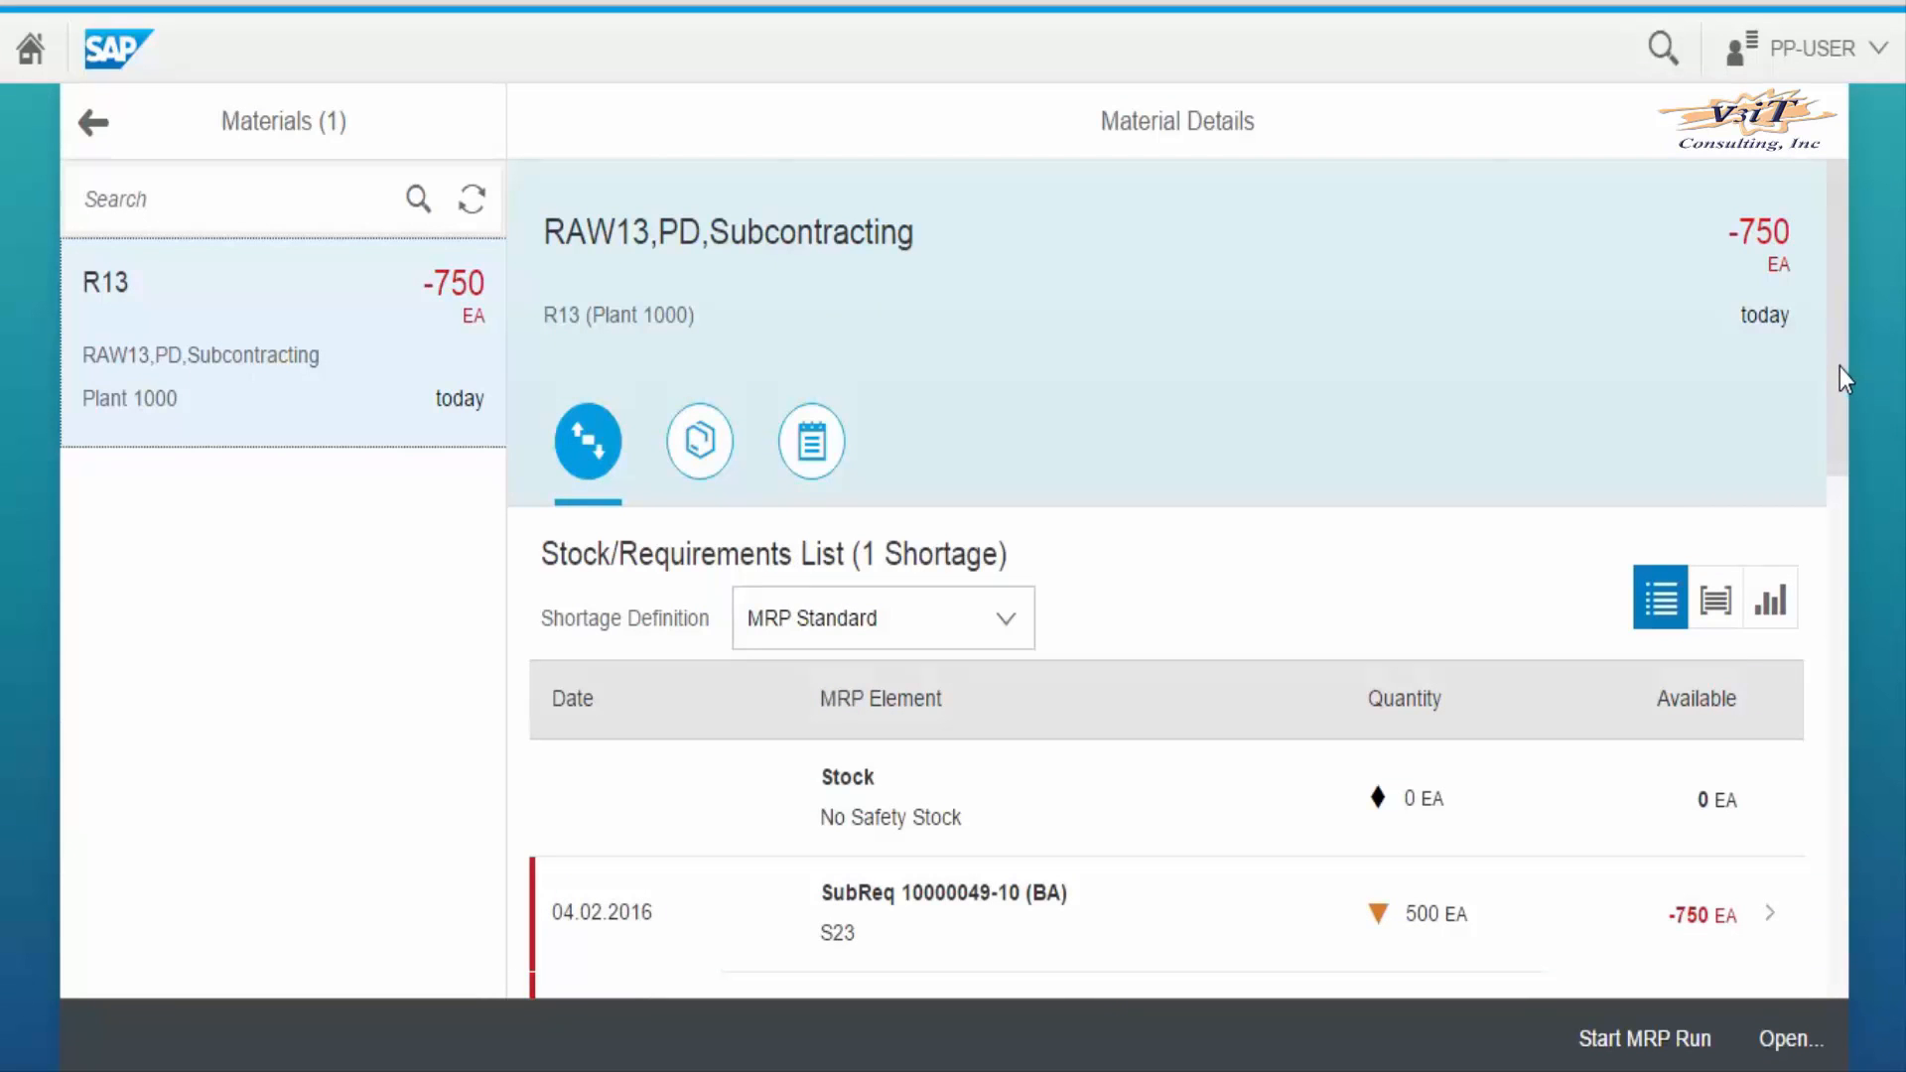
pyautogui.scroll(-3)
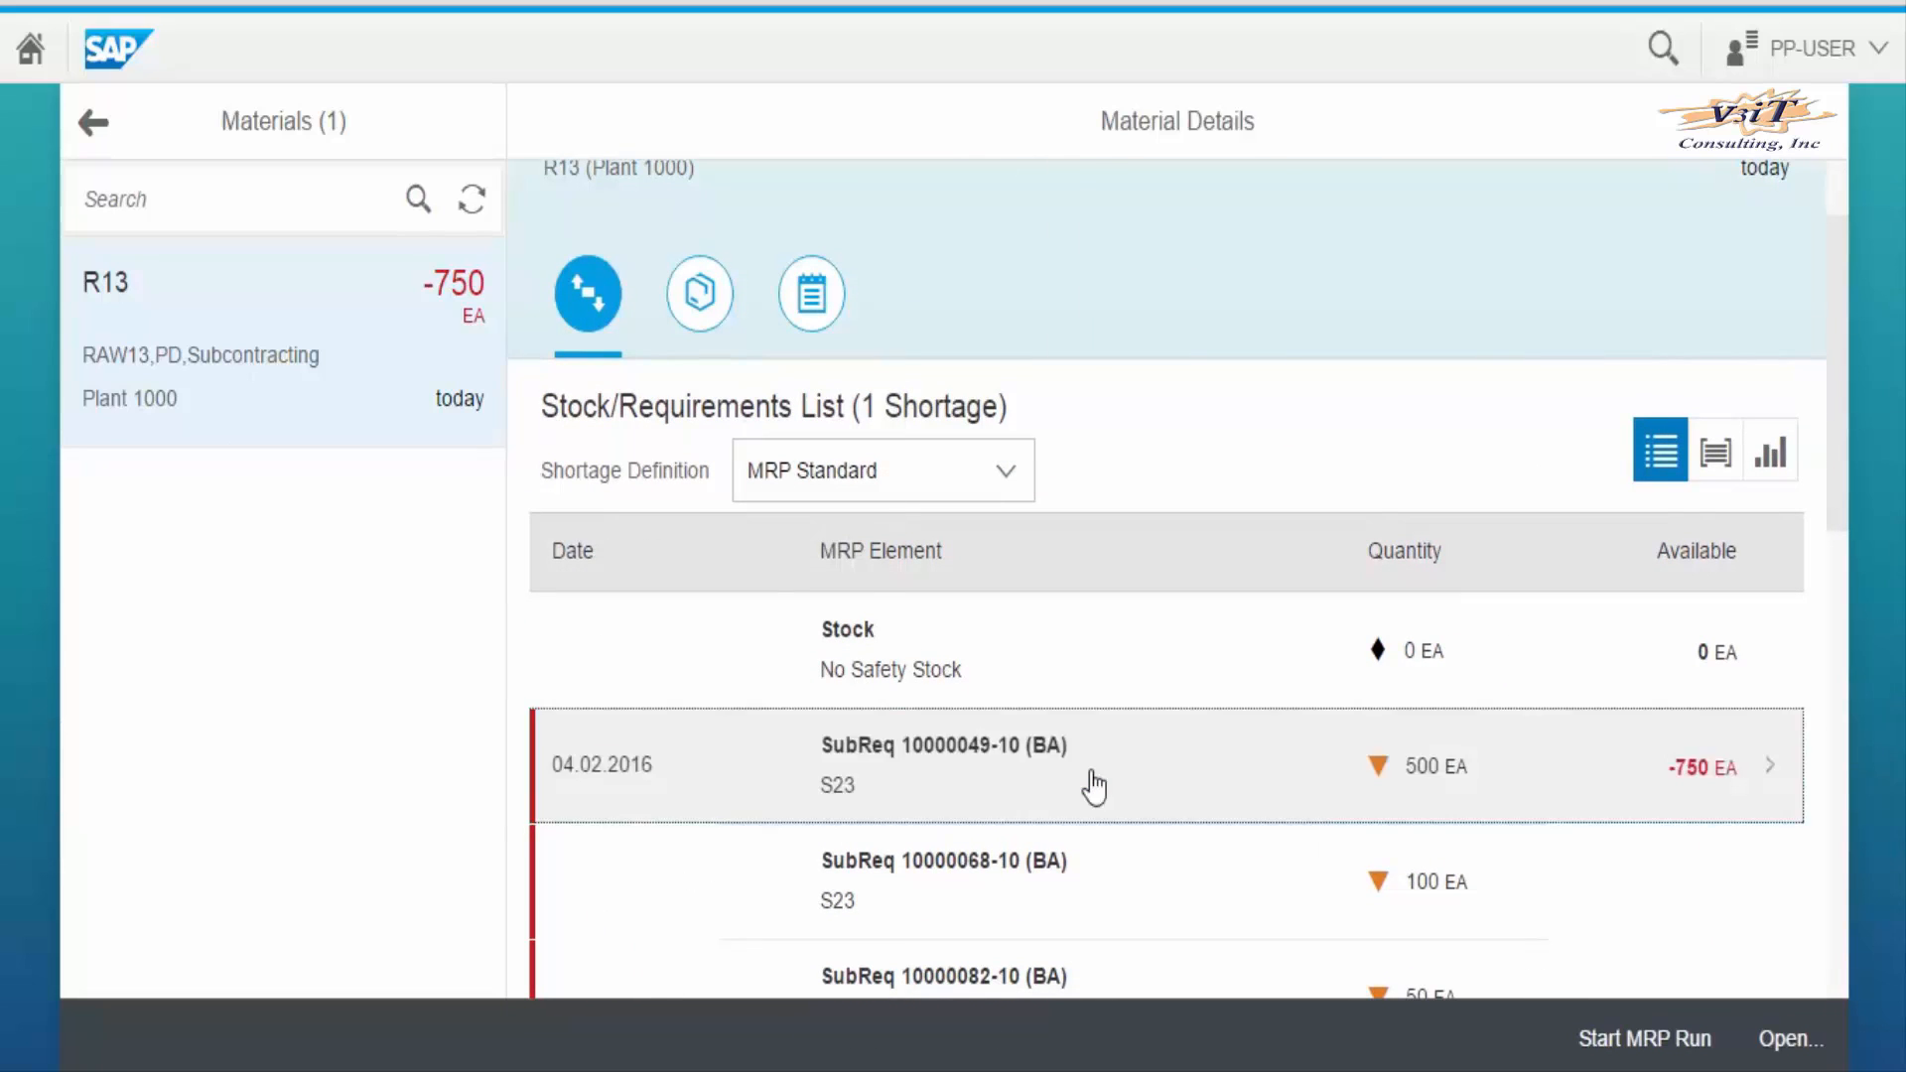
# - Accept the R13 subcontracting requirement shortage so R13 is marked processed
pyautogui.click(1094, 765)
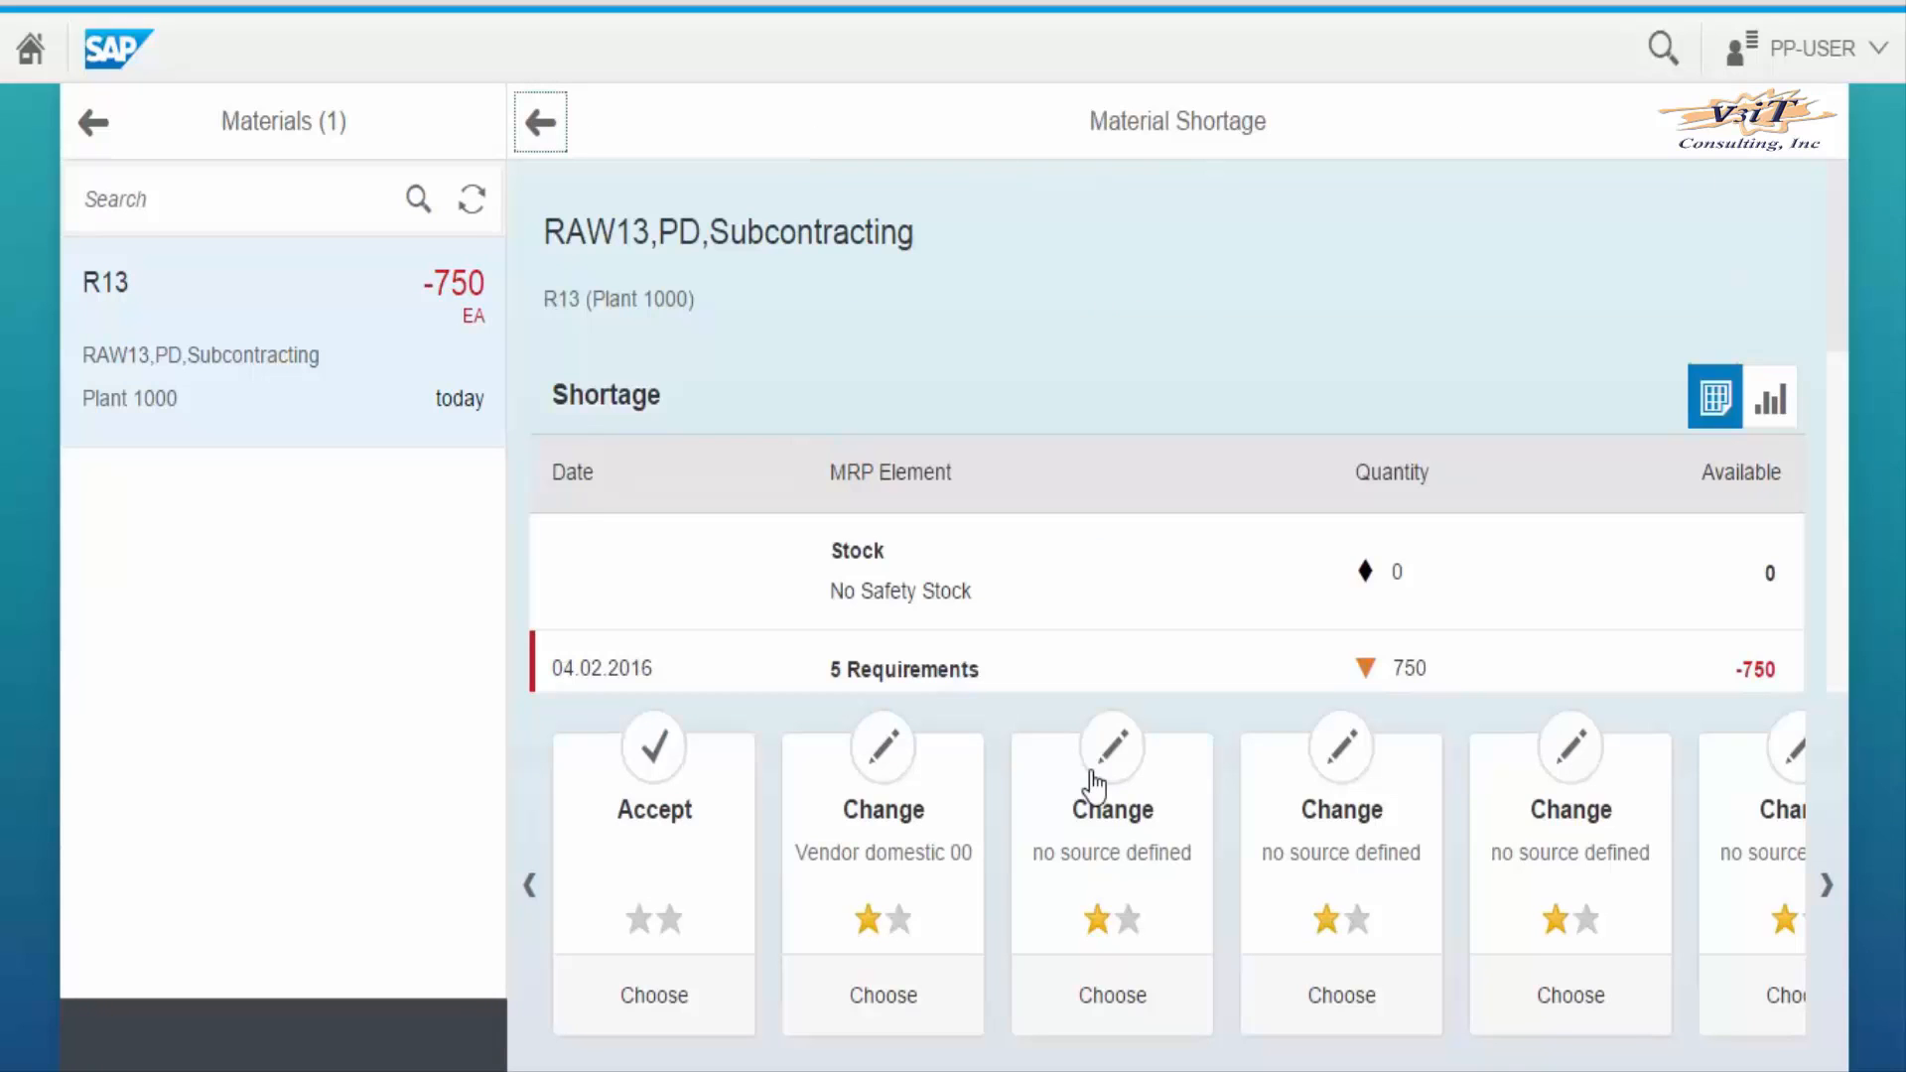
pyautogui.moveTo(660, 854)
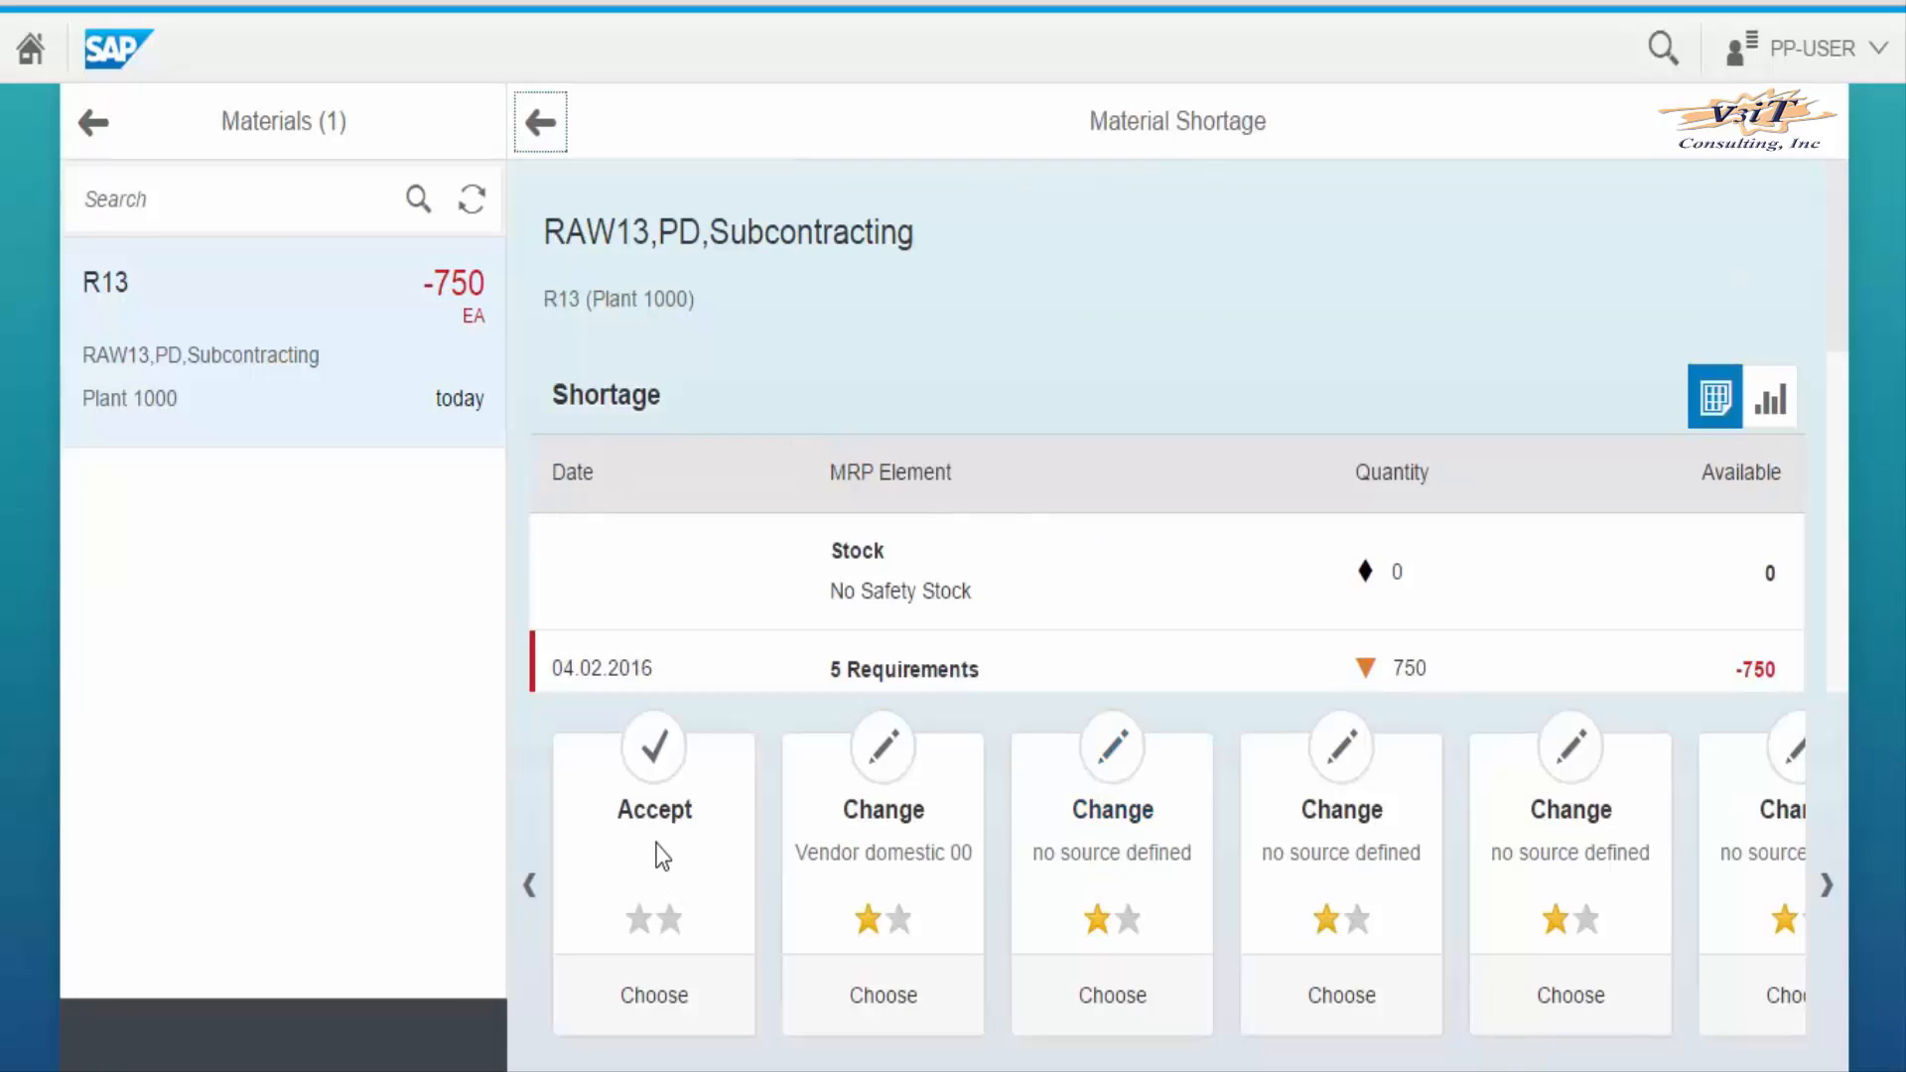
pyautogui.moveTo(654, 995)
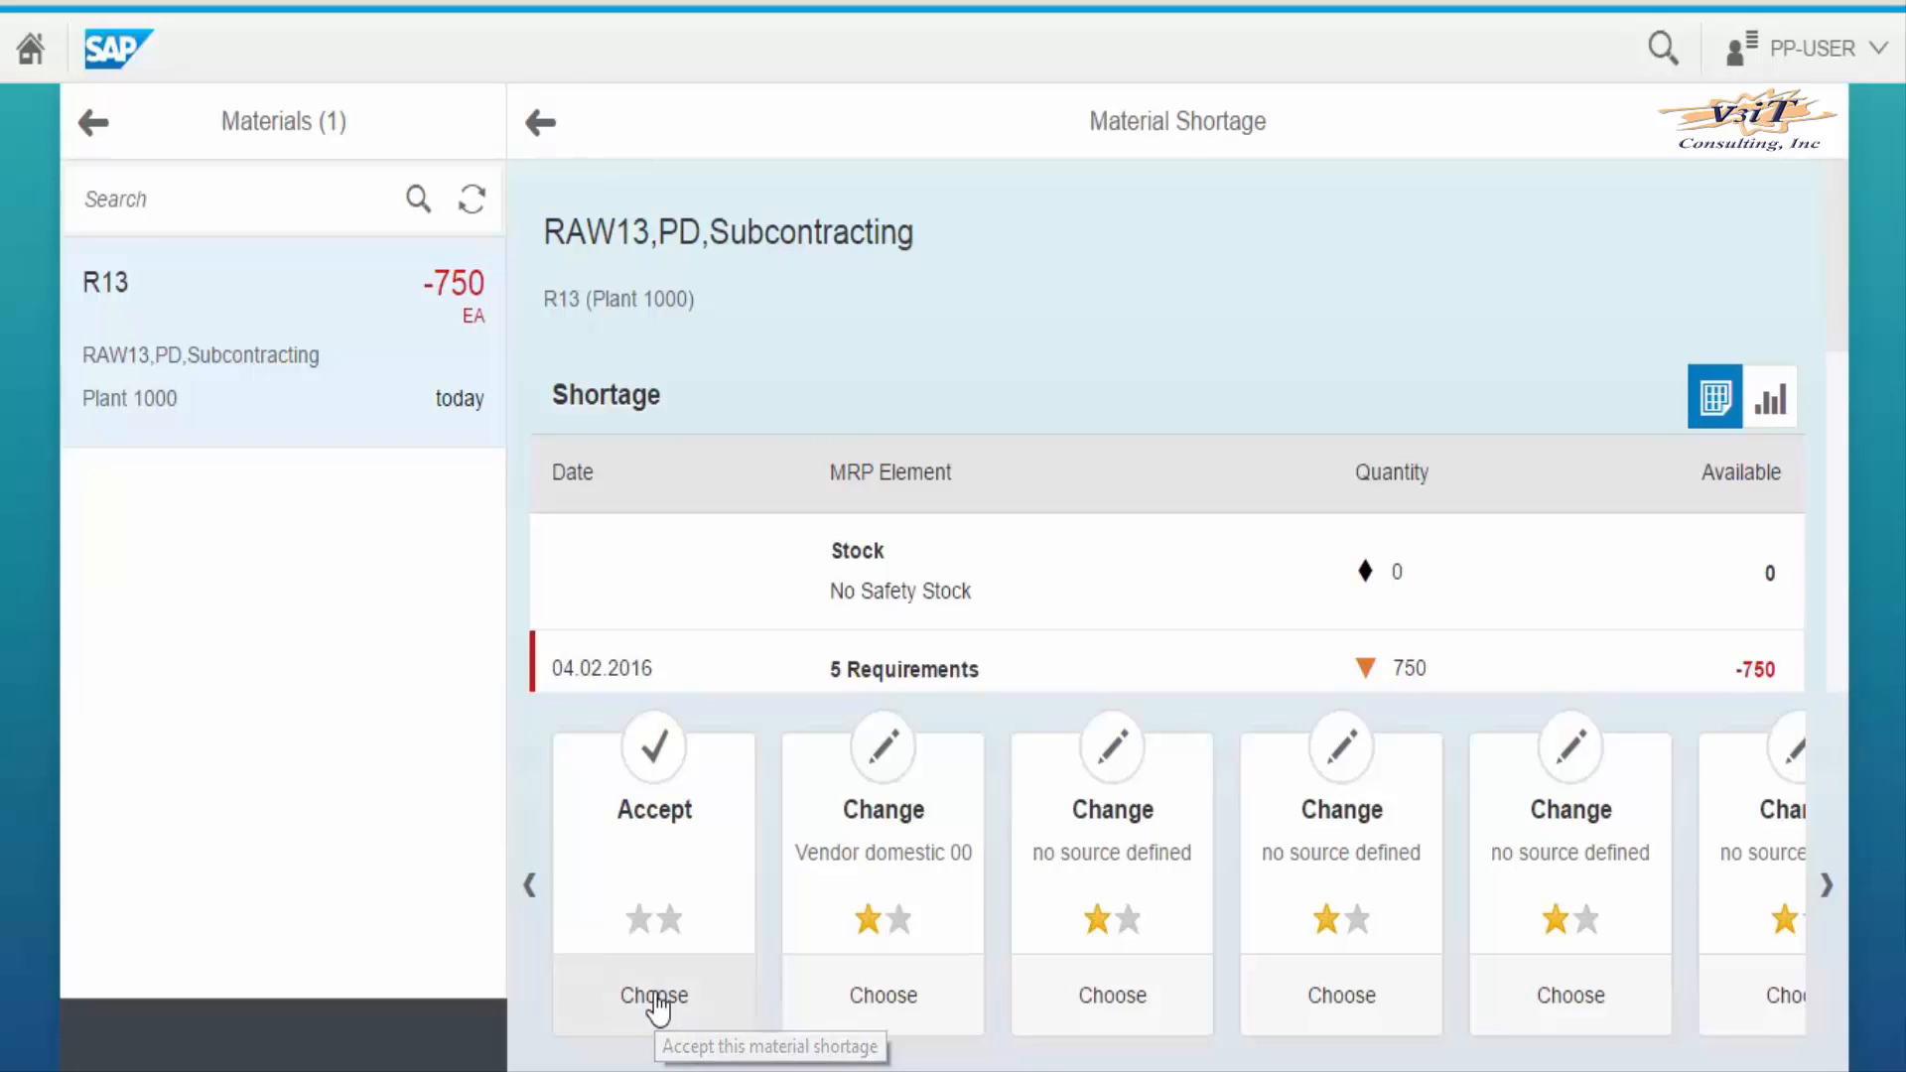
pyautogui.click(653, 995)
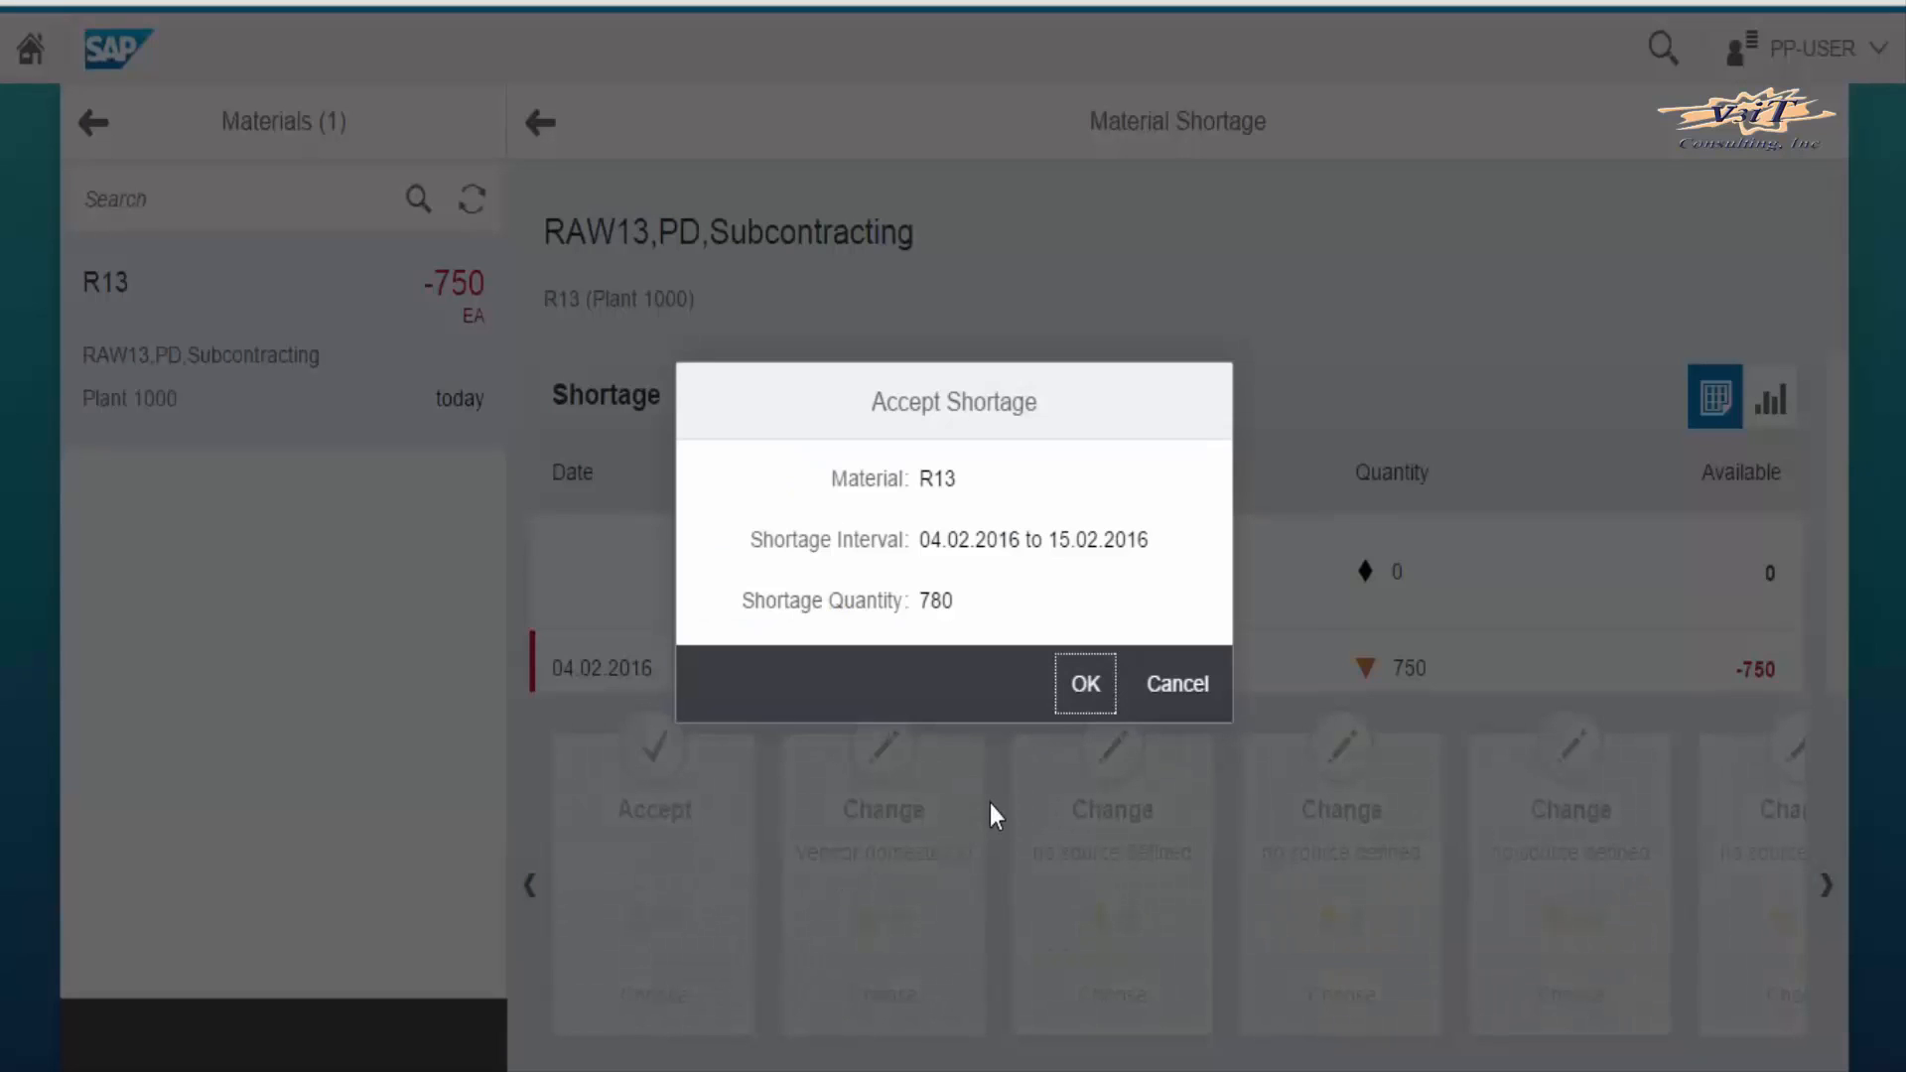
pyautogui.click(1083, 682)
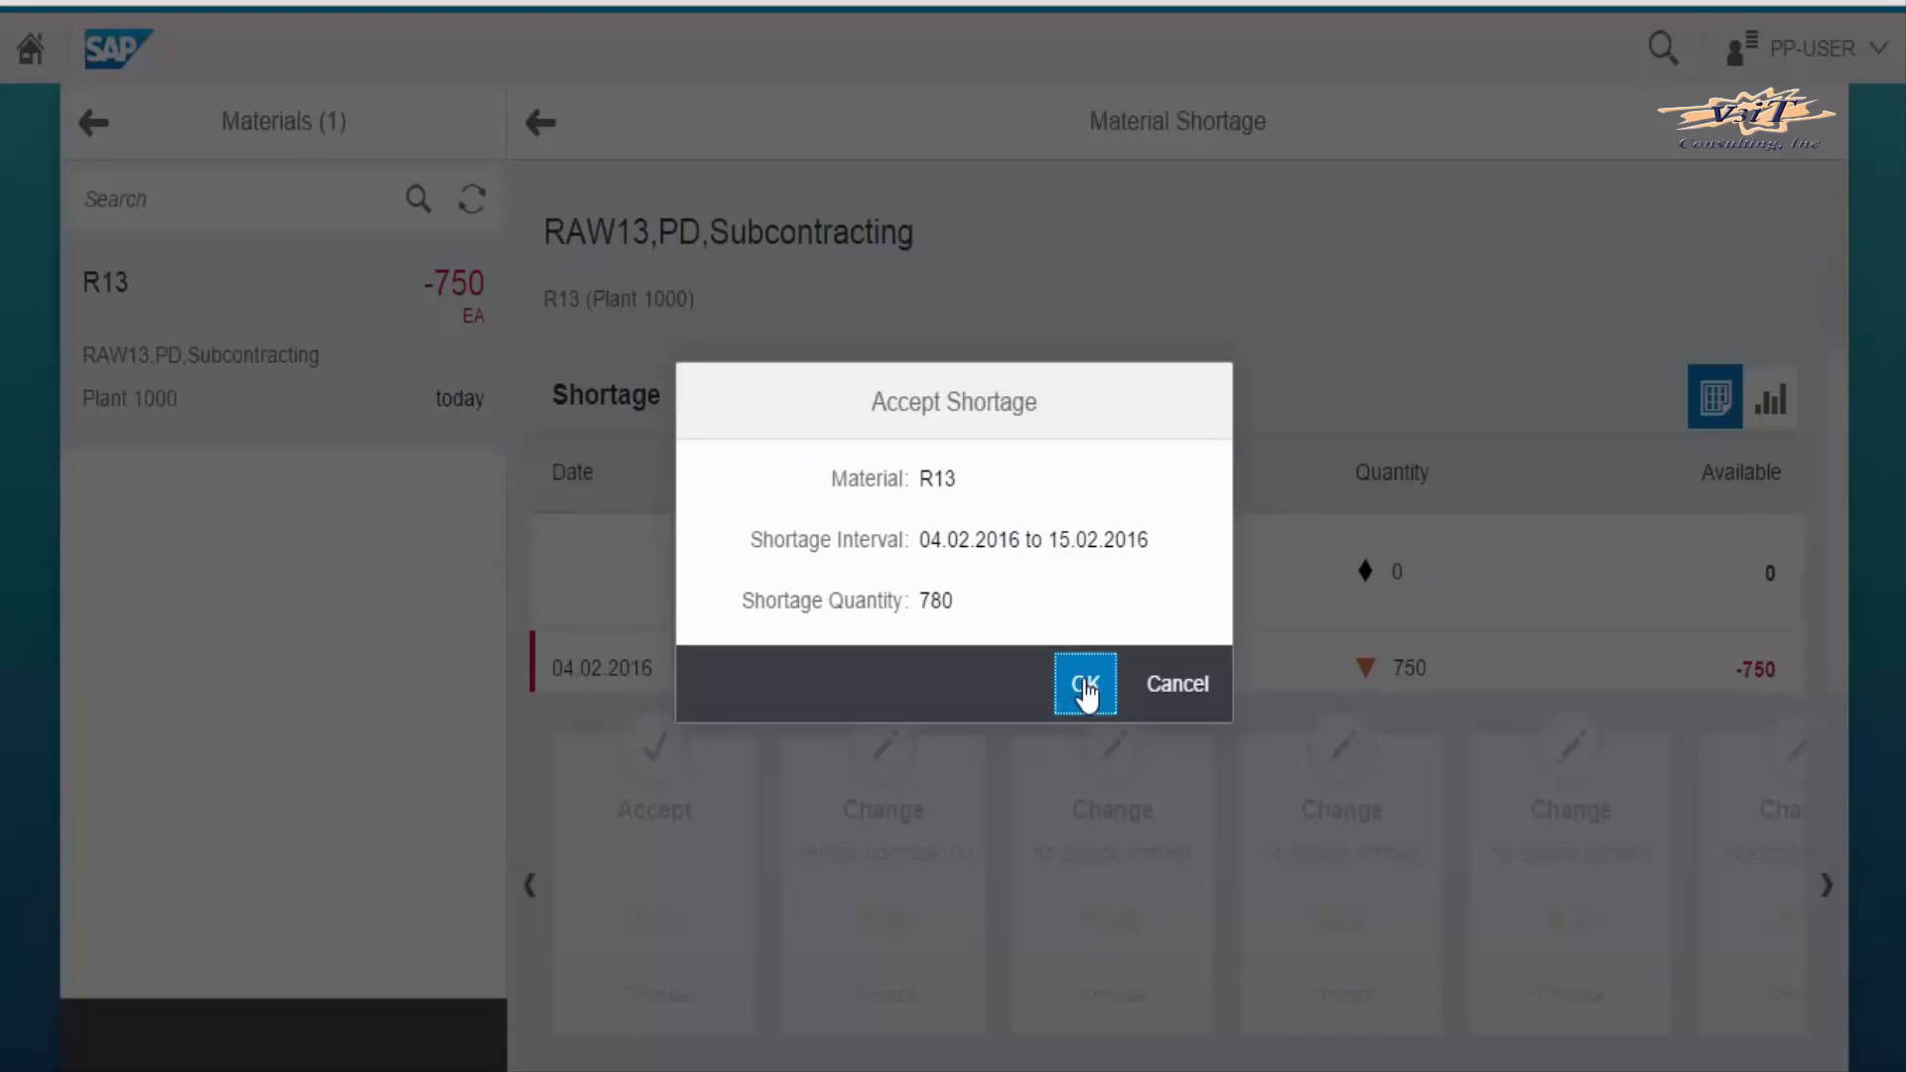
pyautogui.click(1083, 682)
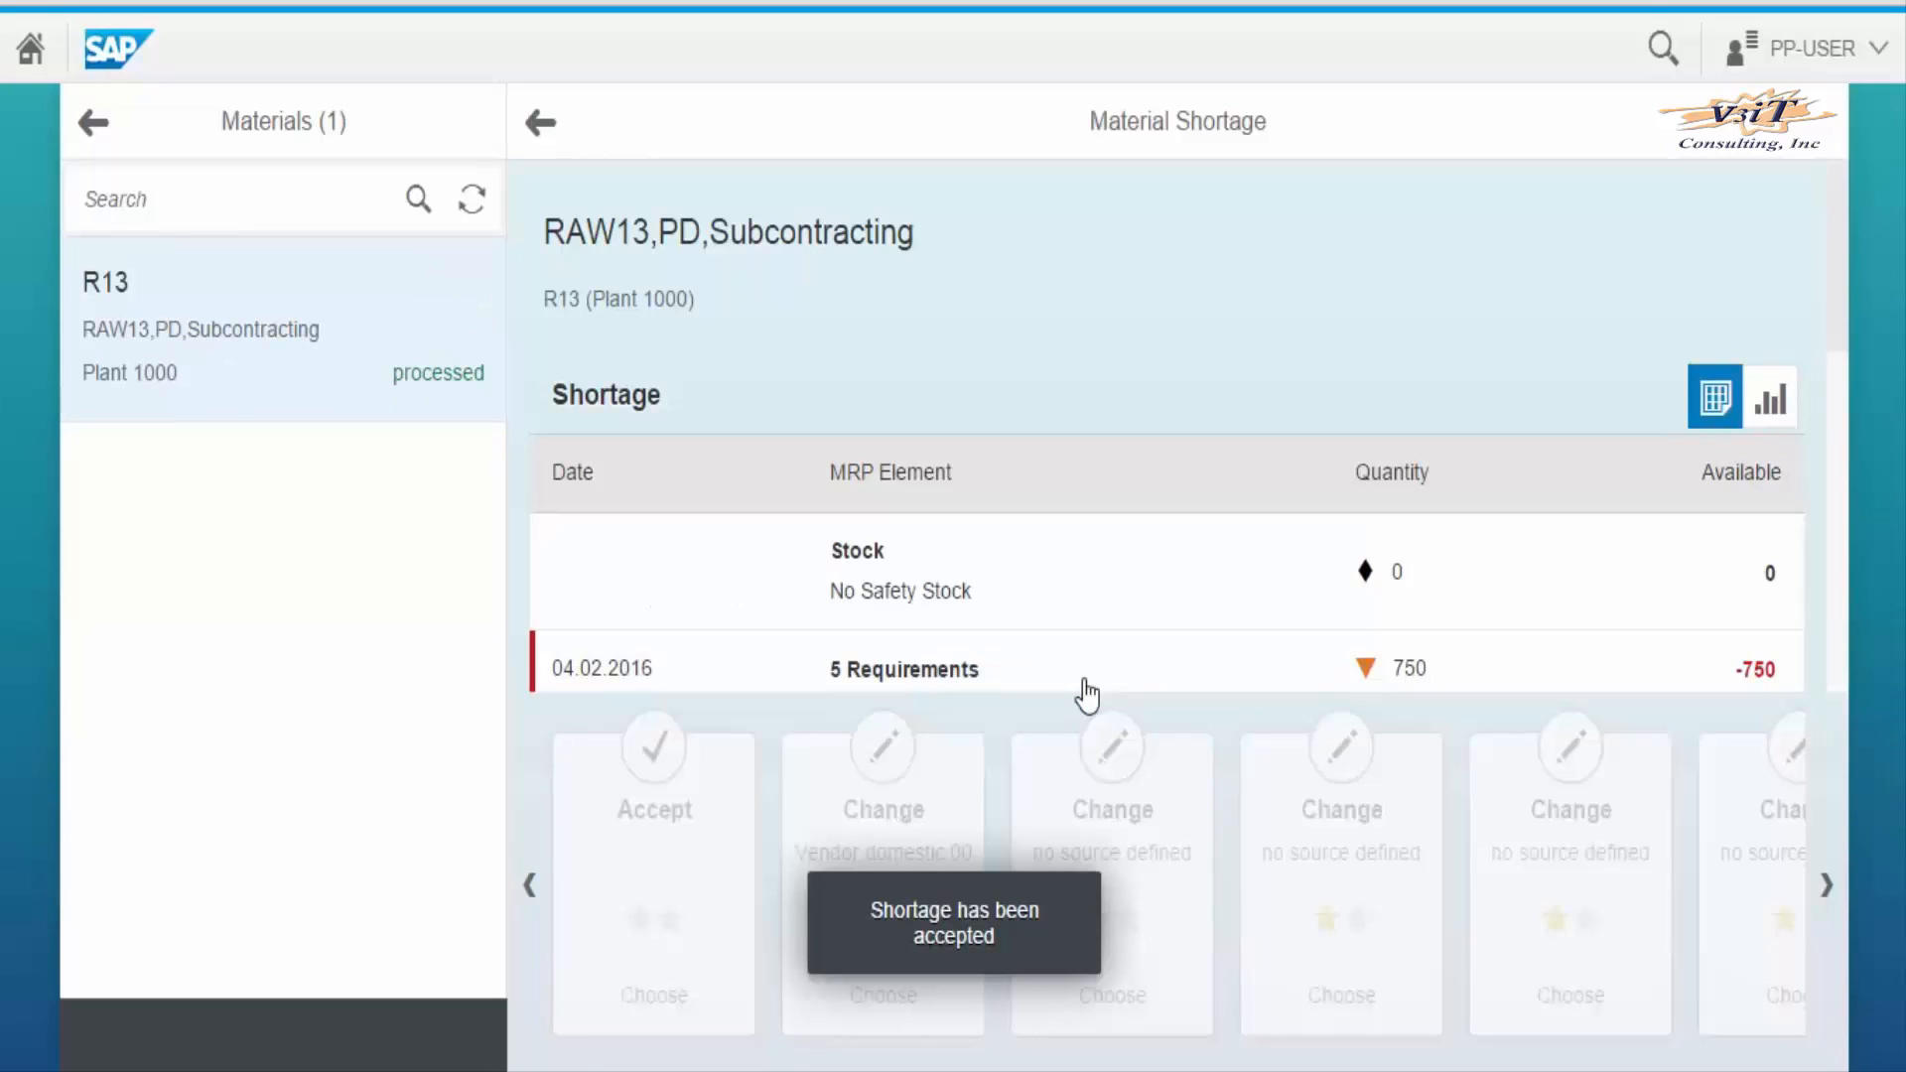
pyautogui.click(654, 747)
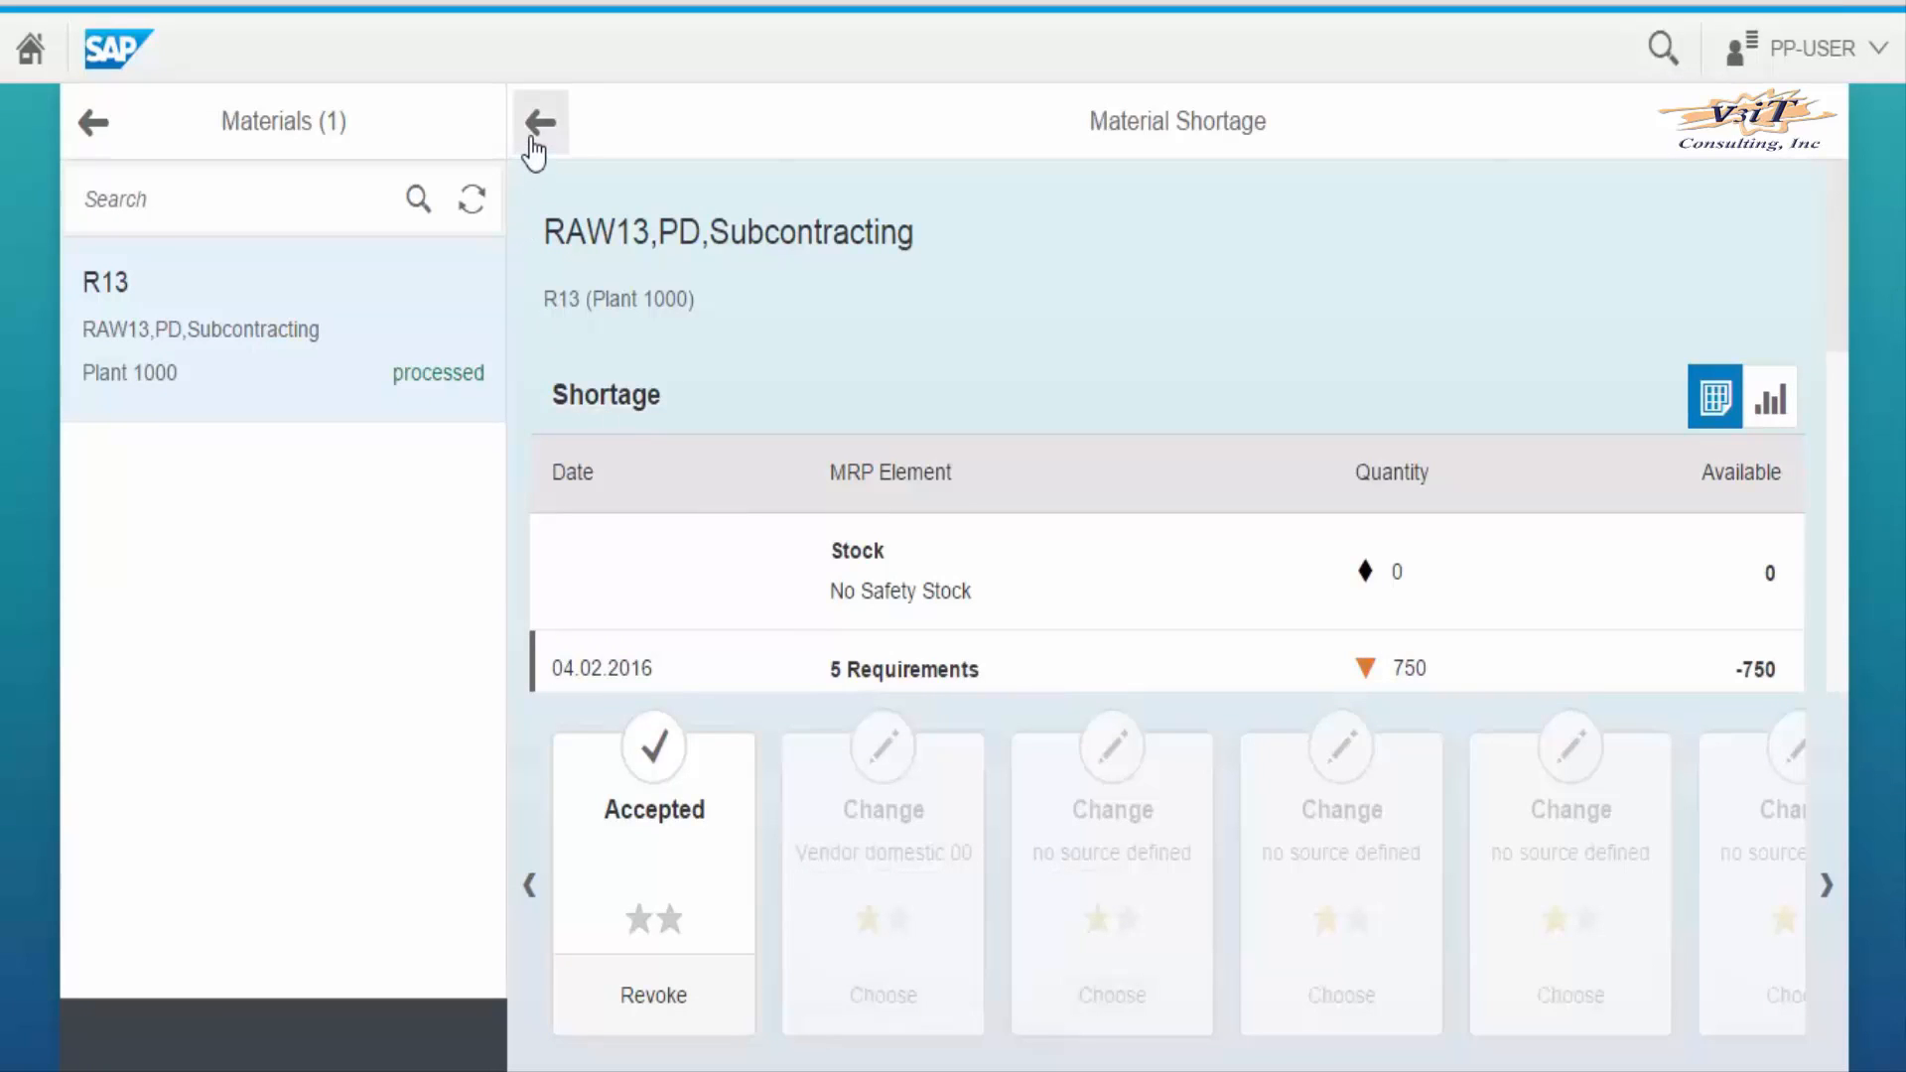
# - Go back to the launchpad home and reopen Check Material Coverage
pyautogui.click(540, 121)
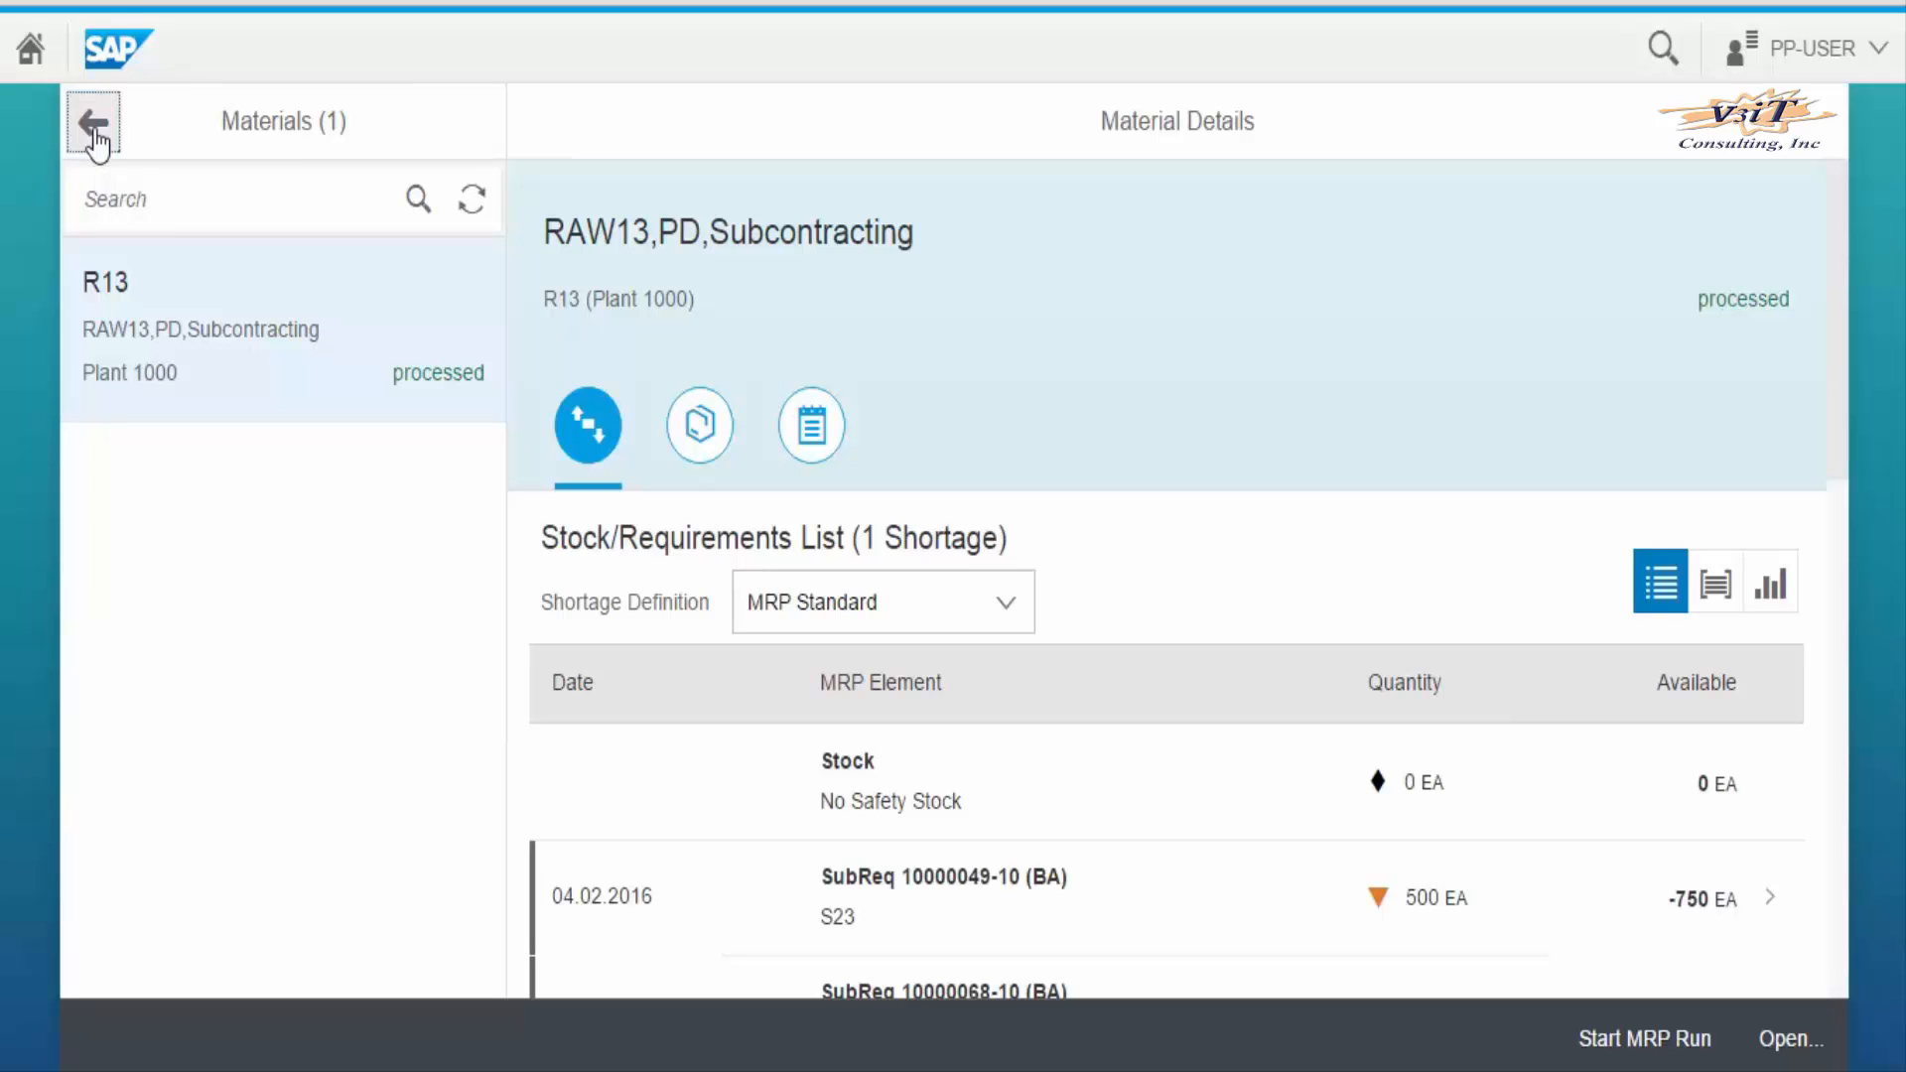
pyautogui.click(93, 121)
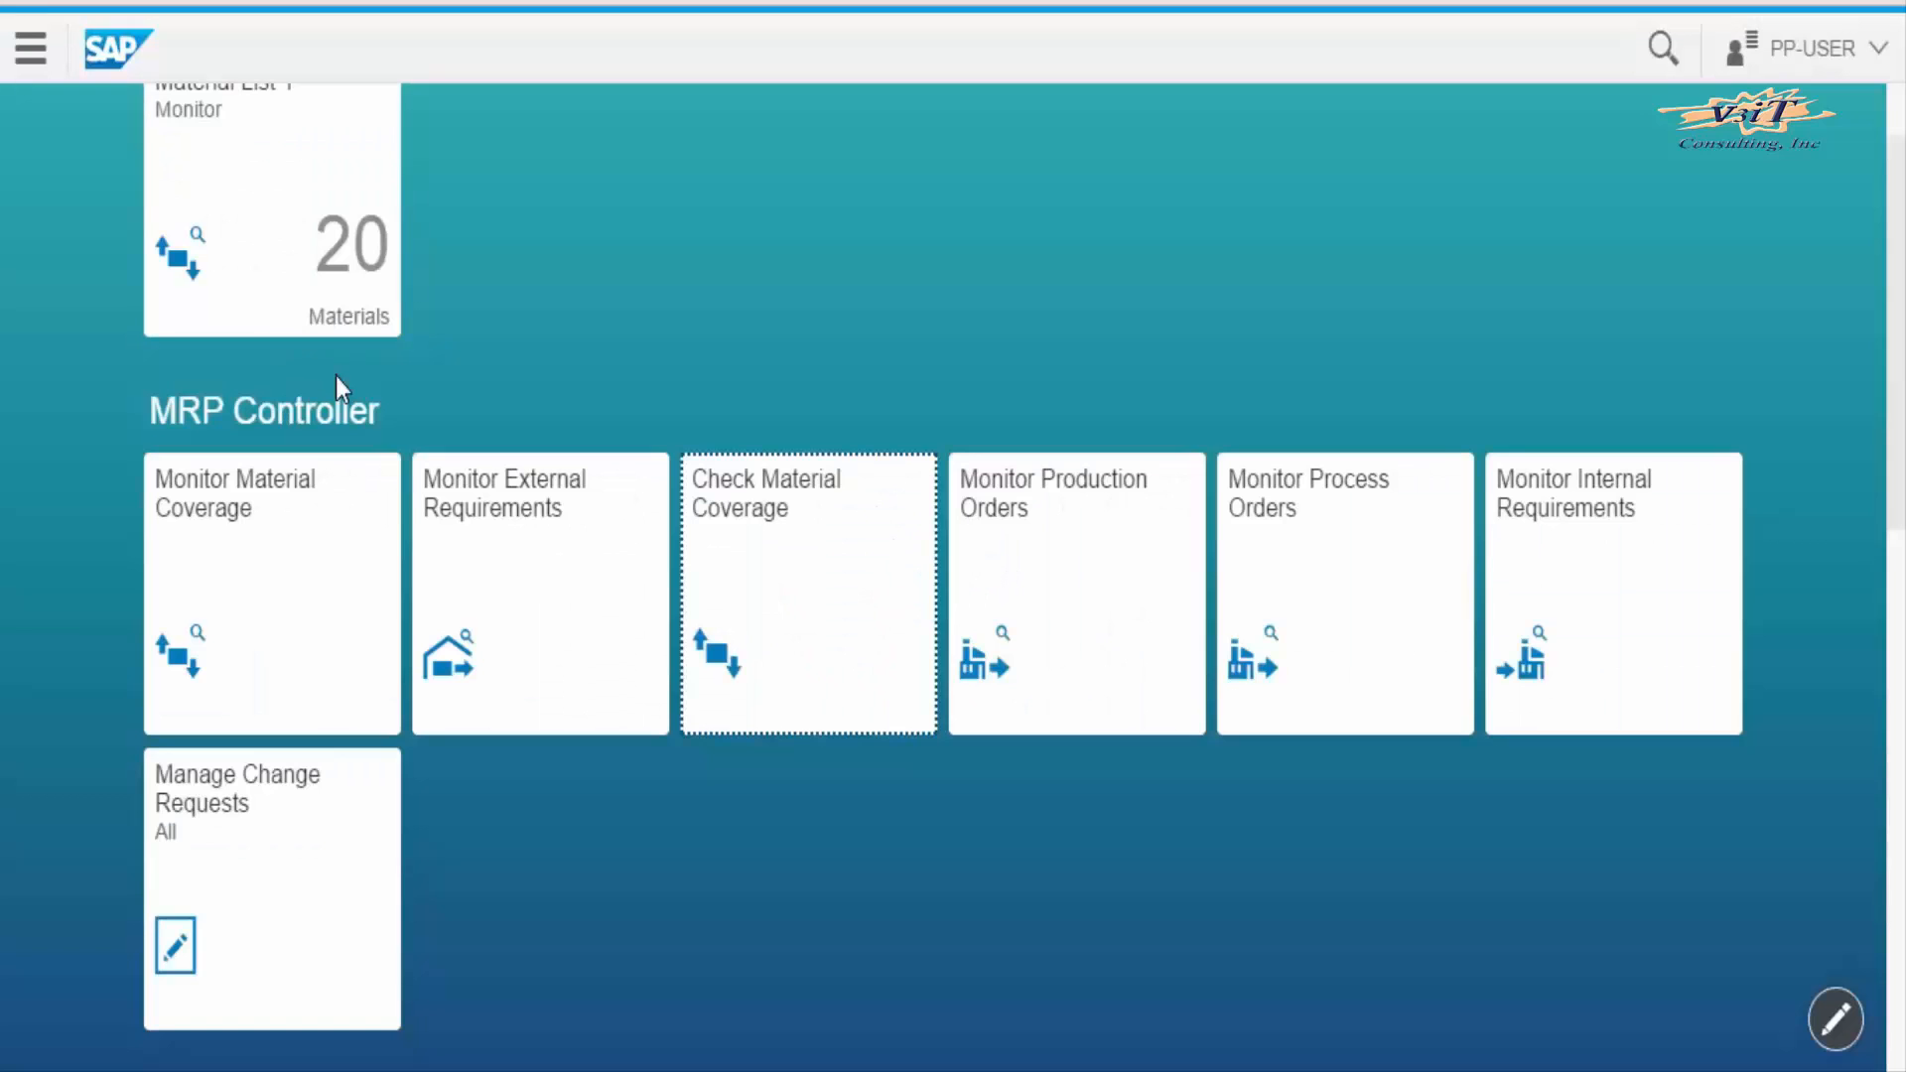
pyautogui.click(807, 591)
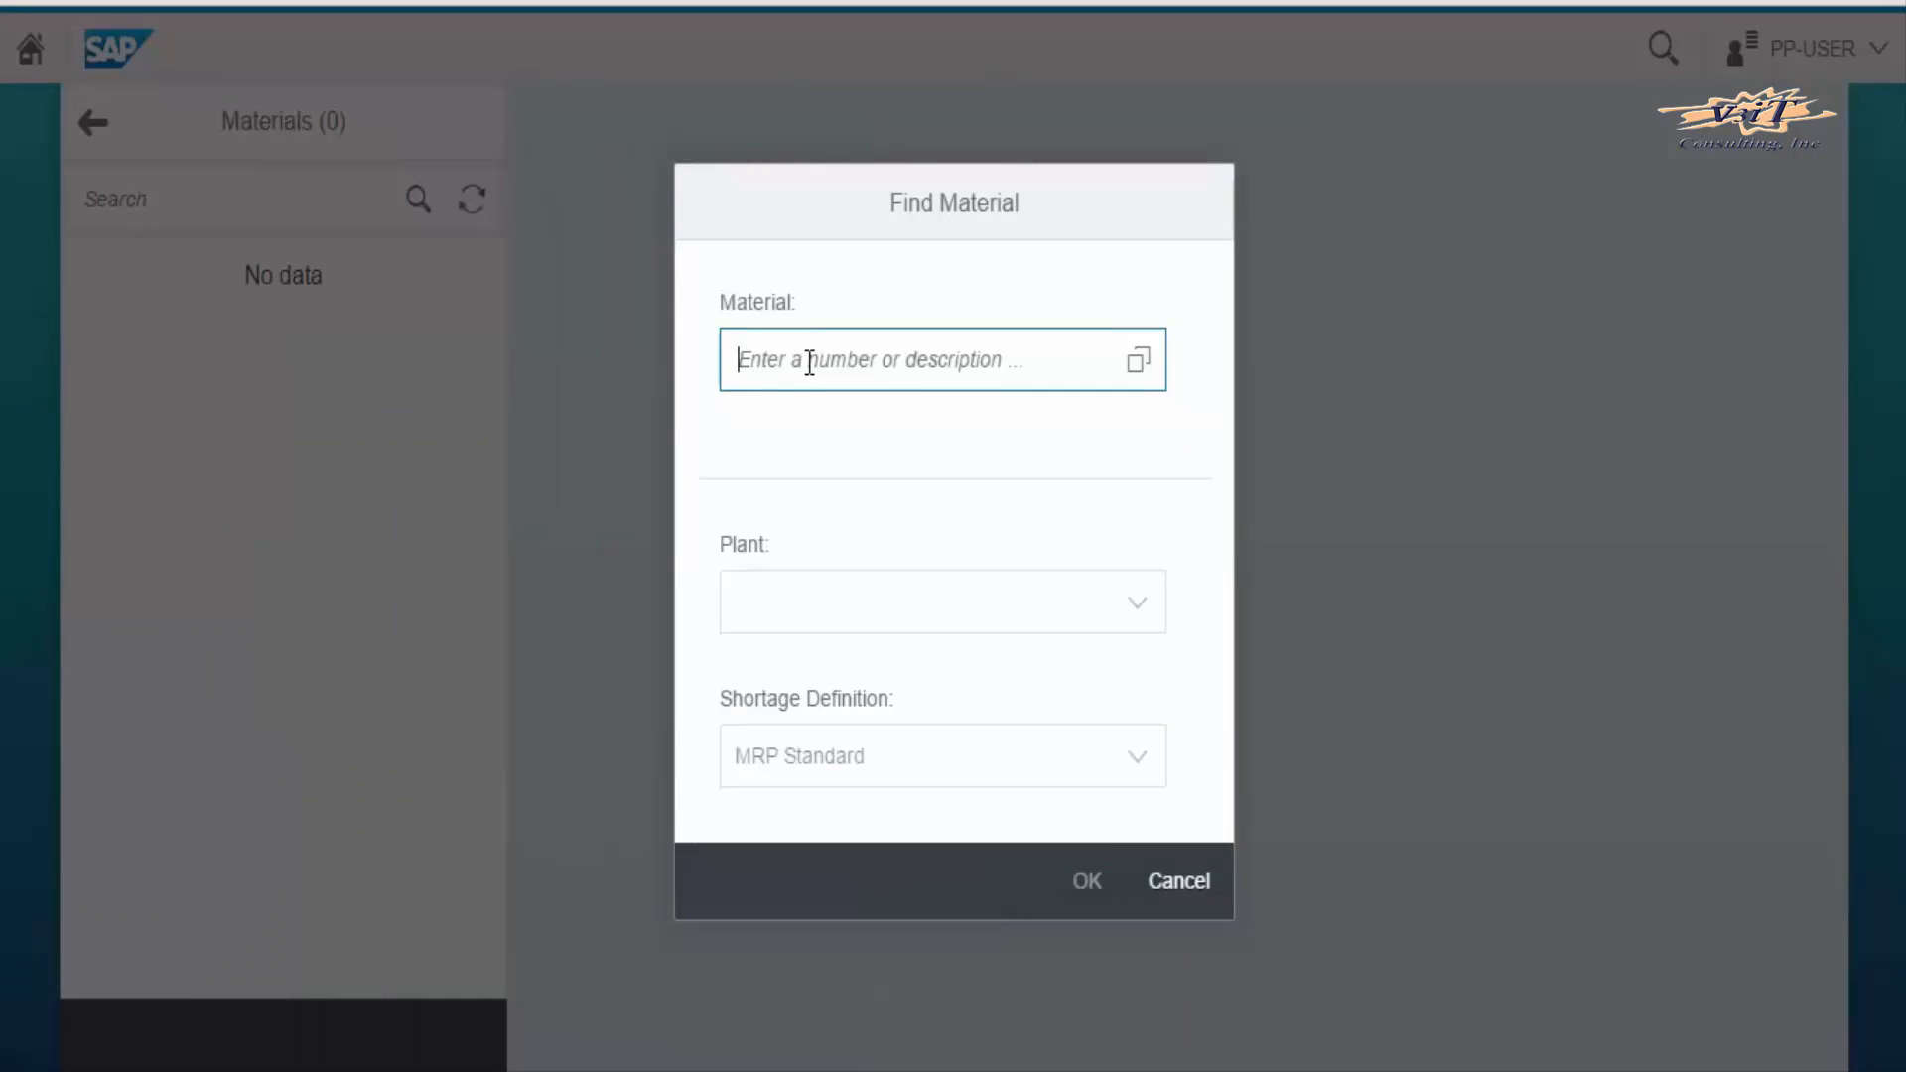
# - Look up material R12 at plant 1000, showing a -110 EA shortage due in 2 days
pyautogui.write('R')
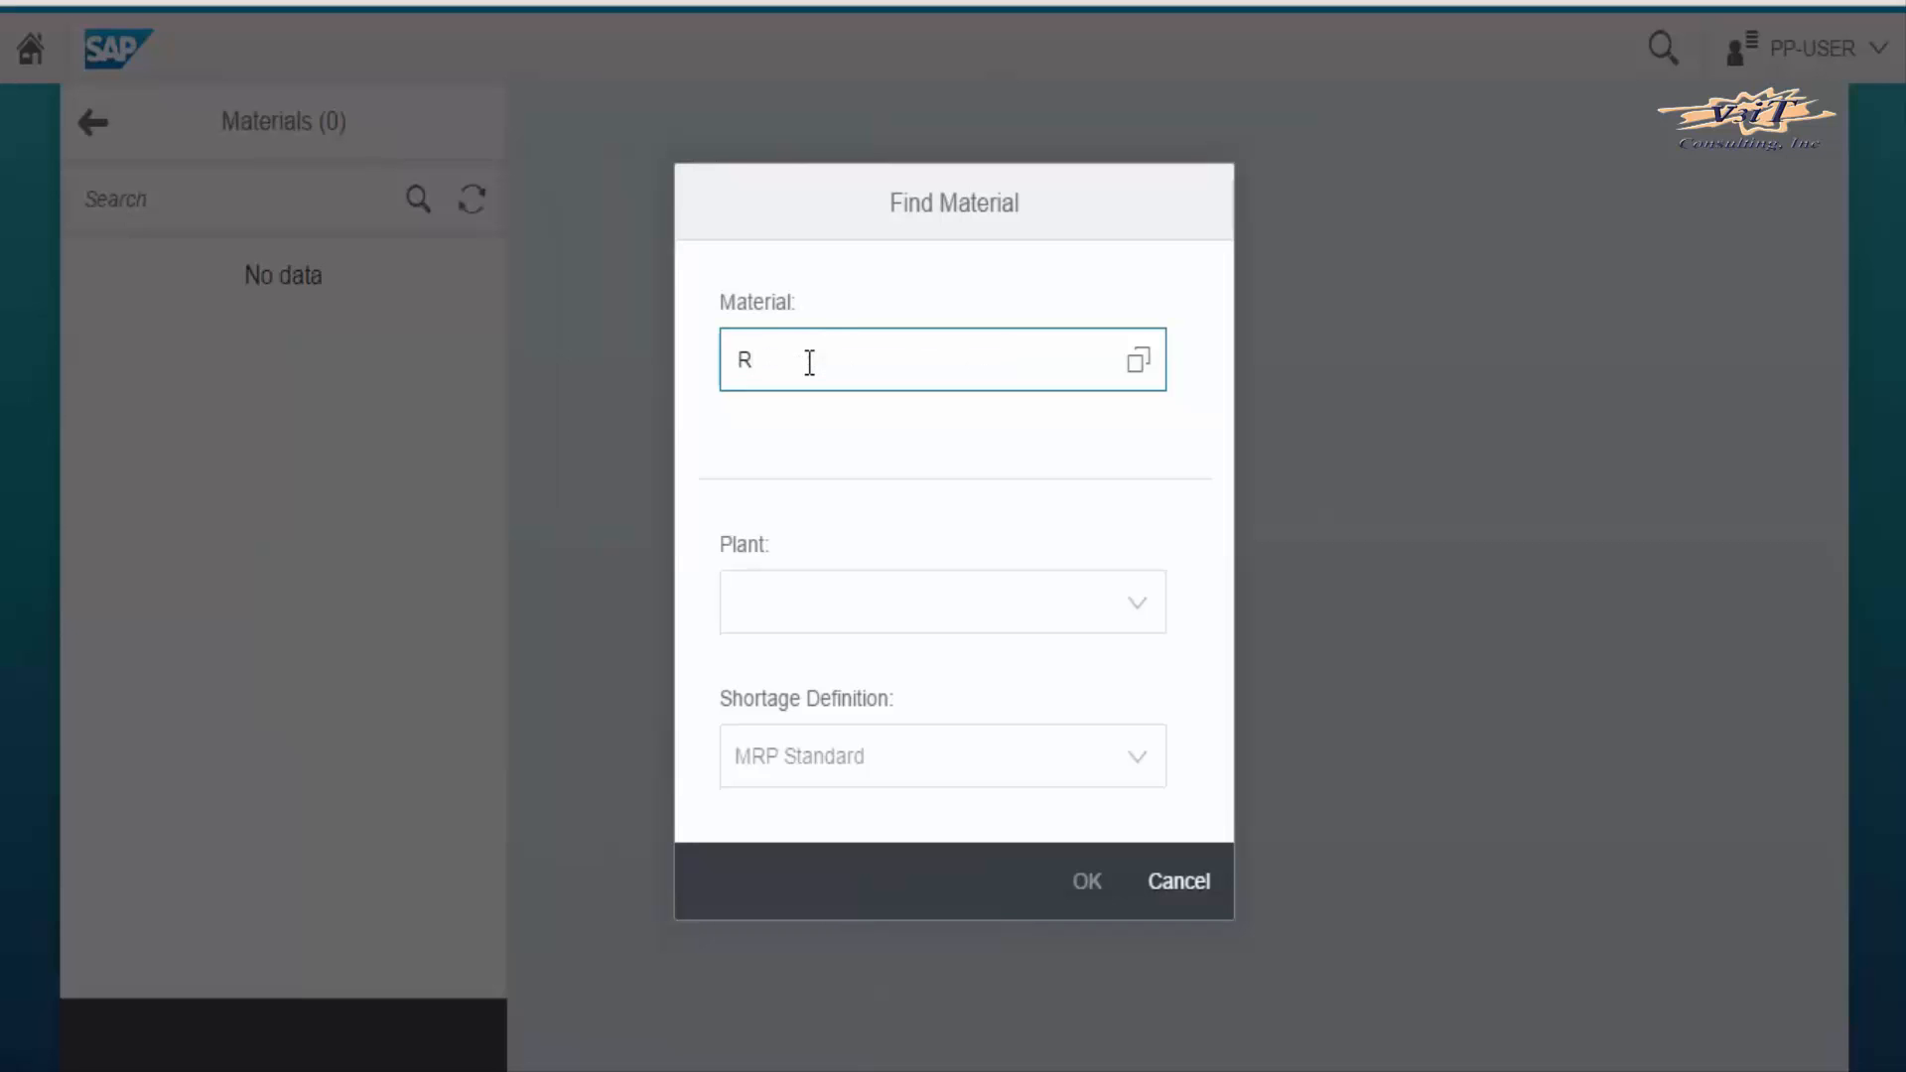
pyautogui.write('12')
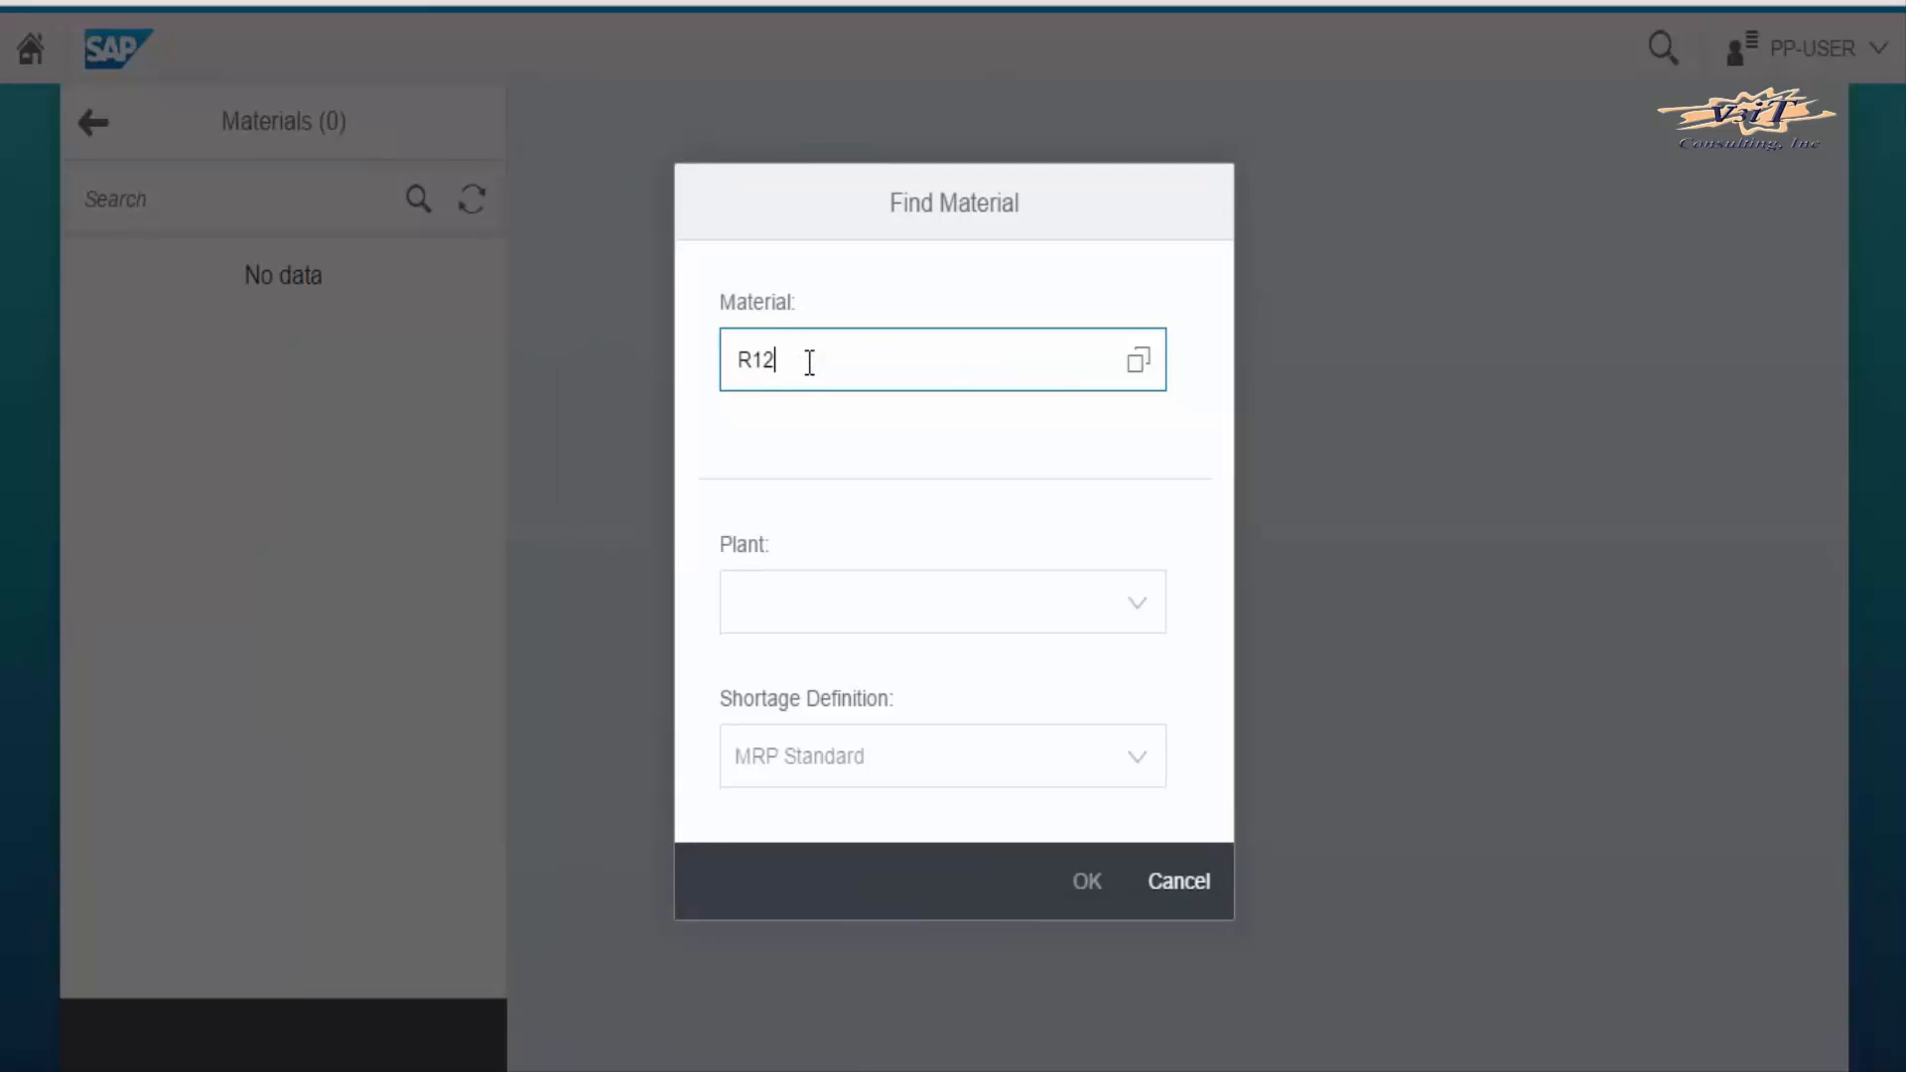
pyautogui.click(1136, 358)
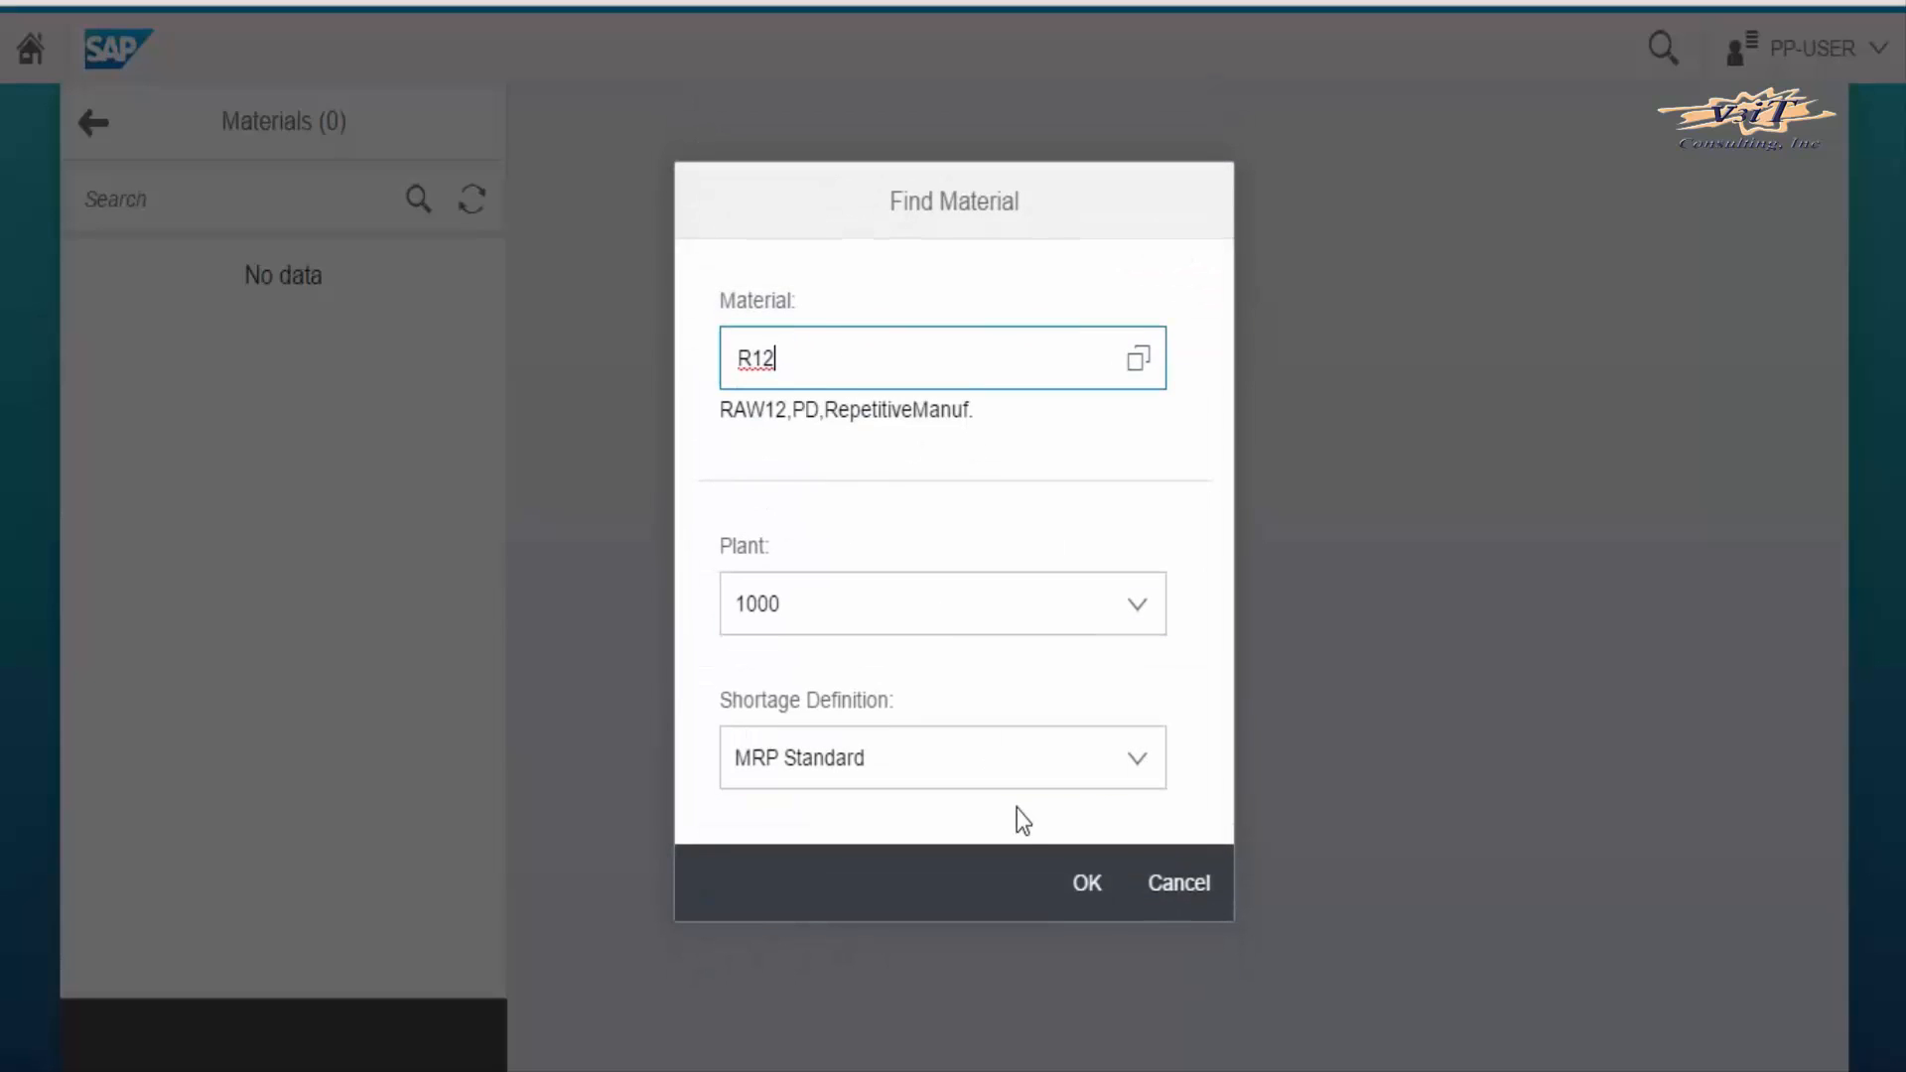
pyautogui.click(1084, 882)
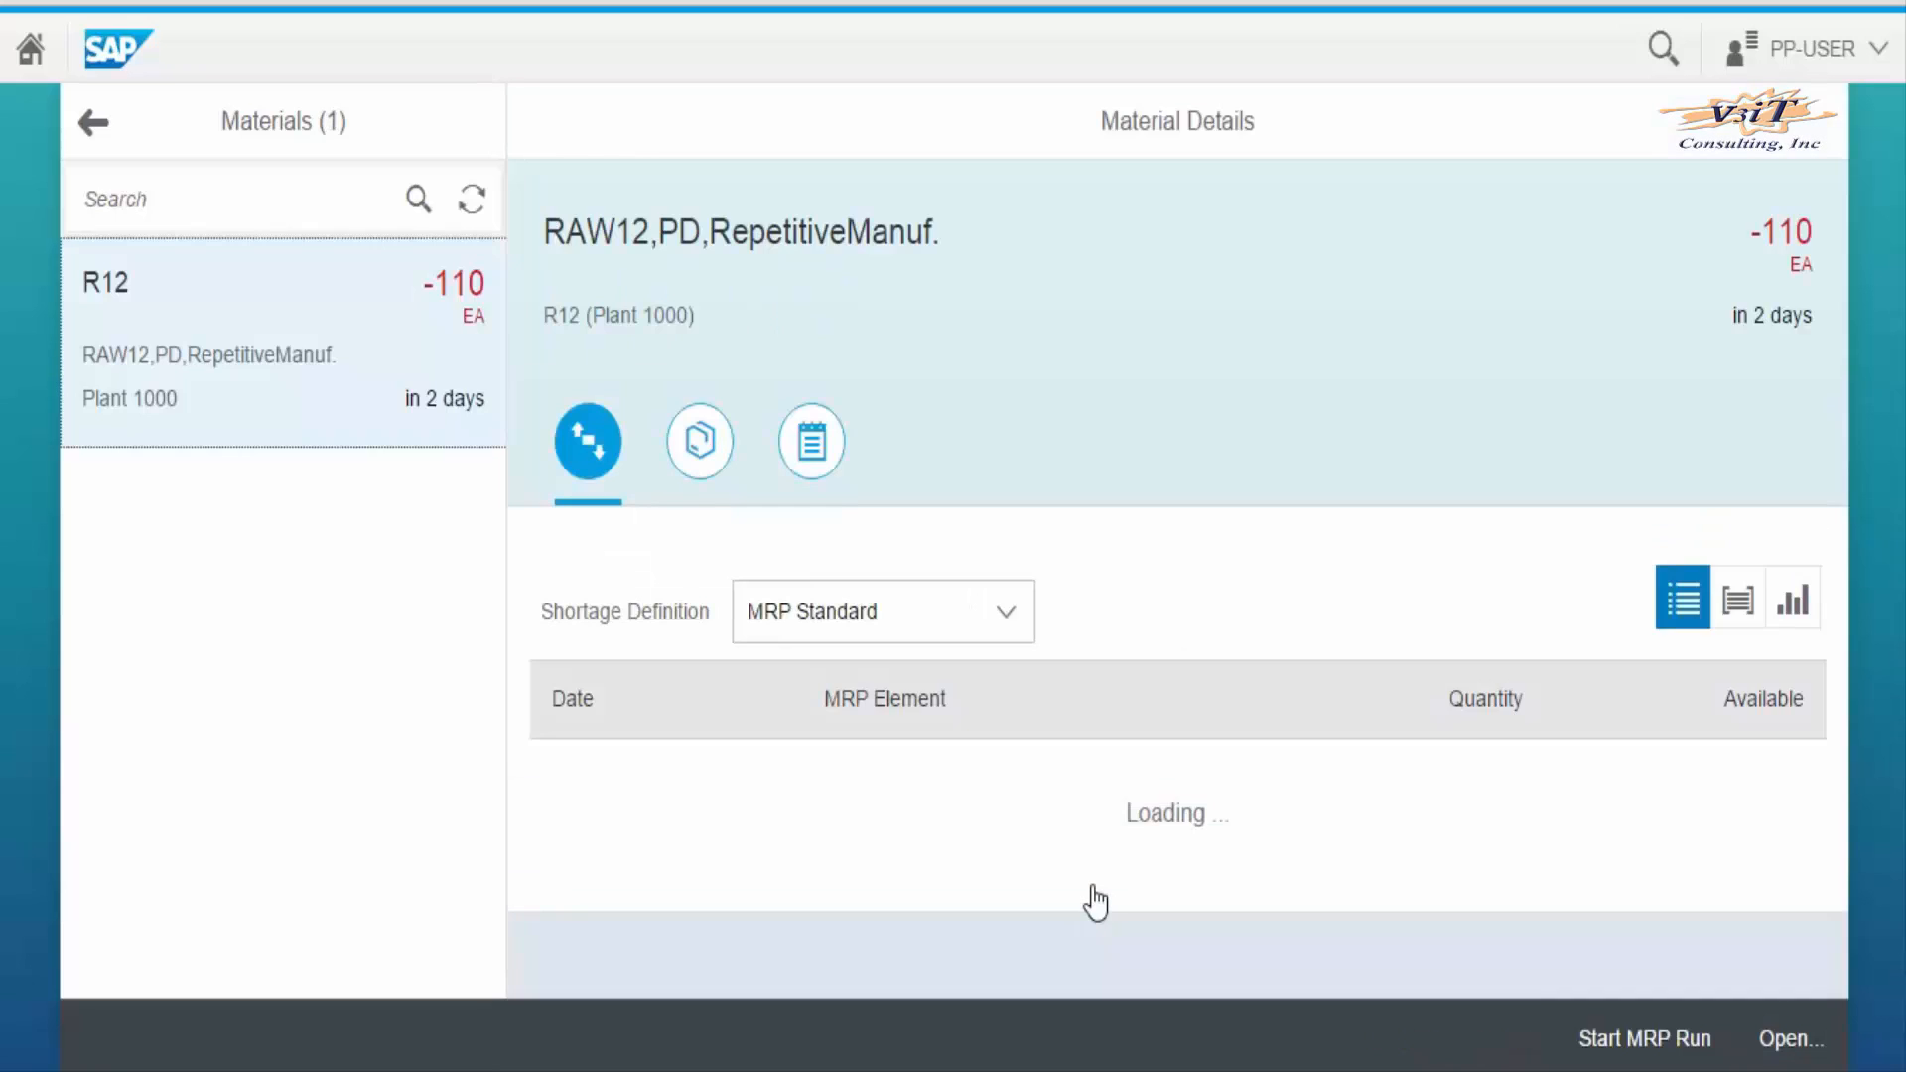
pyautogui.click(810, 439)
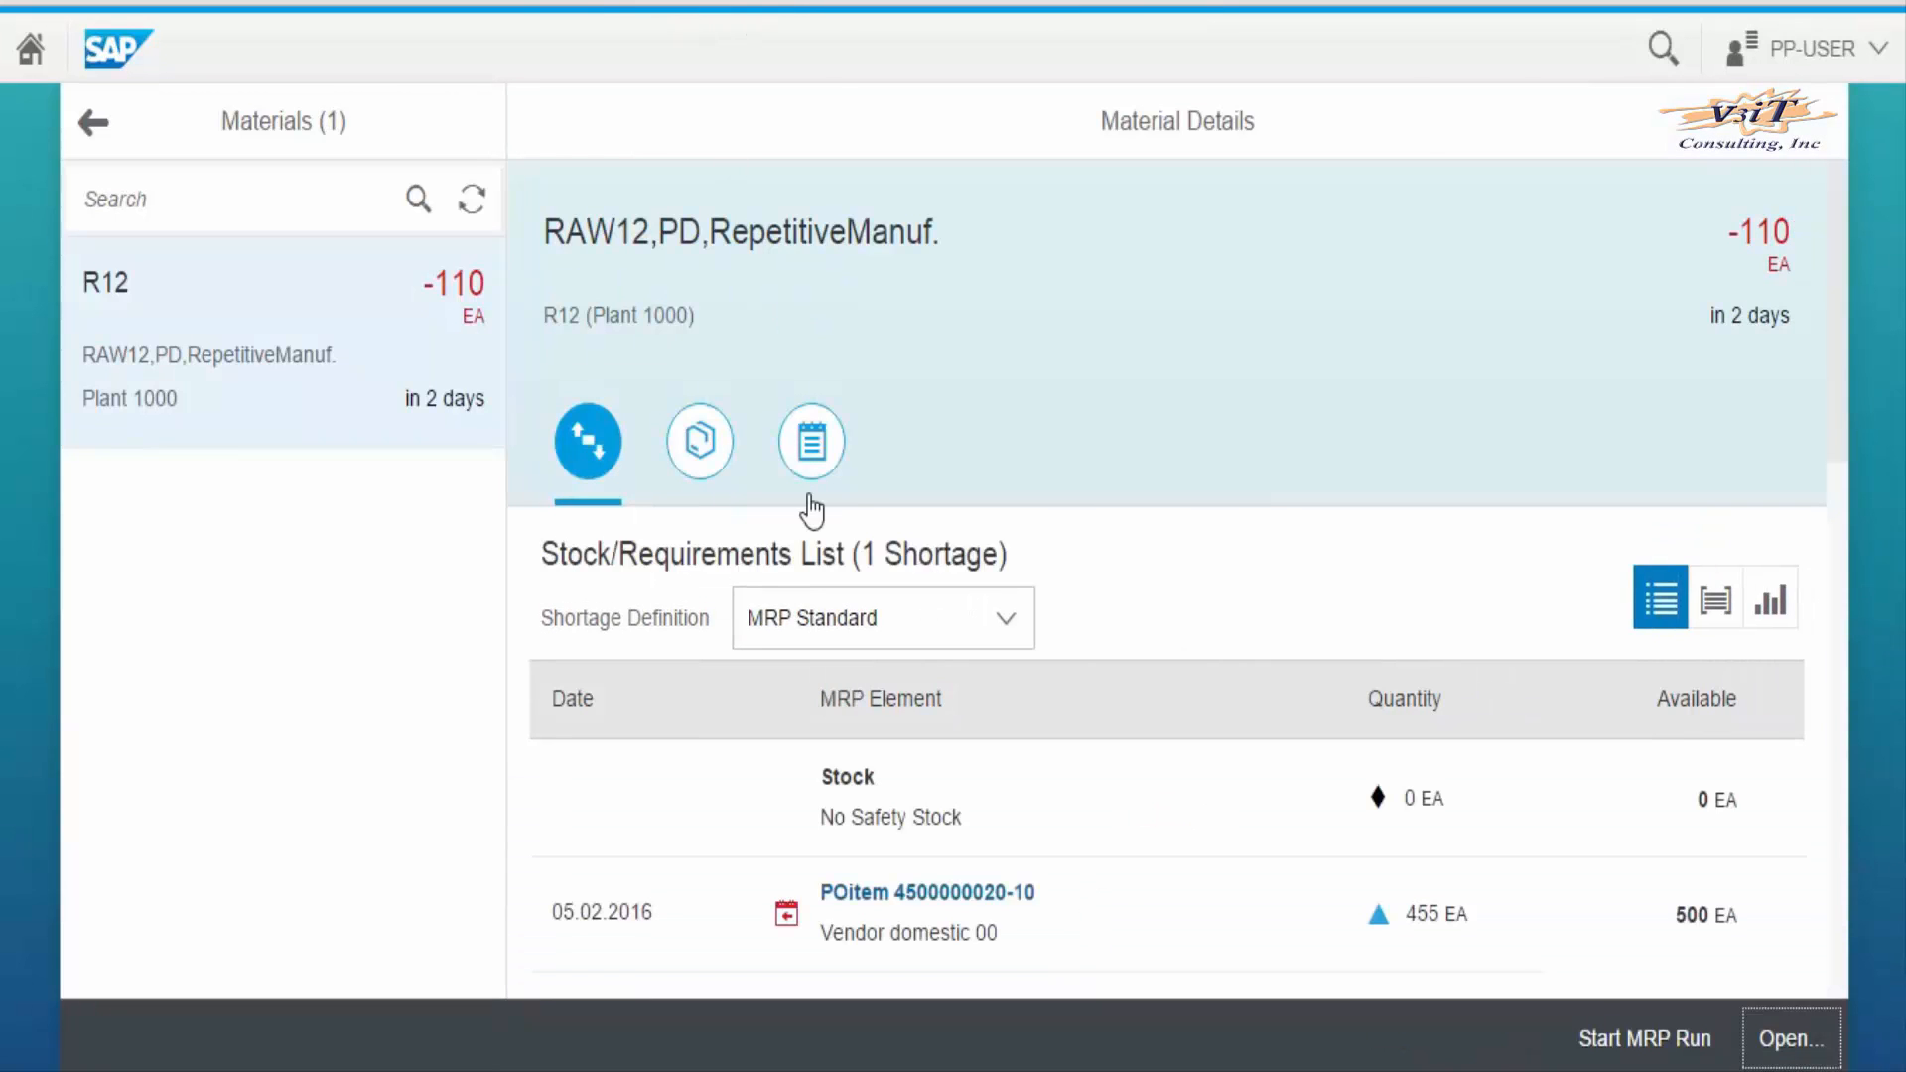
pyautogui.click(698, 441)
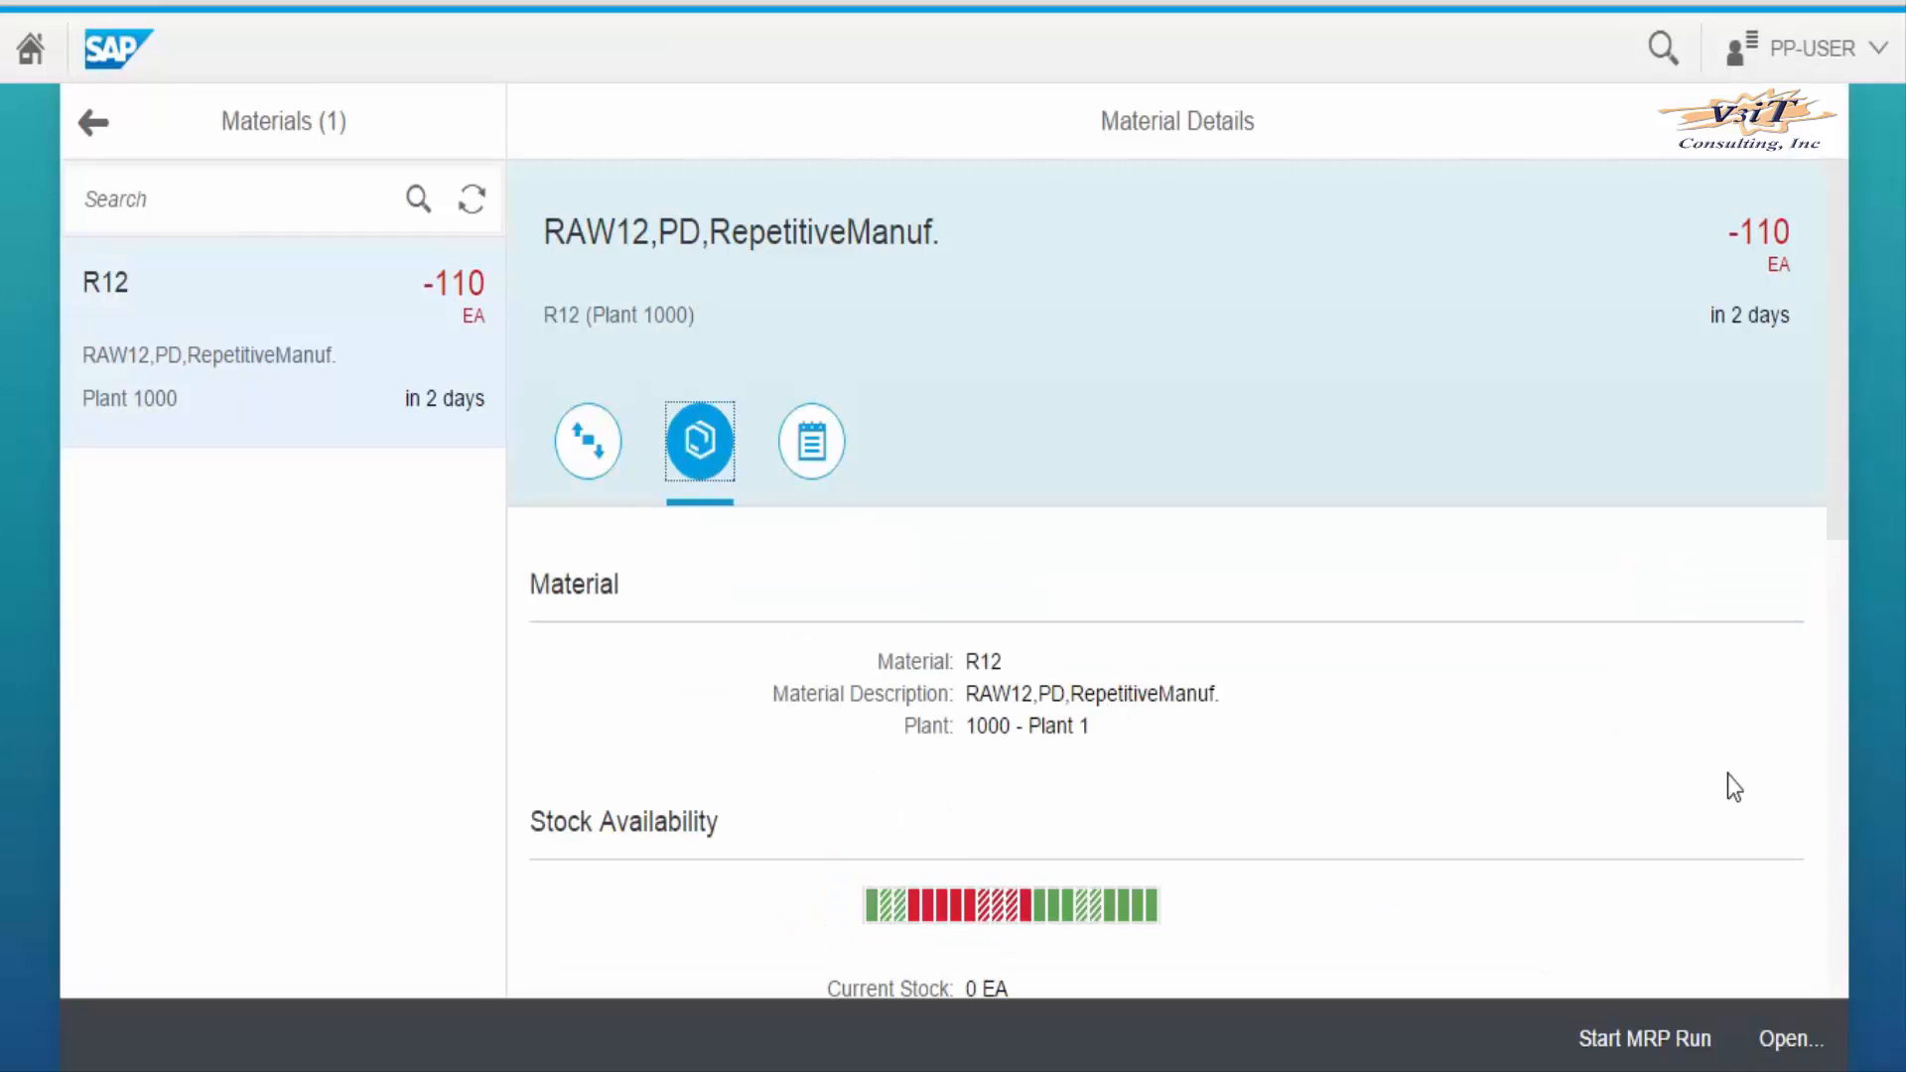
pyautogui.scroll(-3)
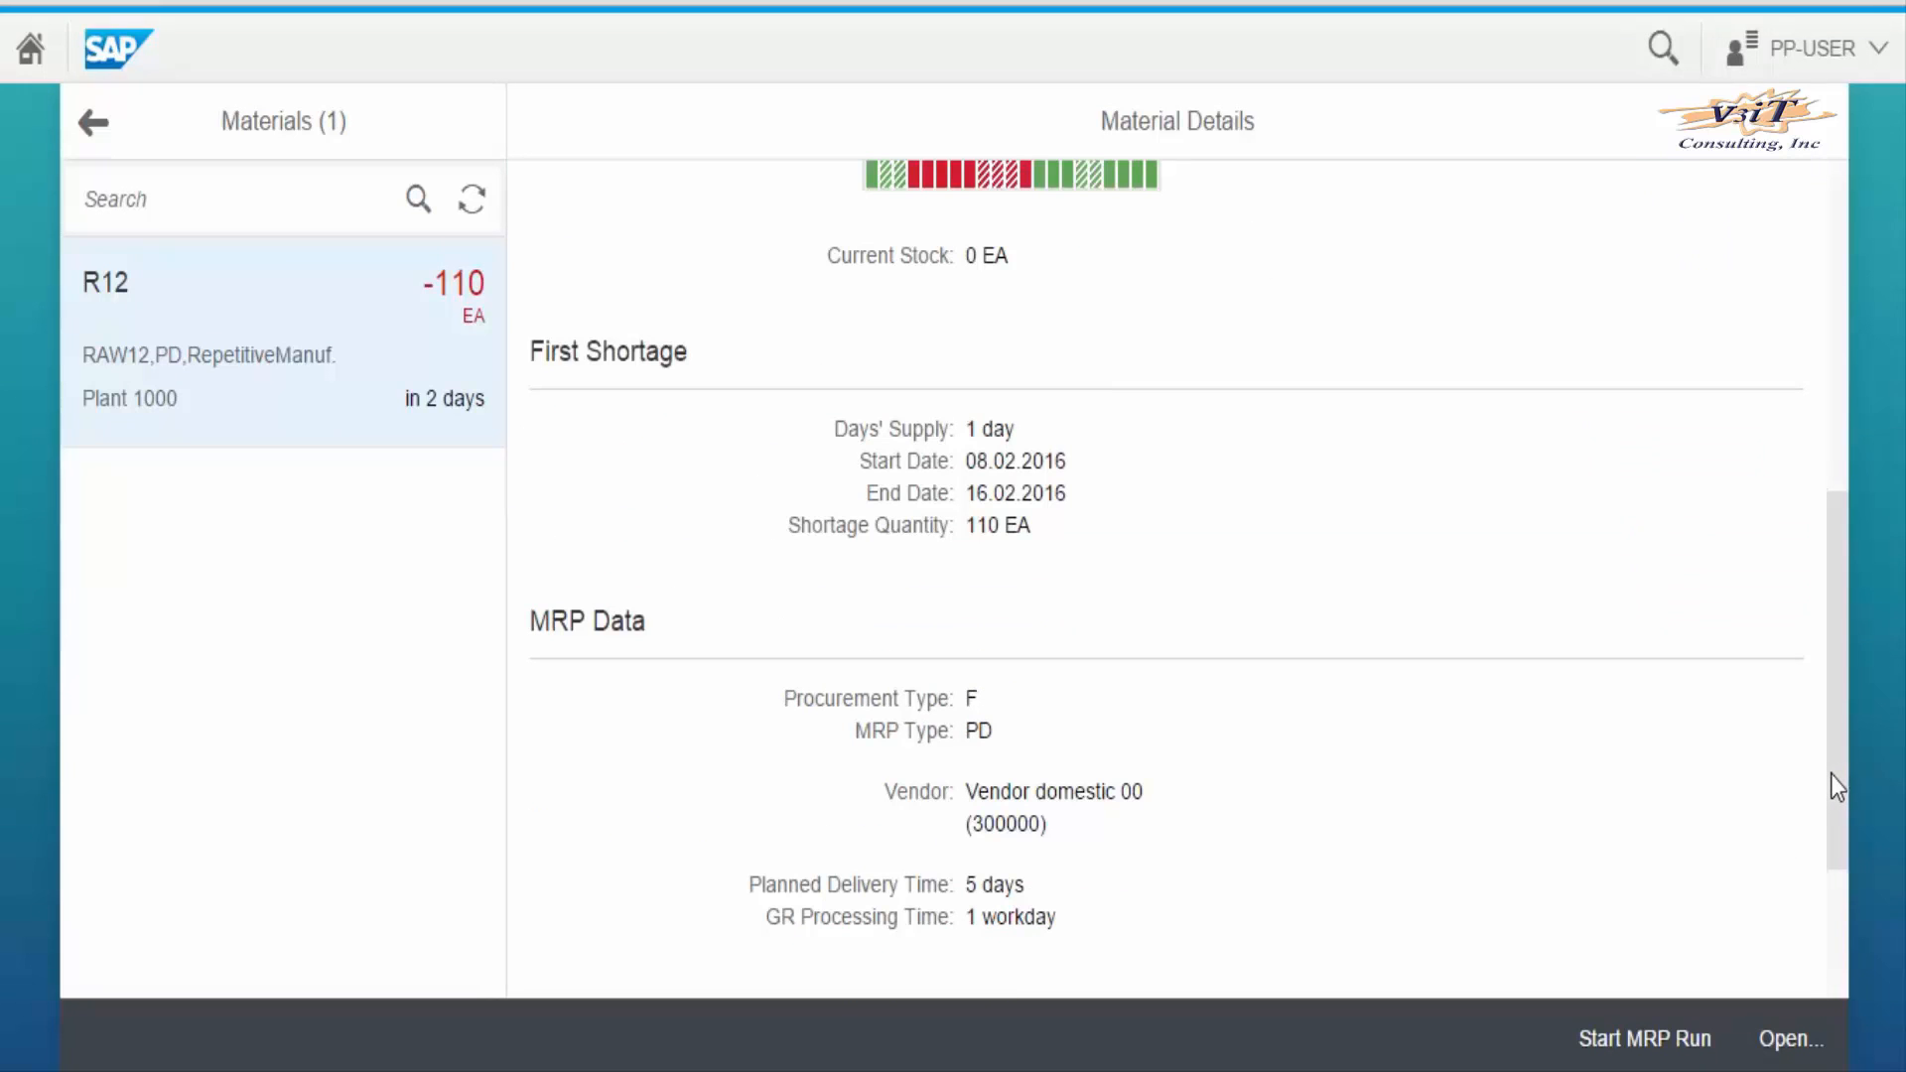
pyautogui.moveTo(1846, 913)
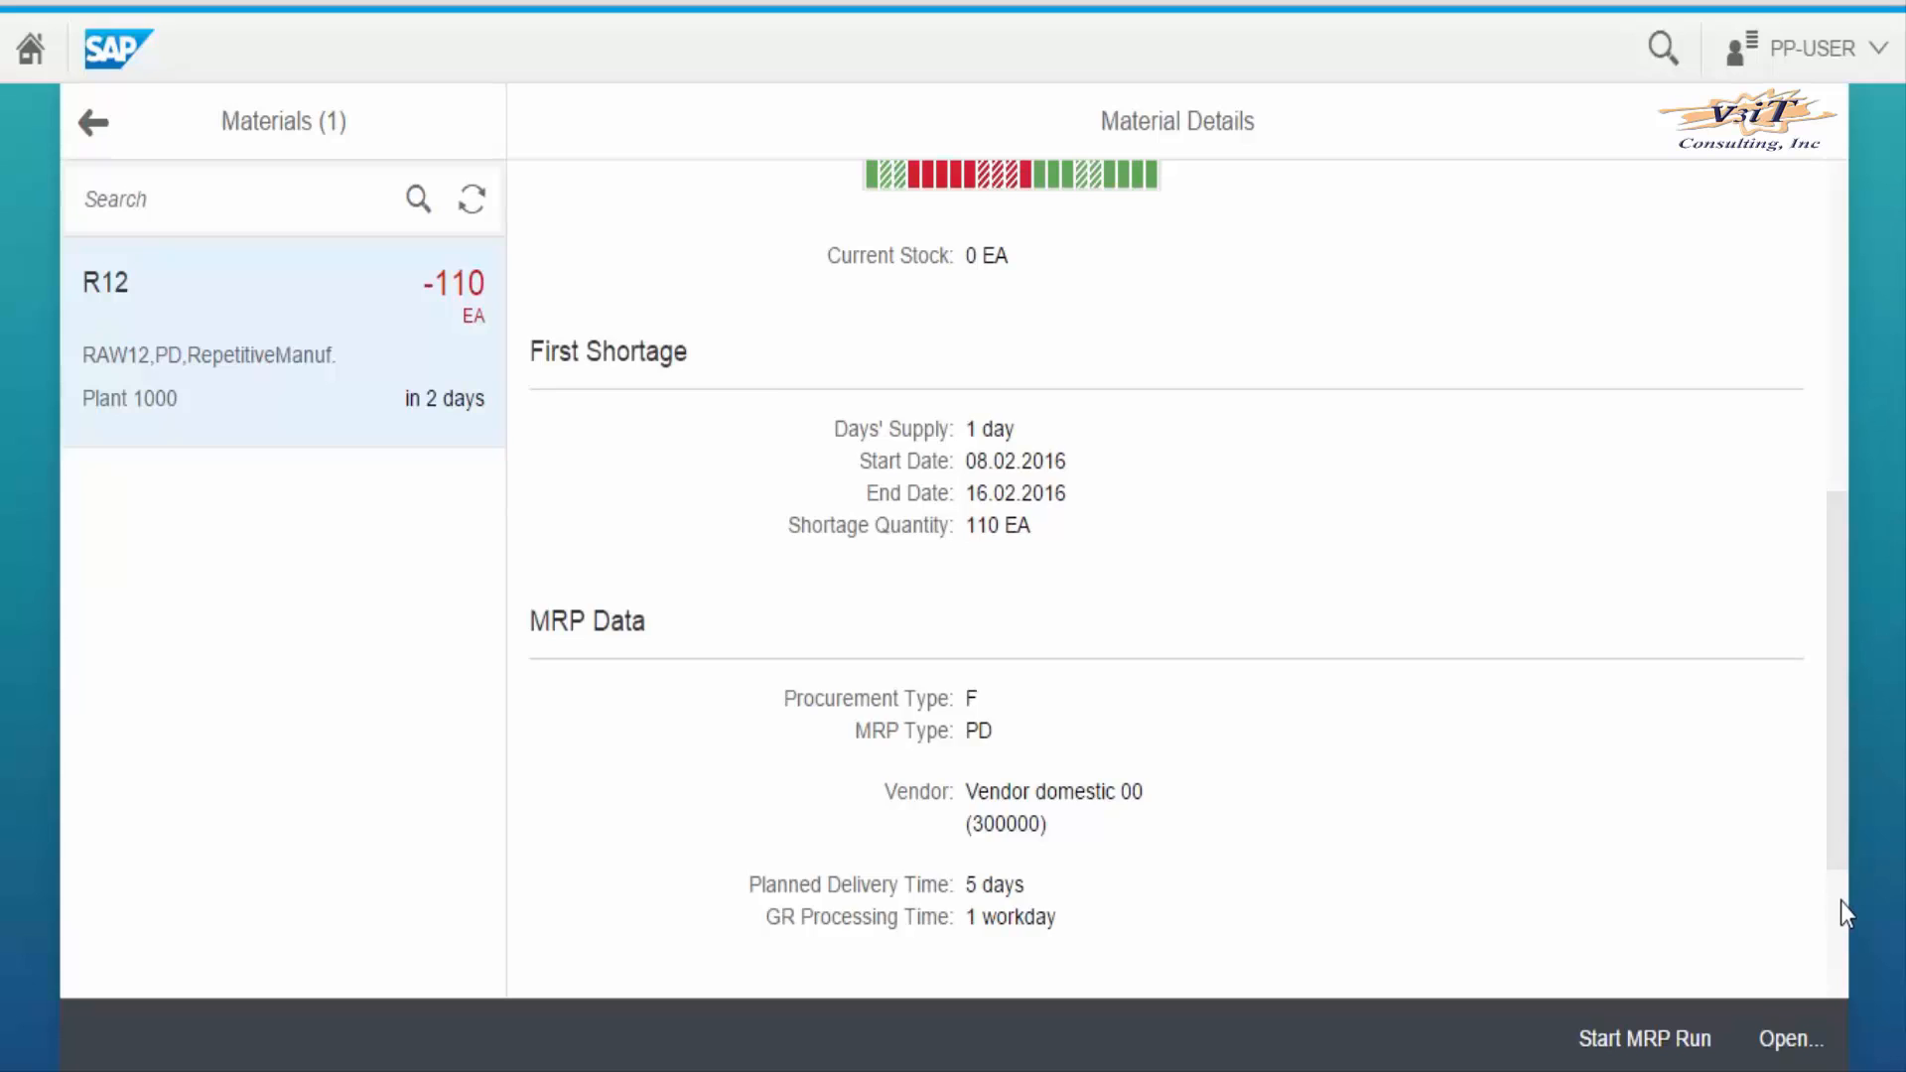
pyautogui.scroll(-3)
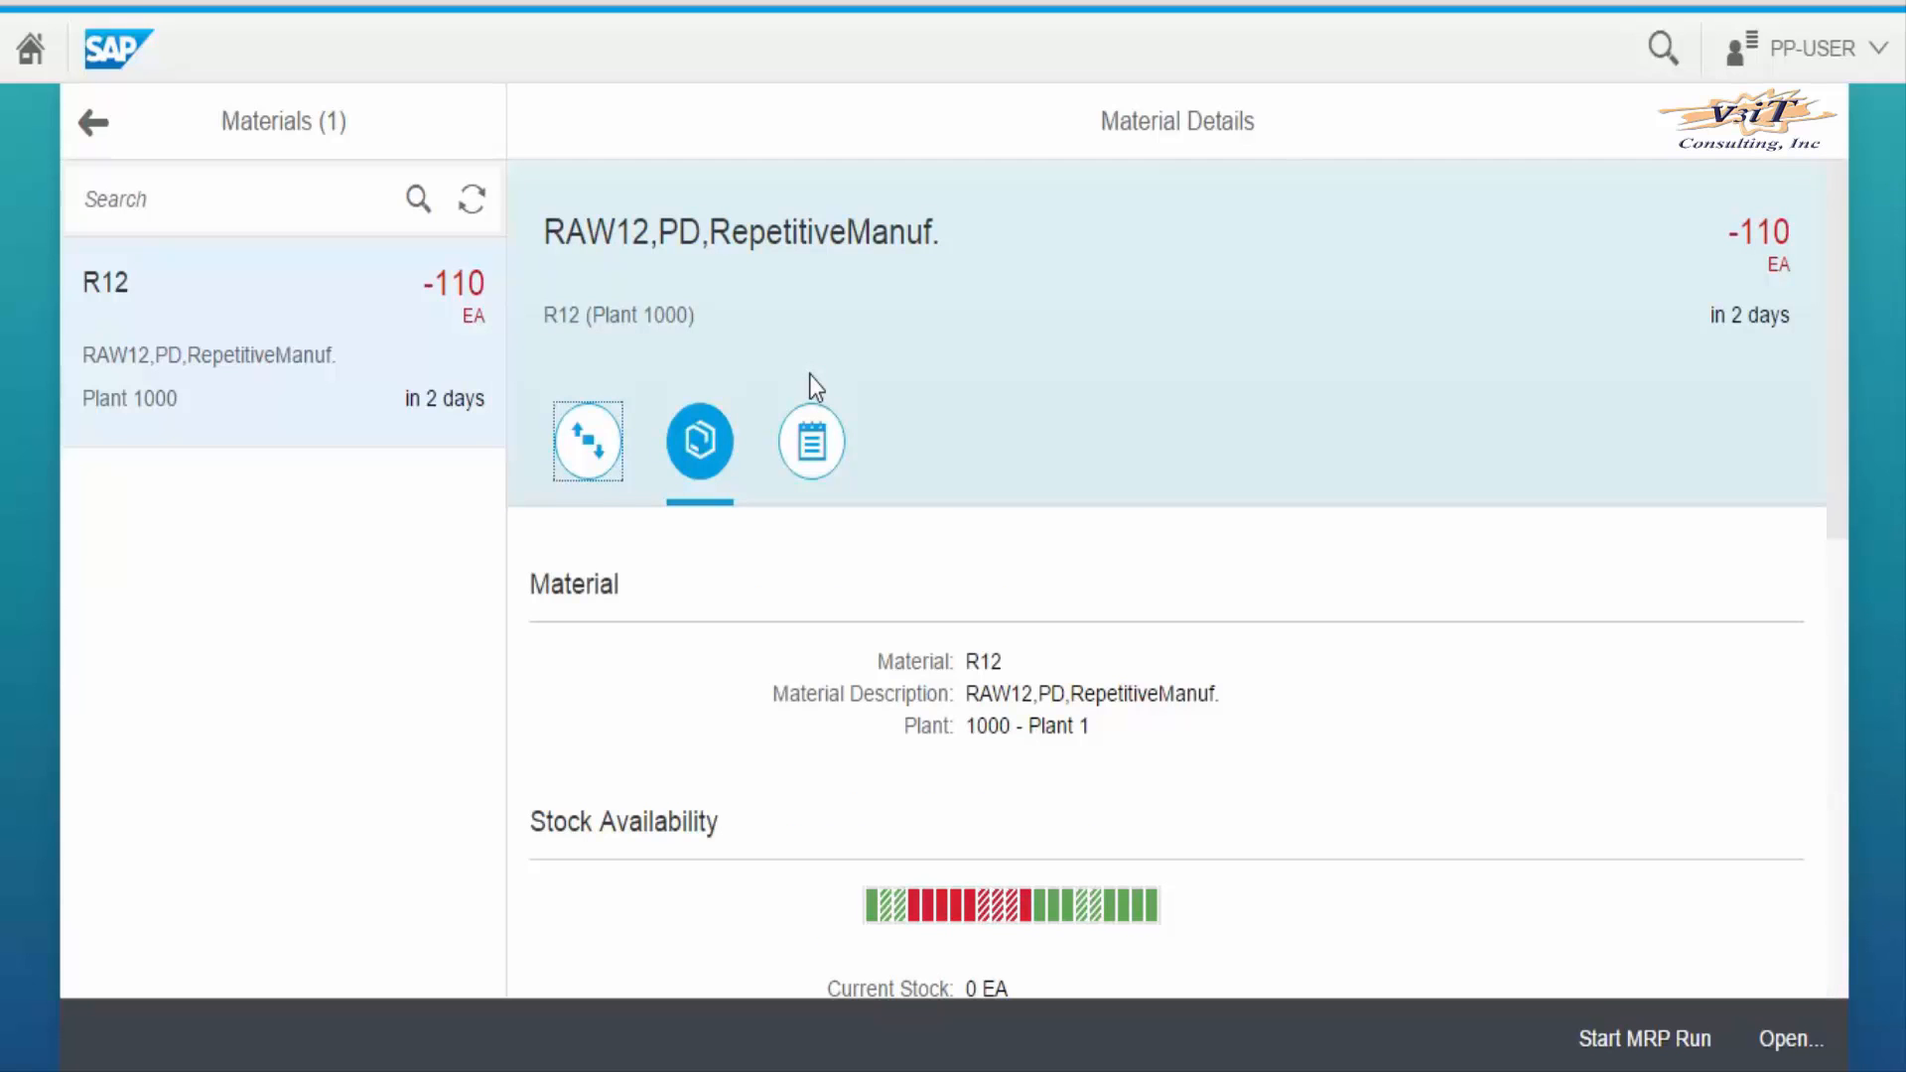
pyautogui.moveTo(681, 267)
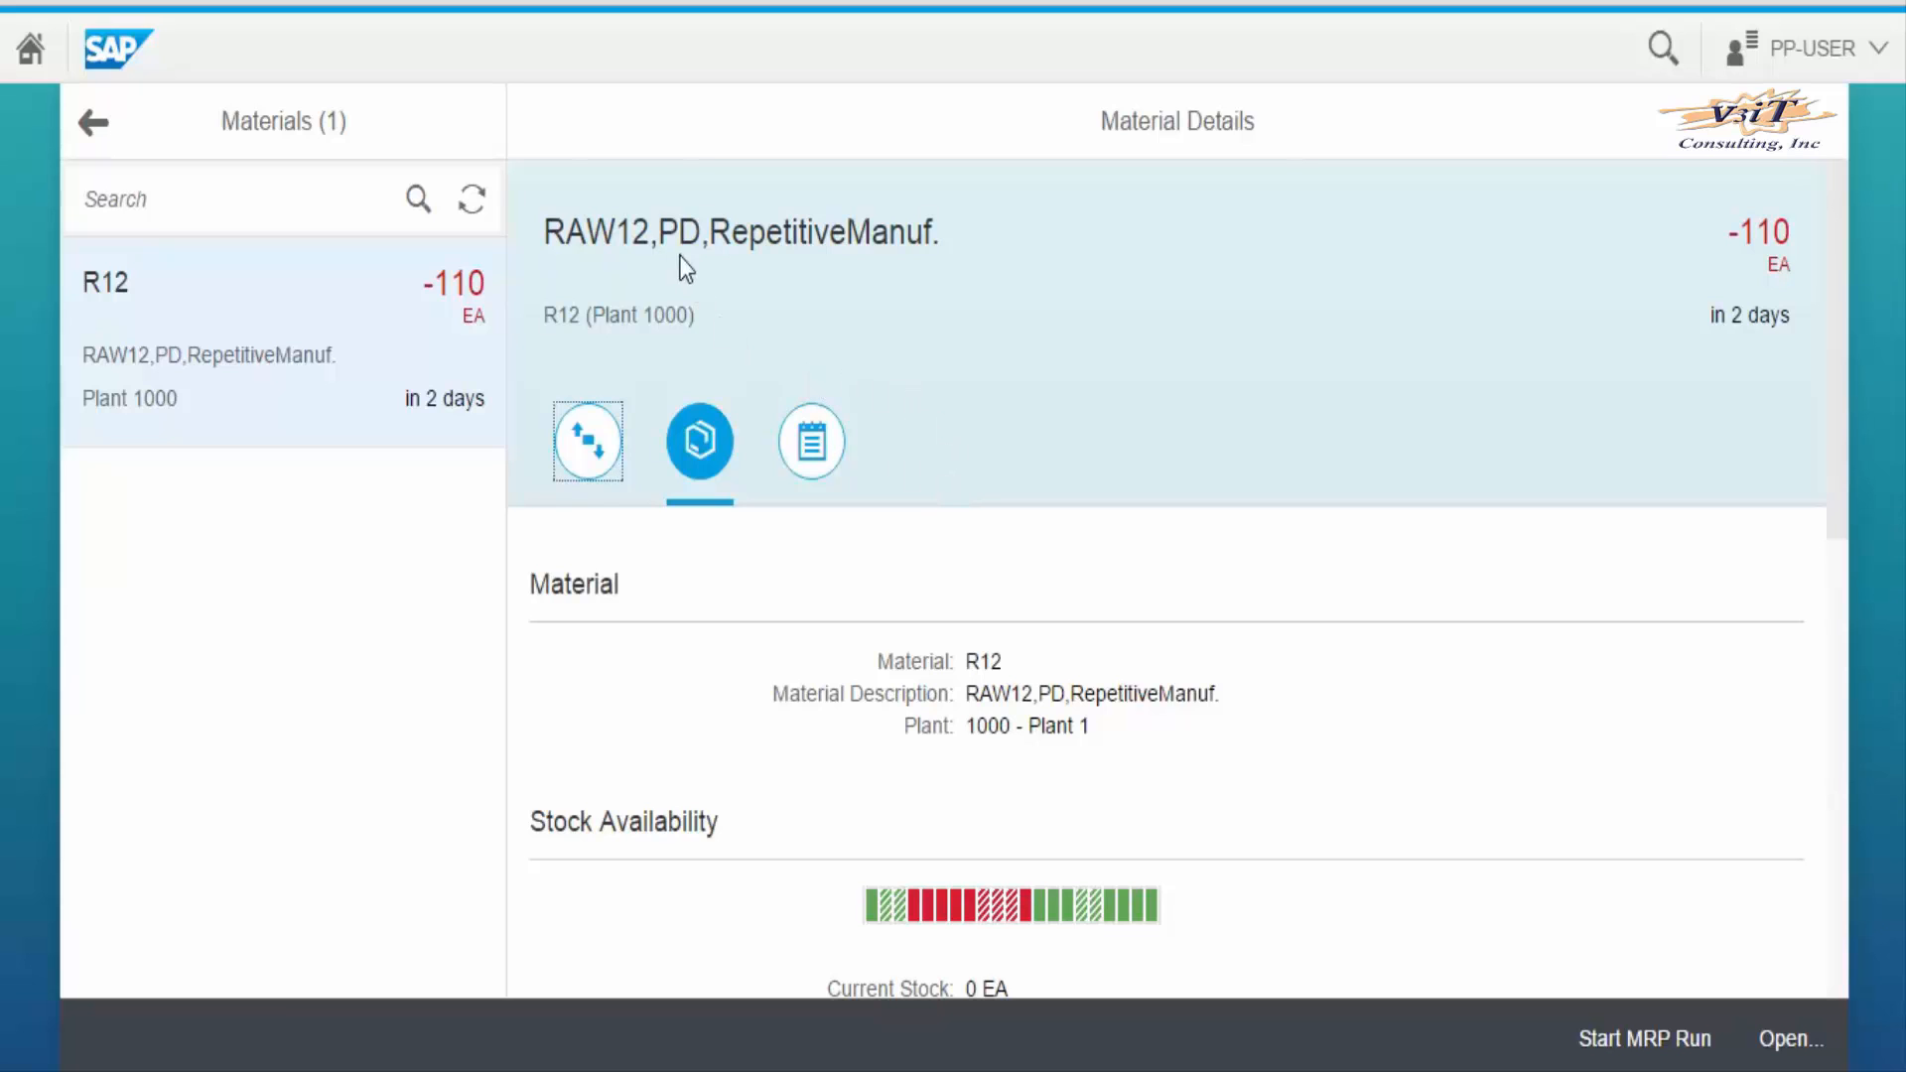
pyautogui.click(586, 441)
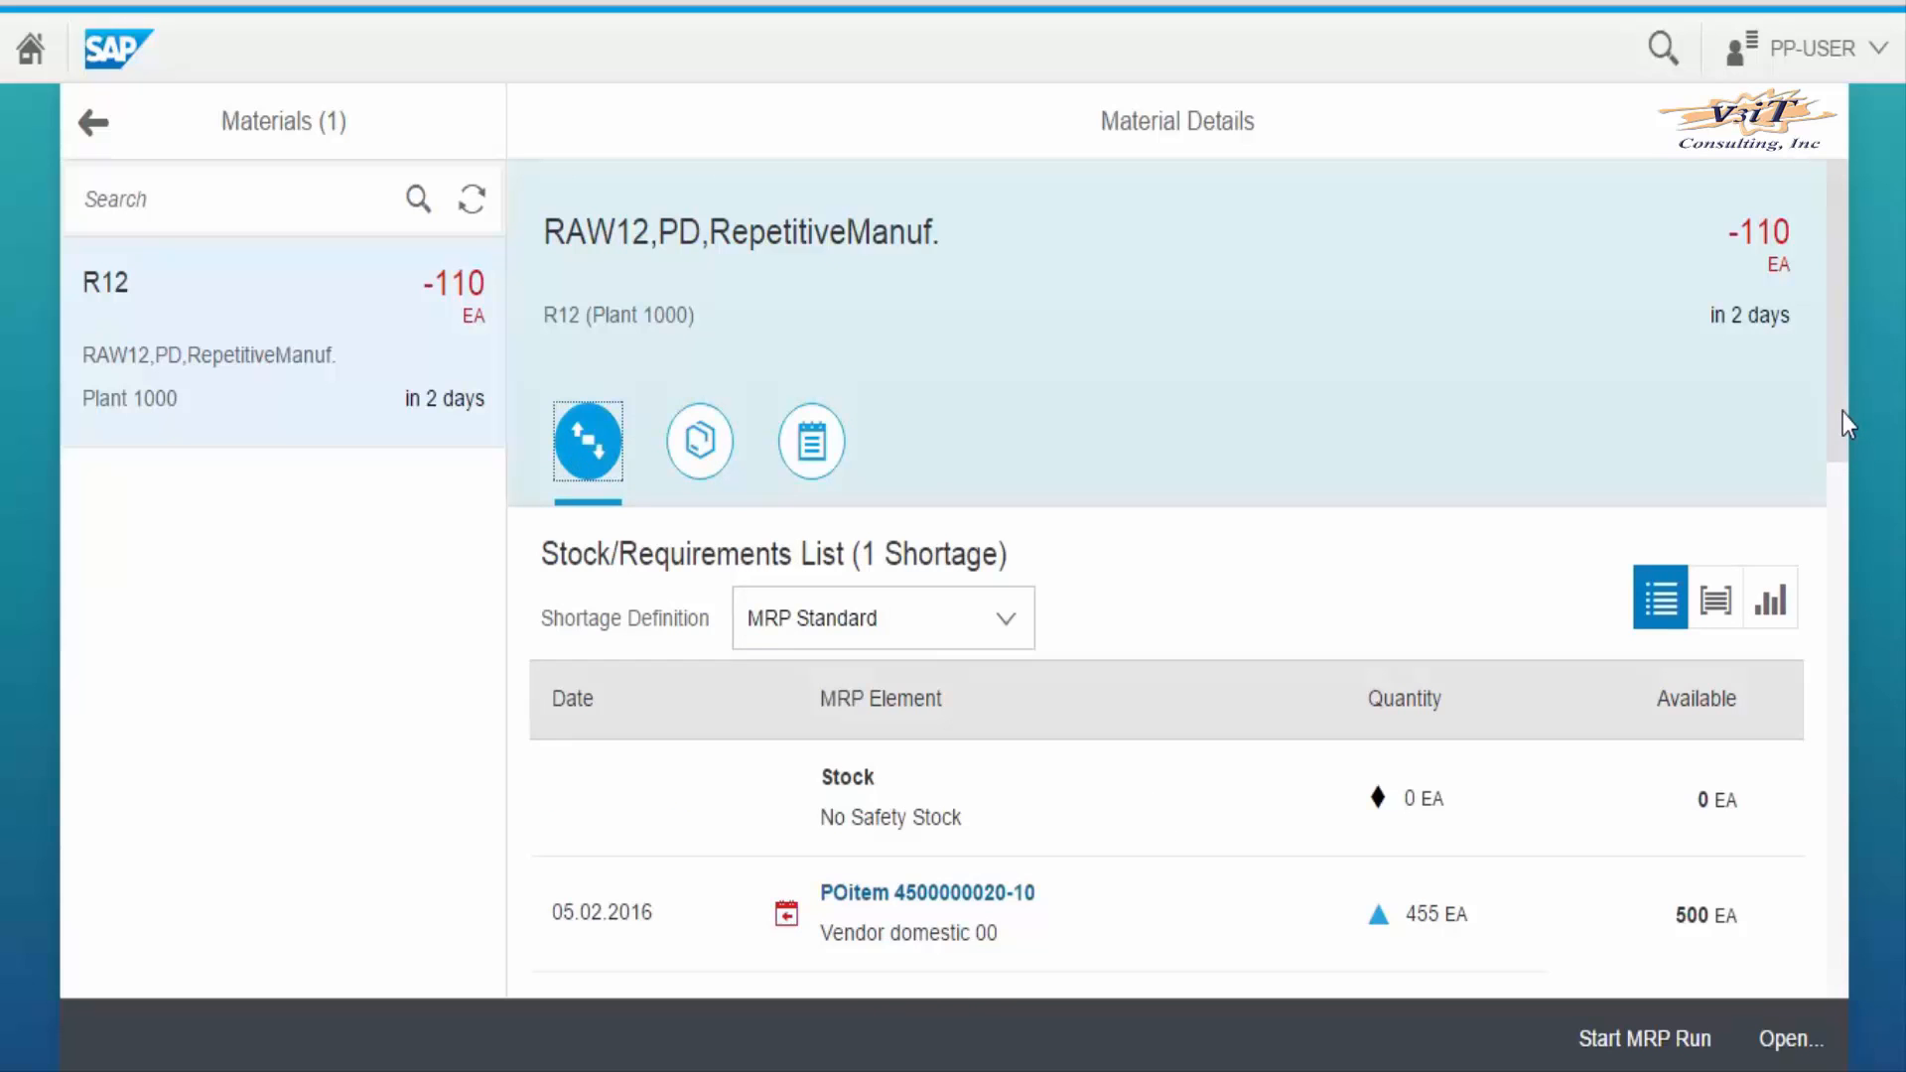
# - Open the Material Shortage view for R12's DepReq 69-1 requirement
pyautogui.scroll(-3)
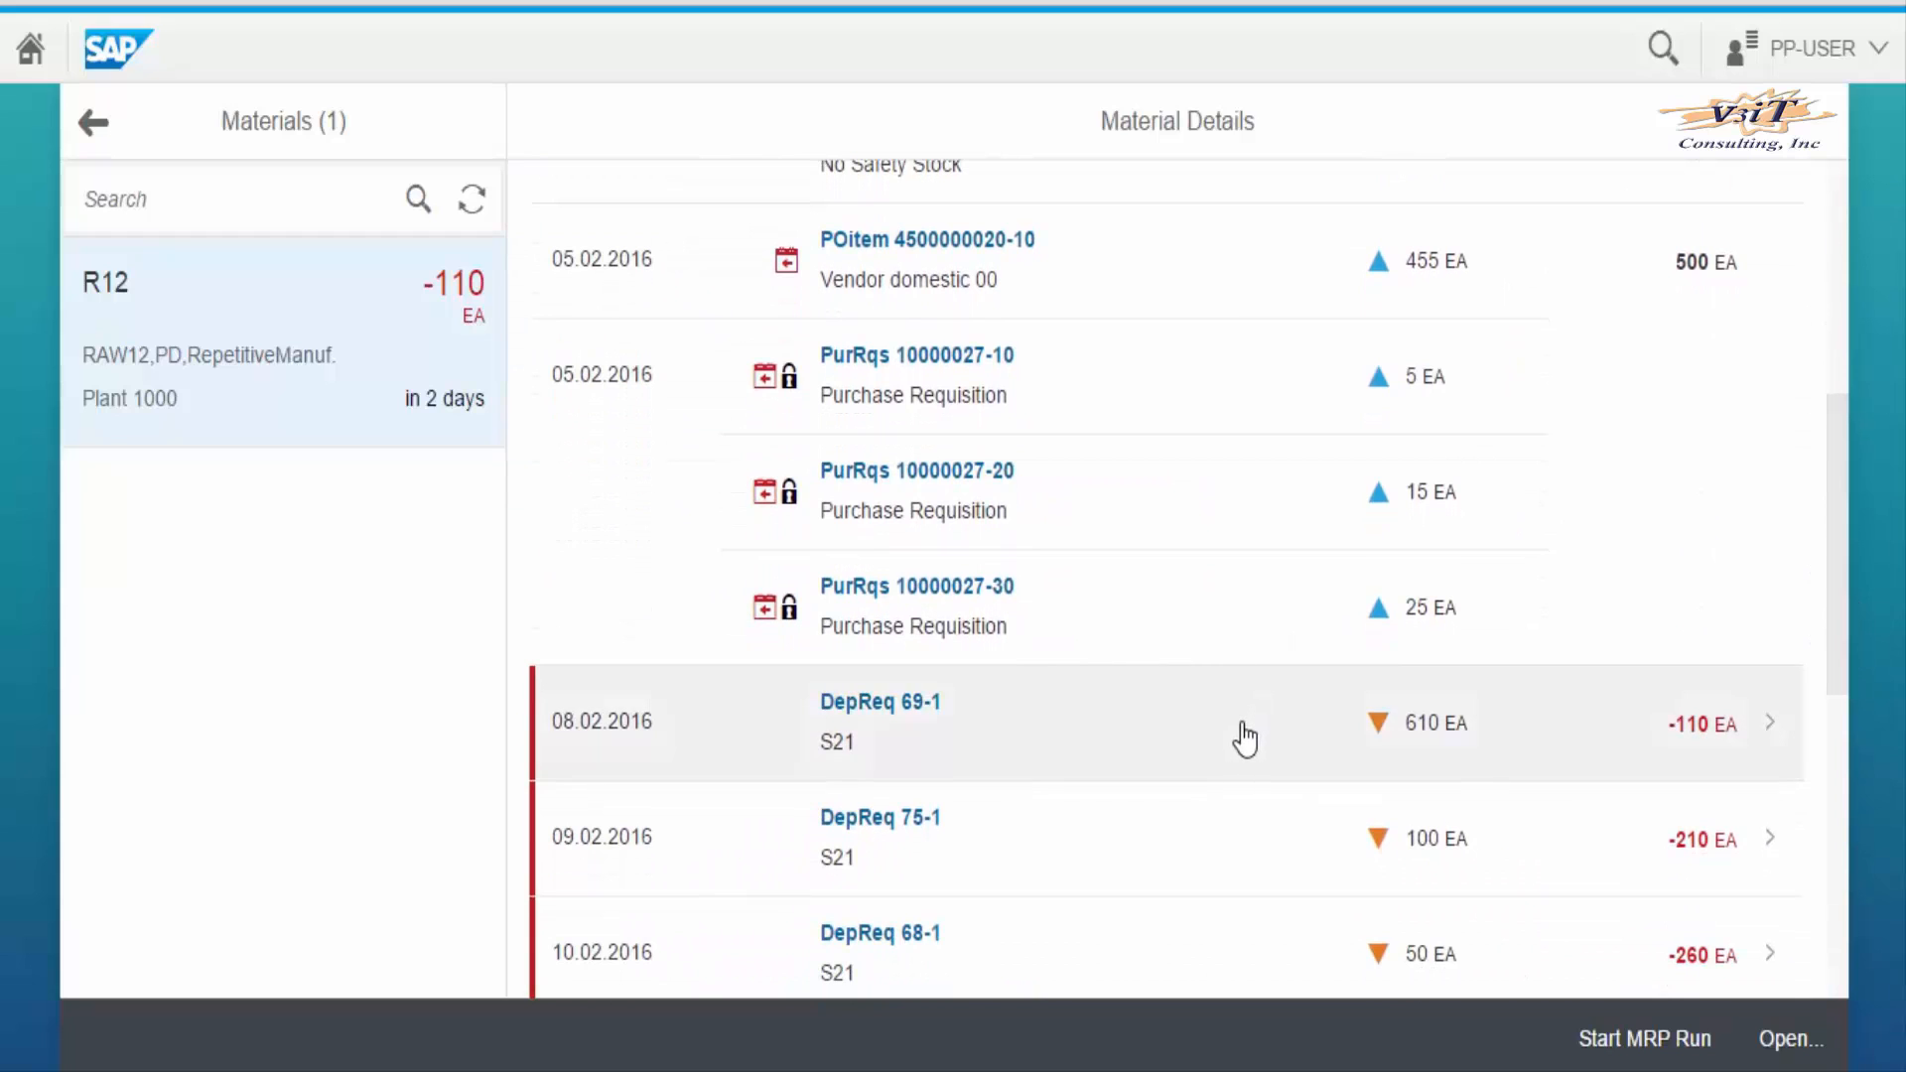
pyautogui.click(1246, 720)
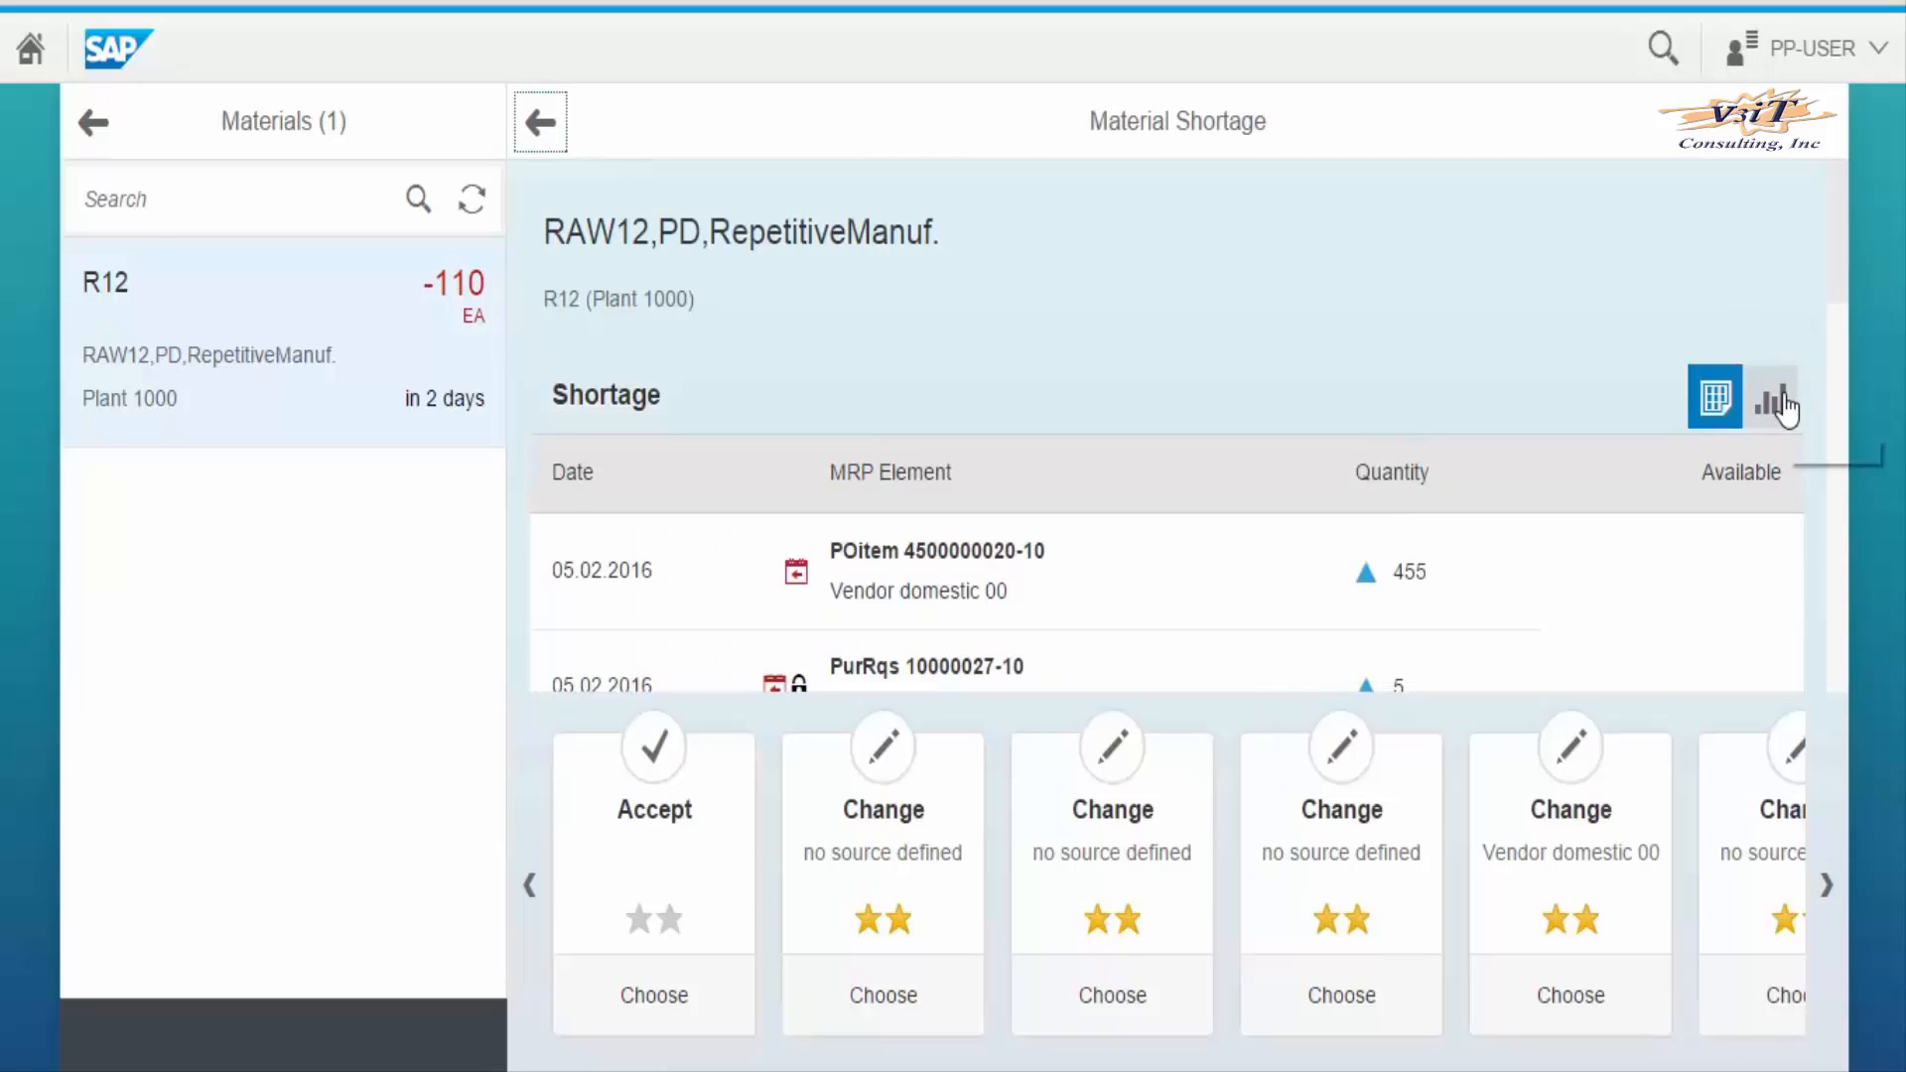
# - Chart R12's shortage and simulate each change option, ending on Vendor domestic 00 (860 on 5 February)
pyautogui.click(1770, 398)
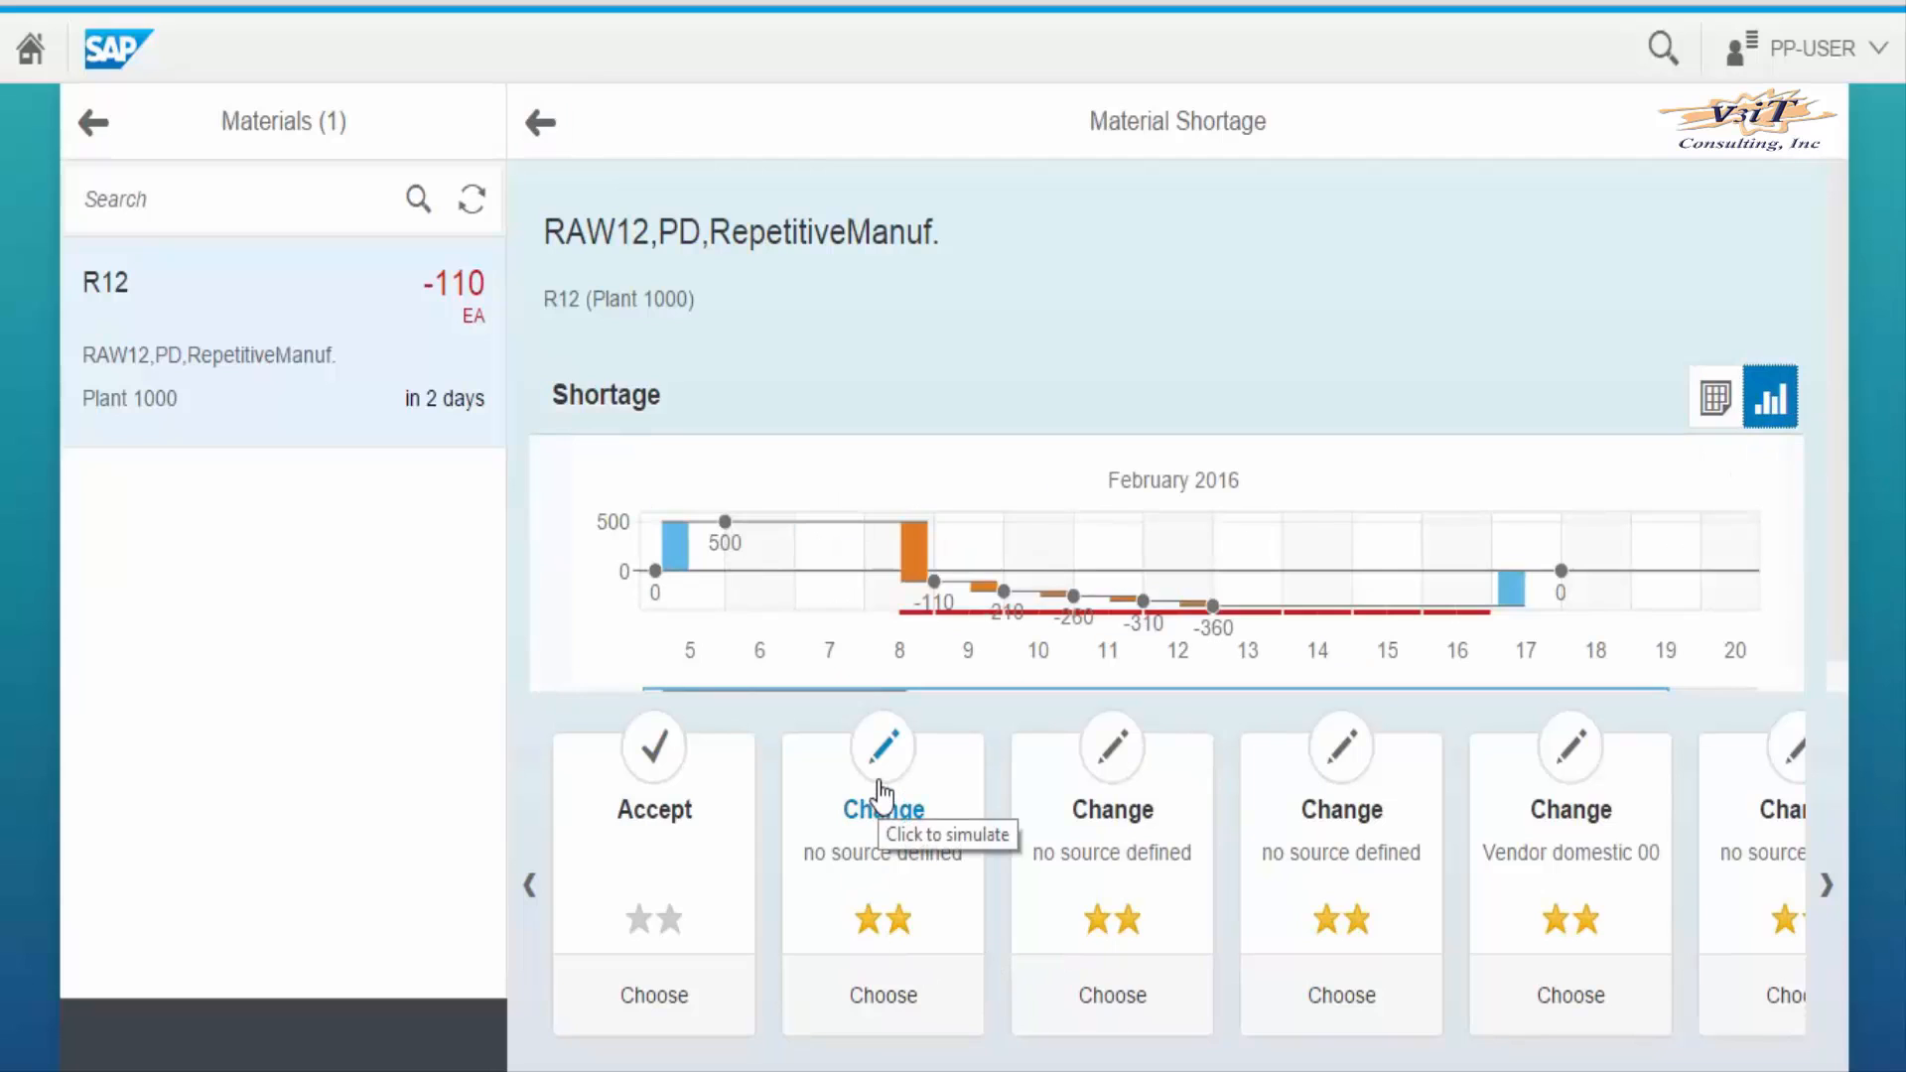
pyautogui.click(883, 747)
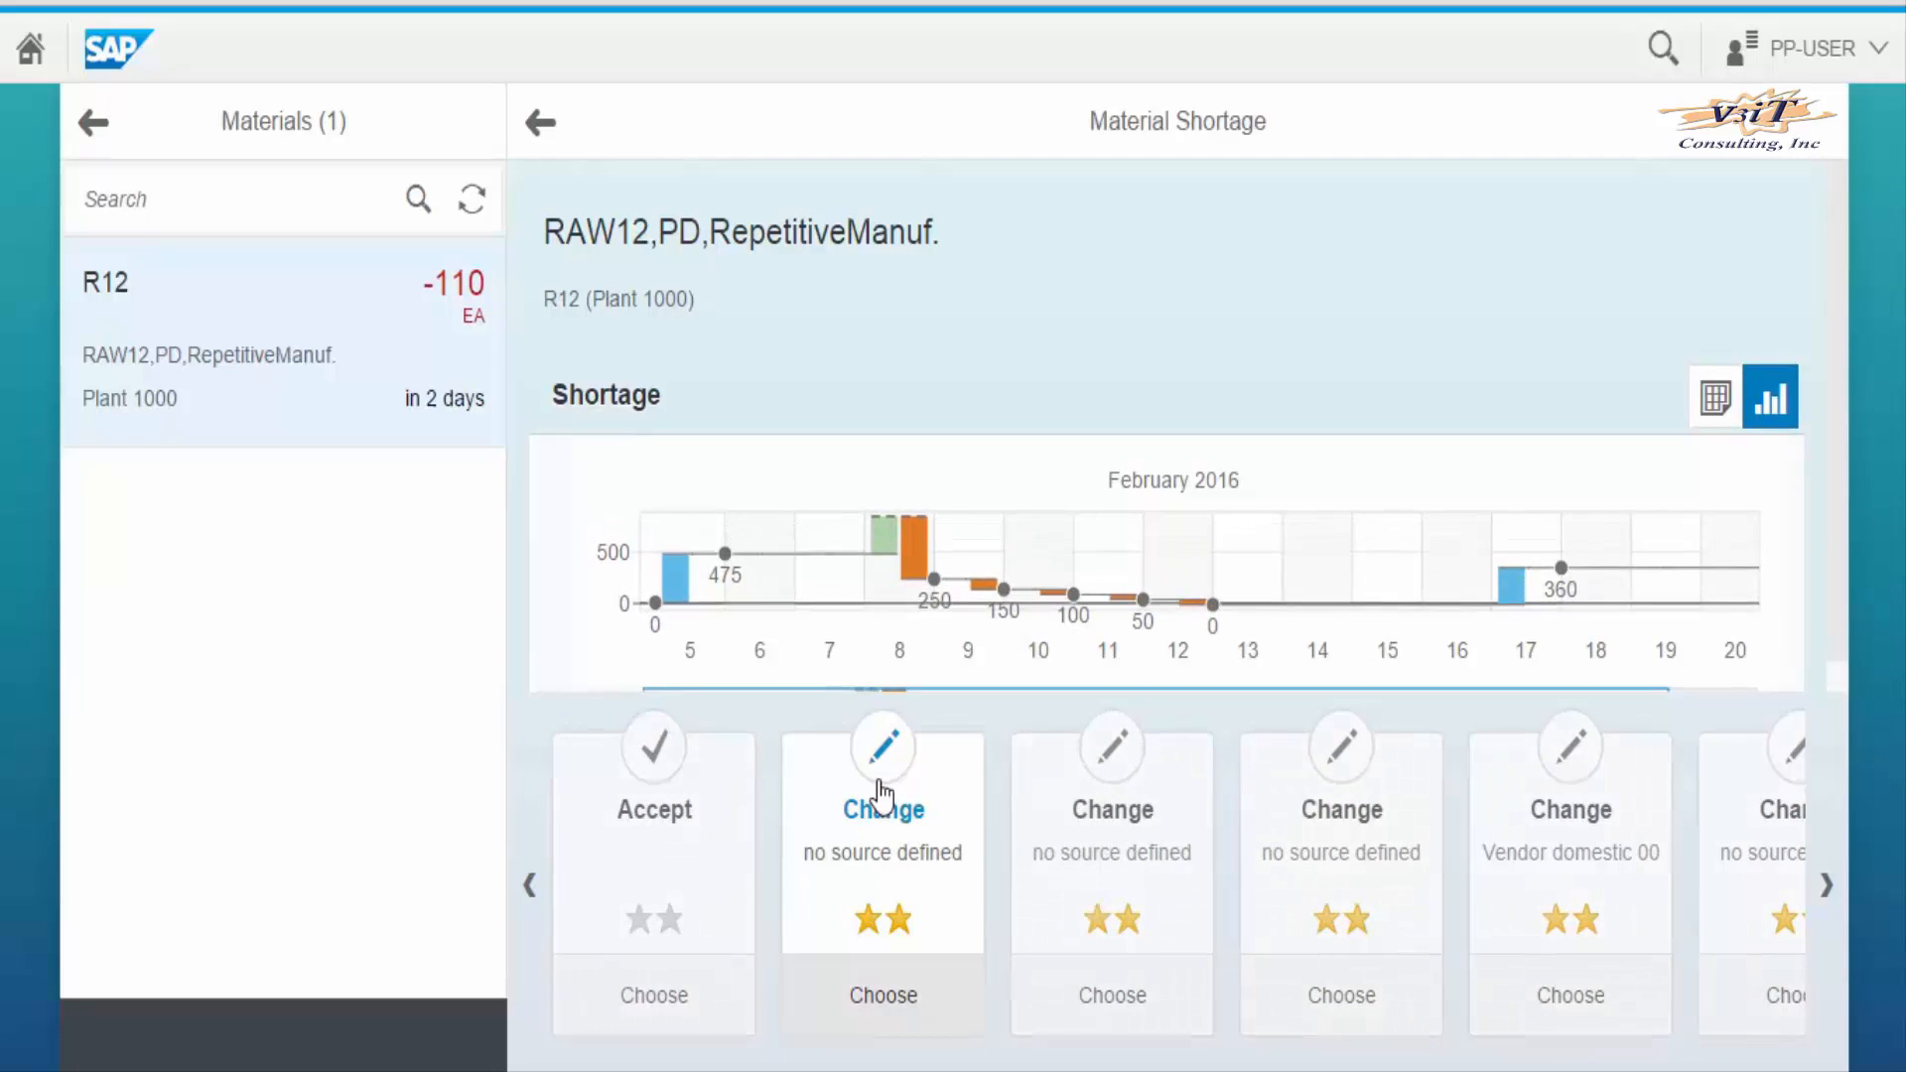
pyautogui.moveTo(1111, 790)
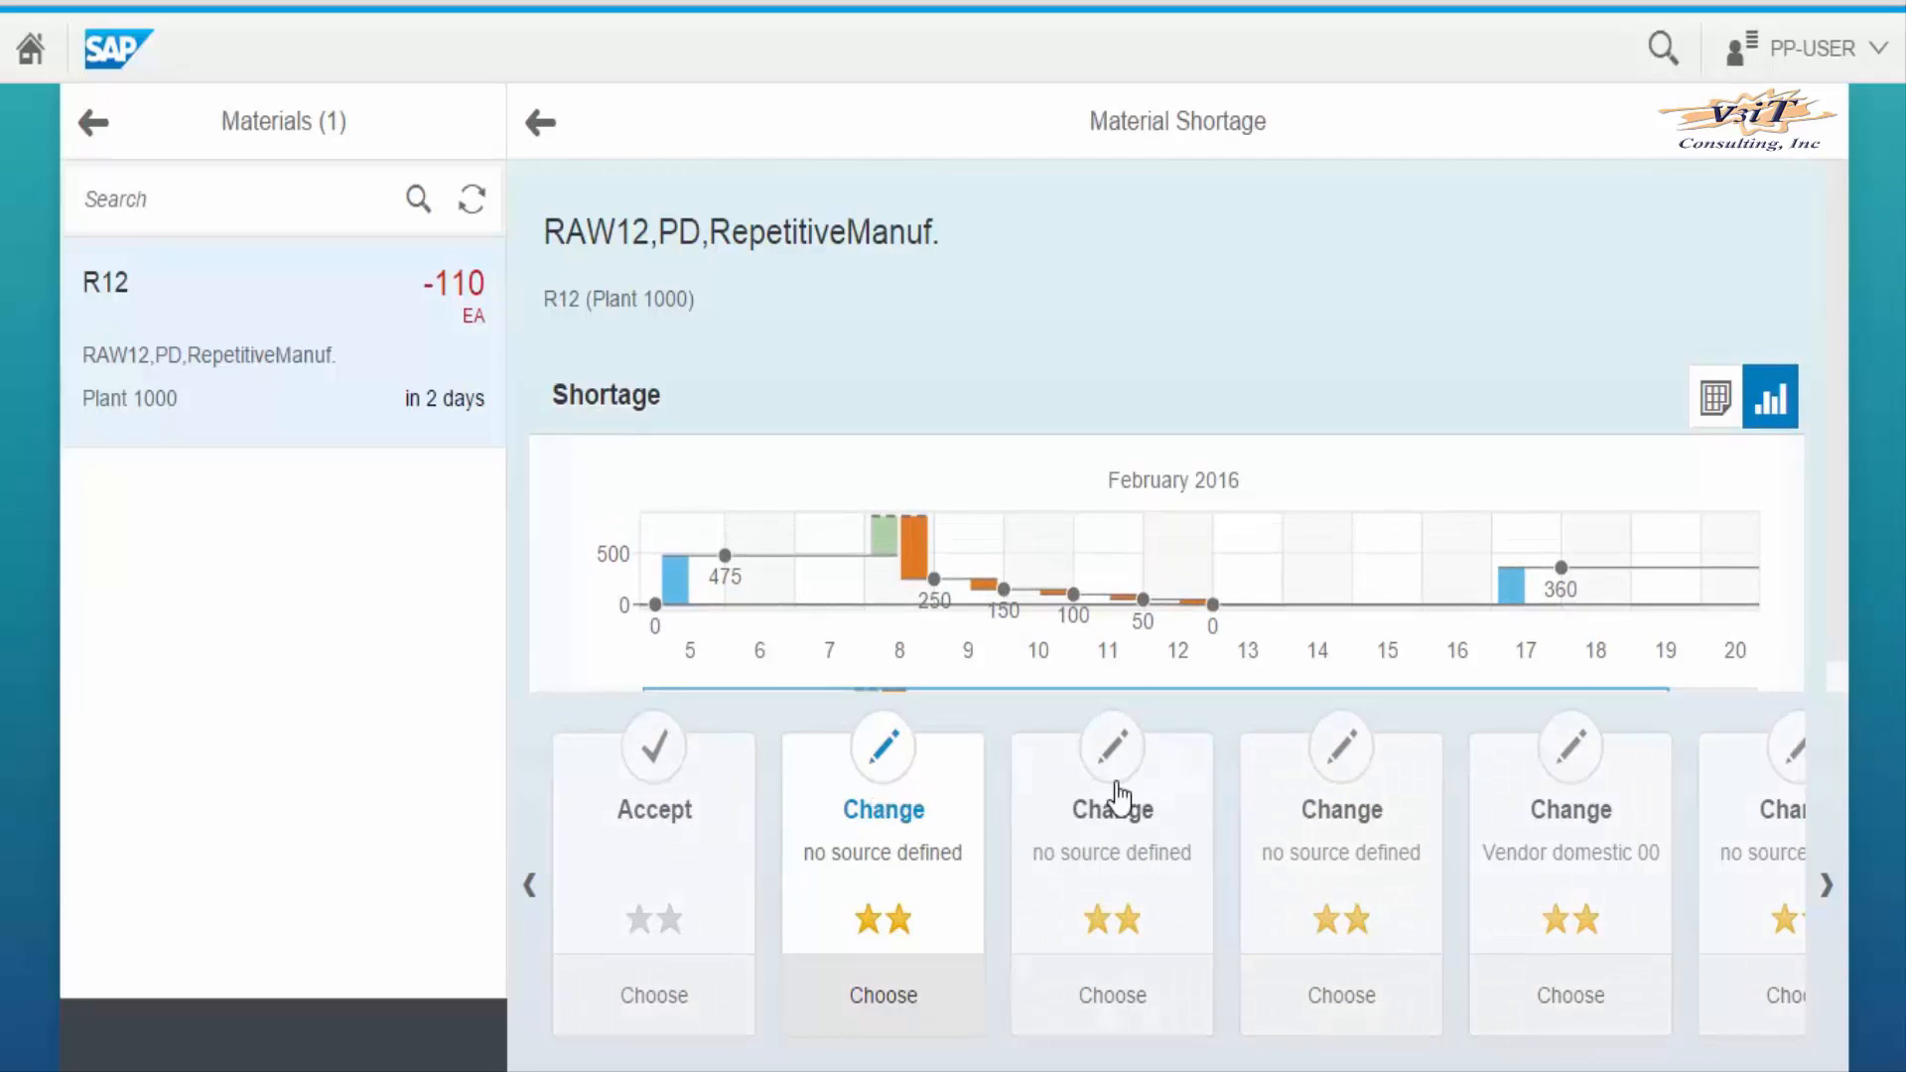
pyautogui.click(1110, 839)
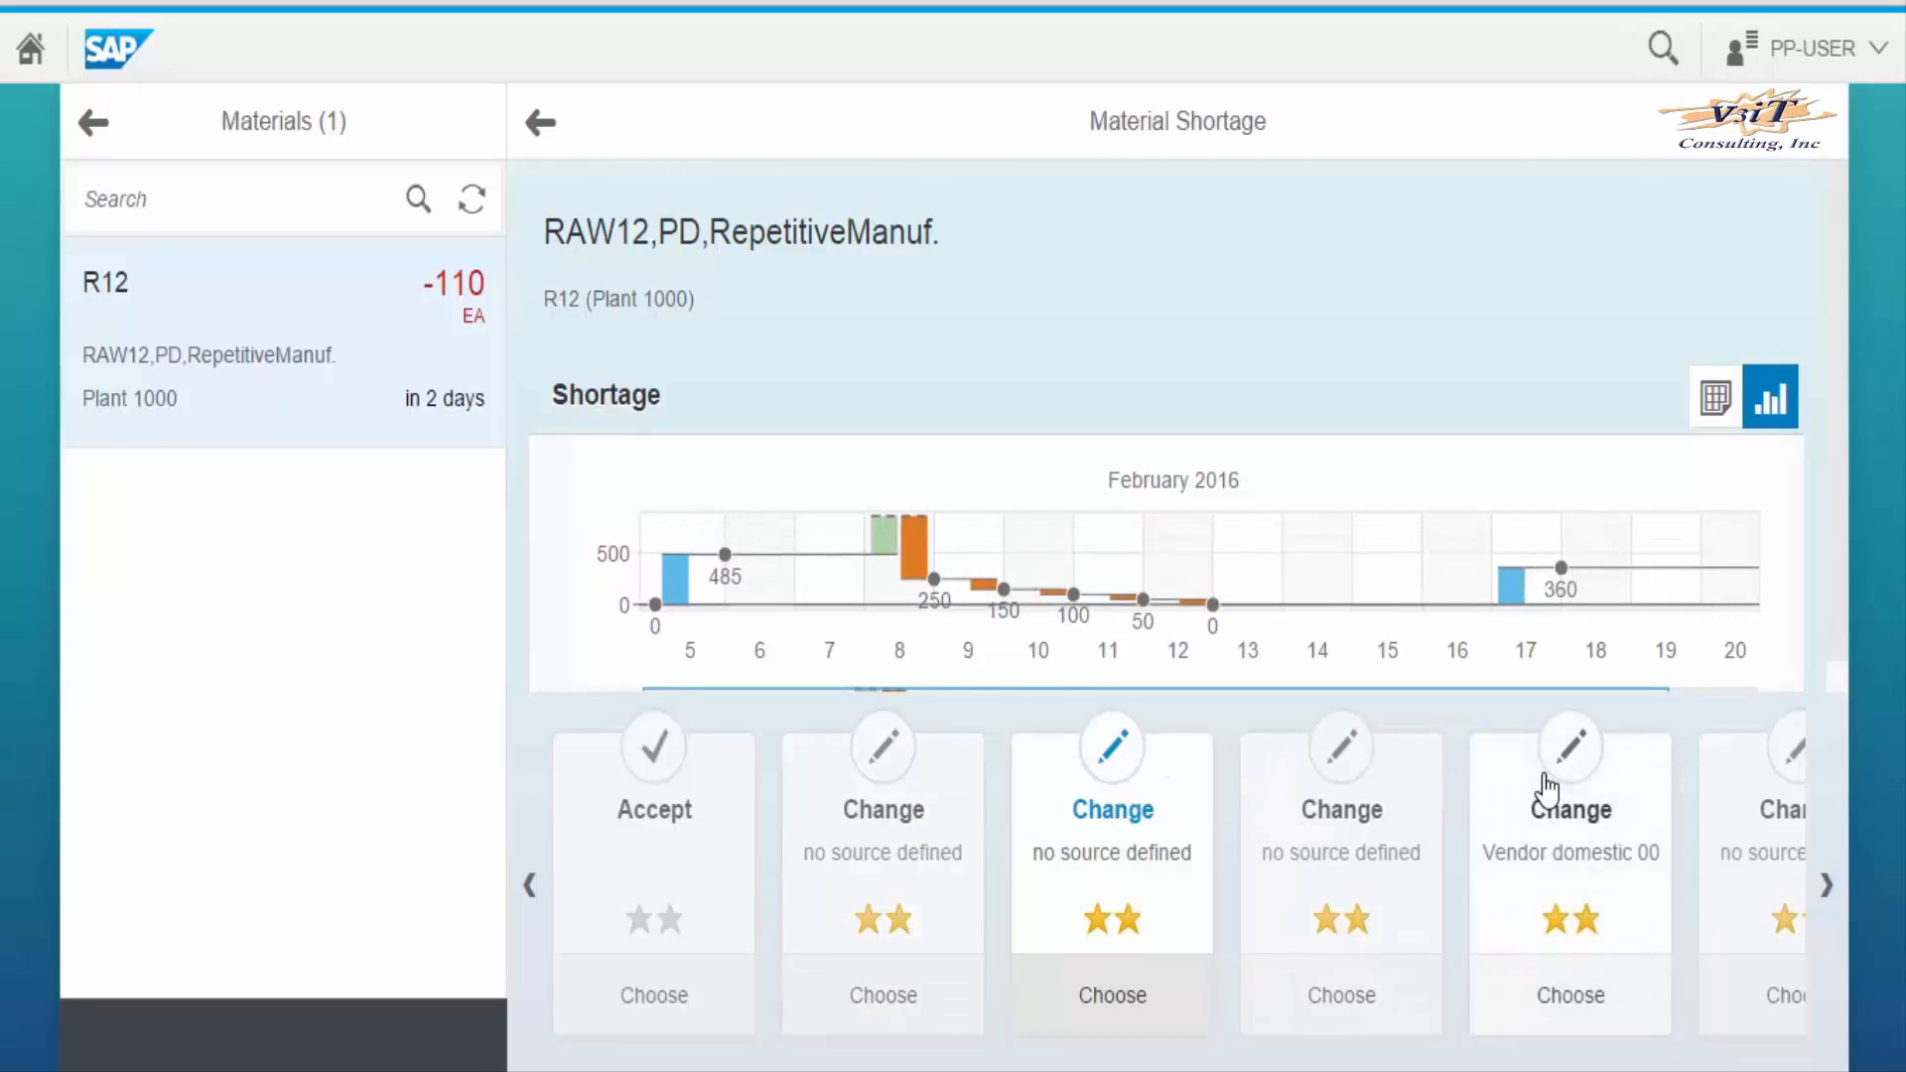
pyautogui.click(1569, 811)
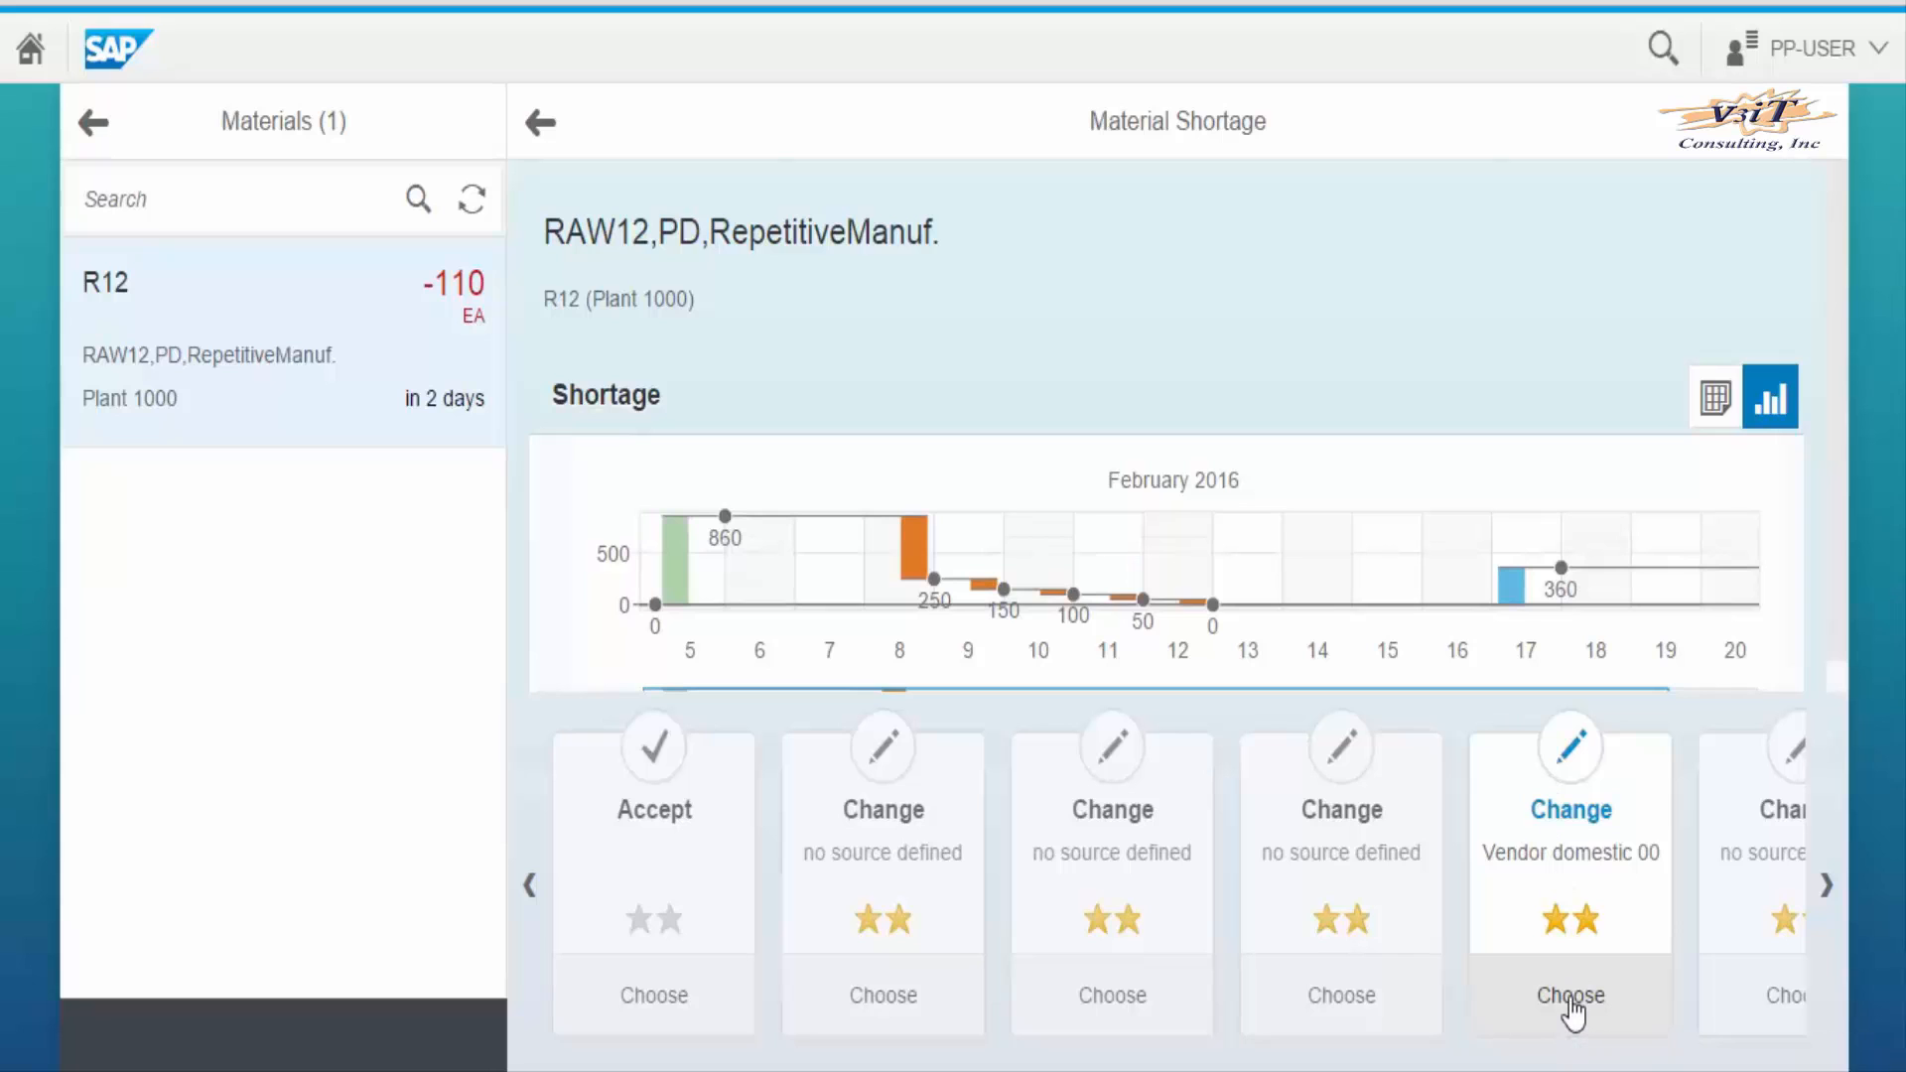
pyautogui.click(1569, 994)
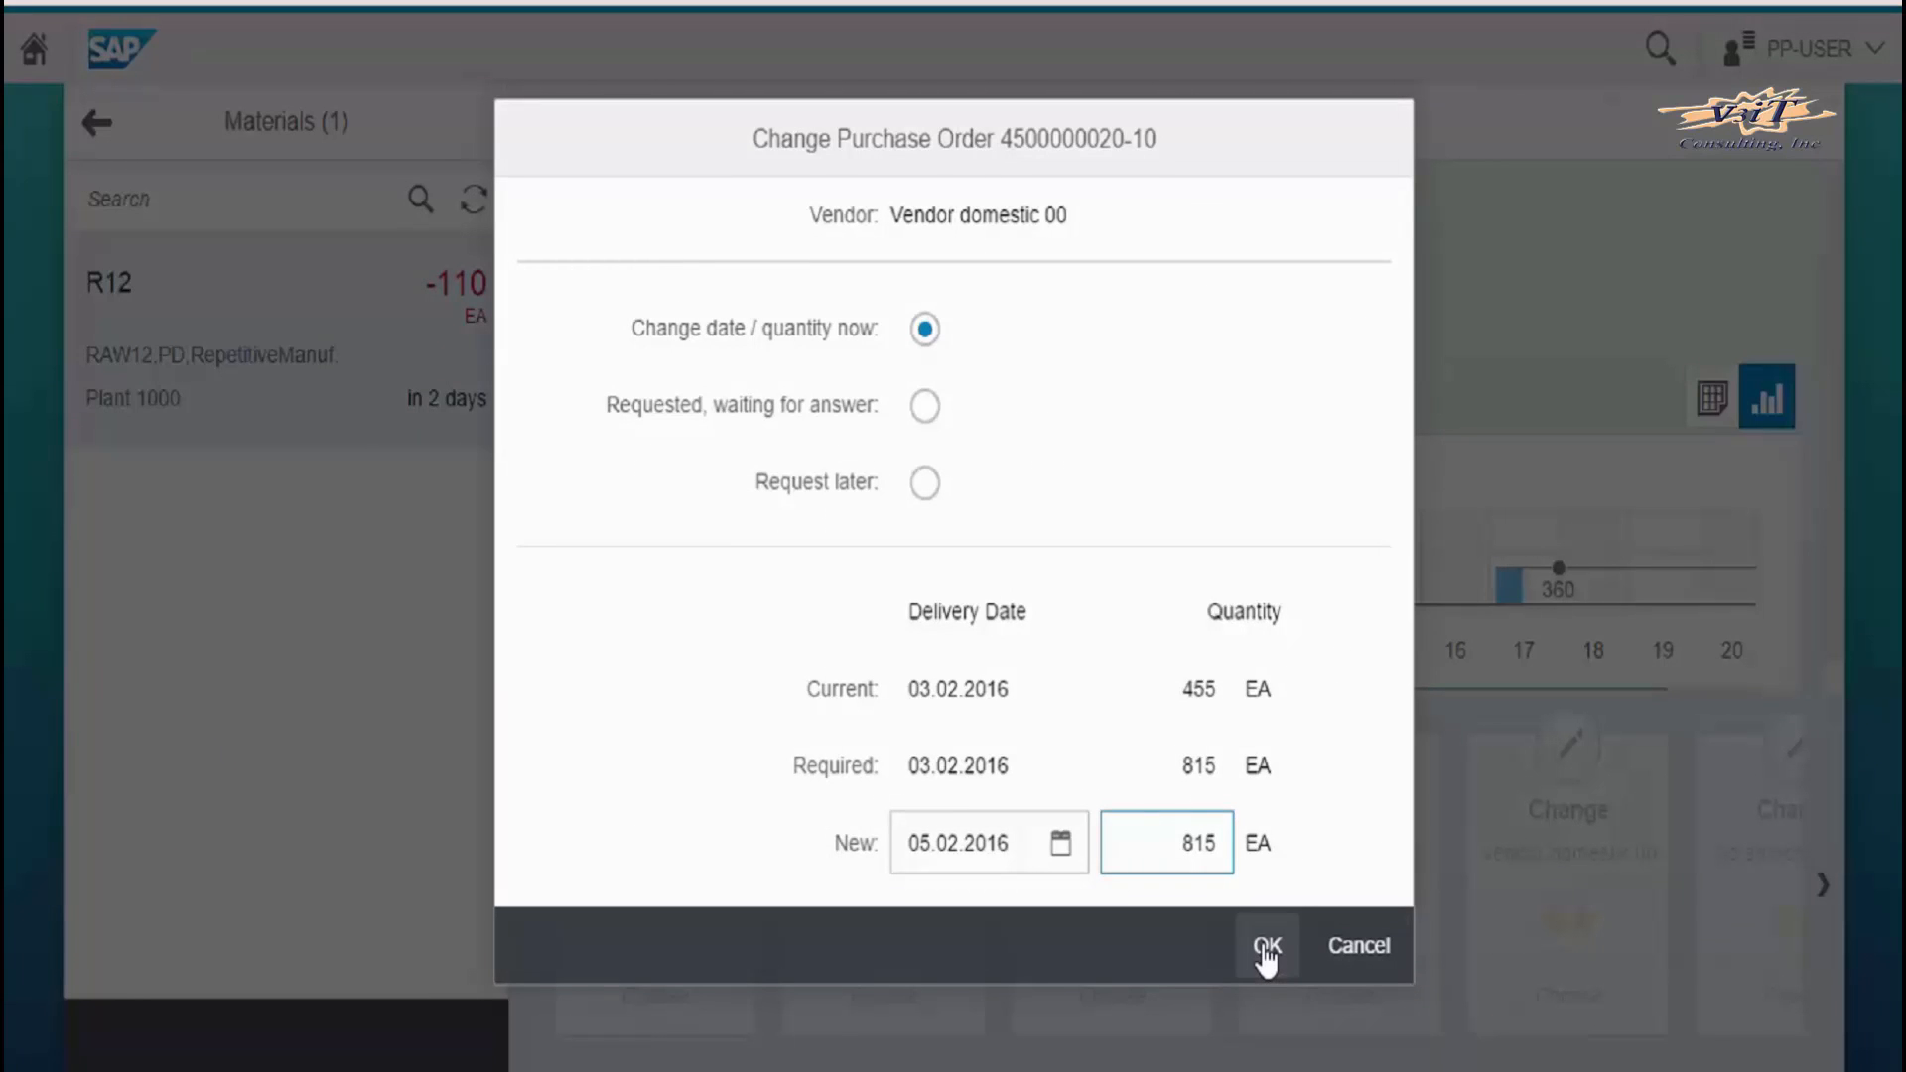
pyautogui.click(1267, 946)
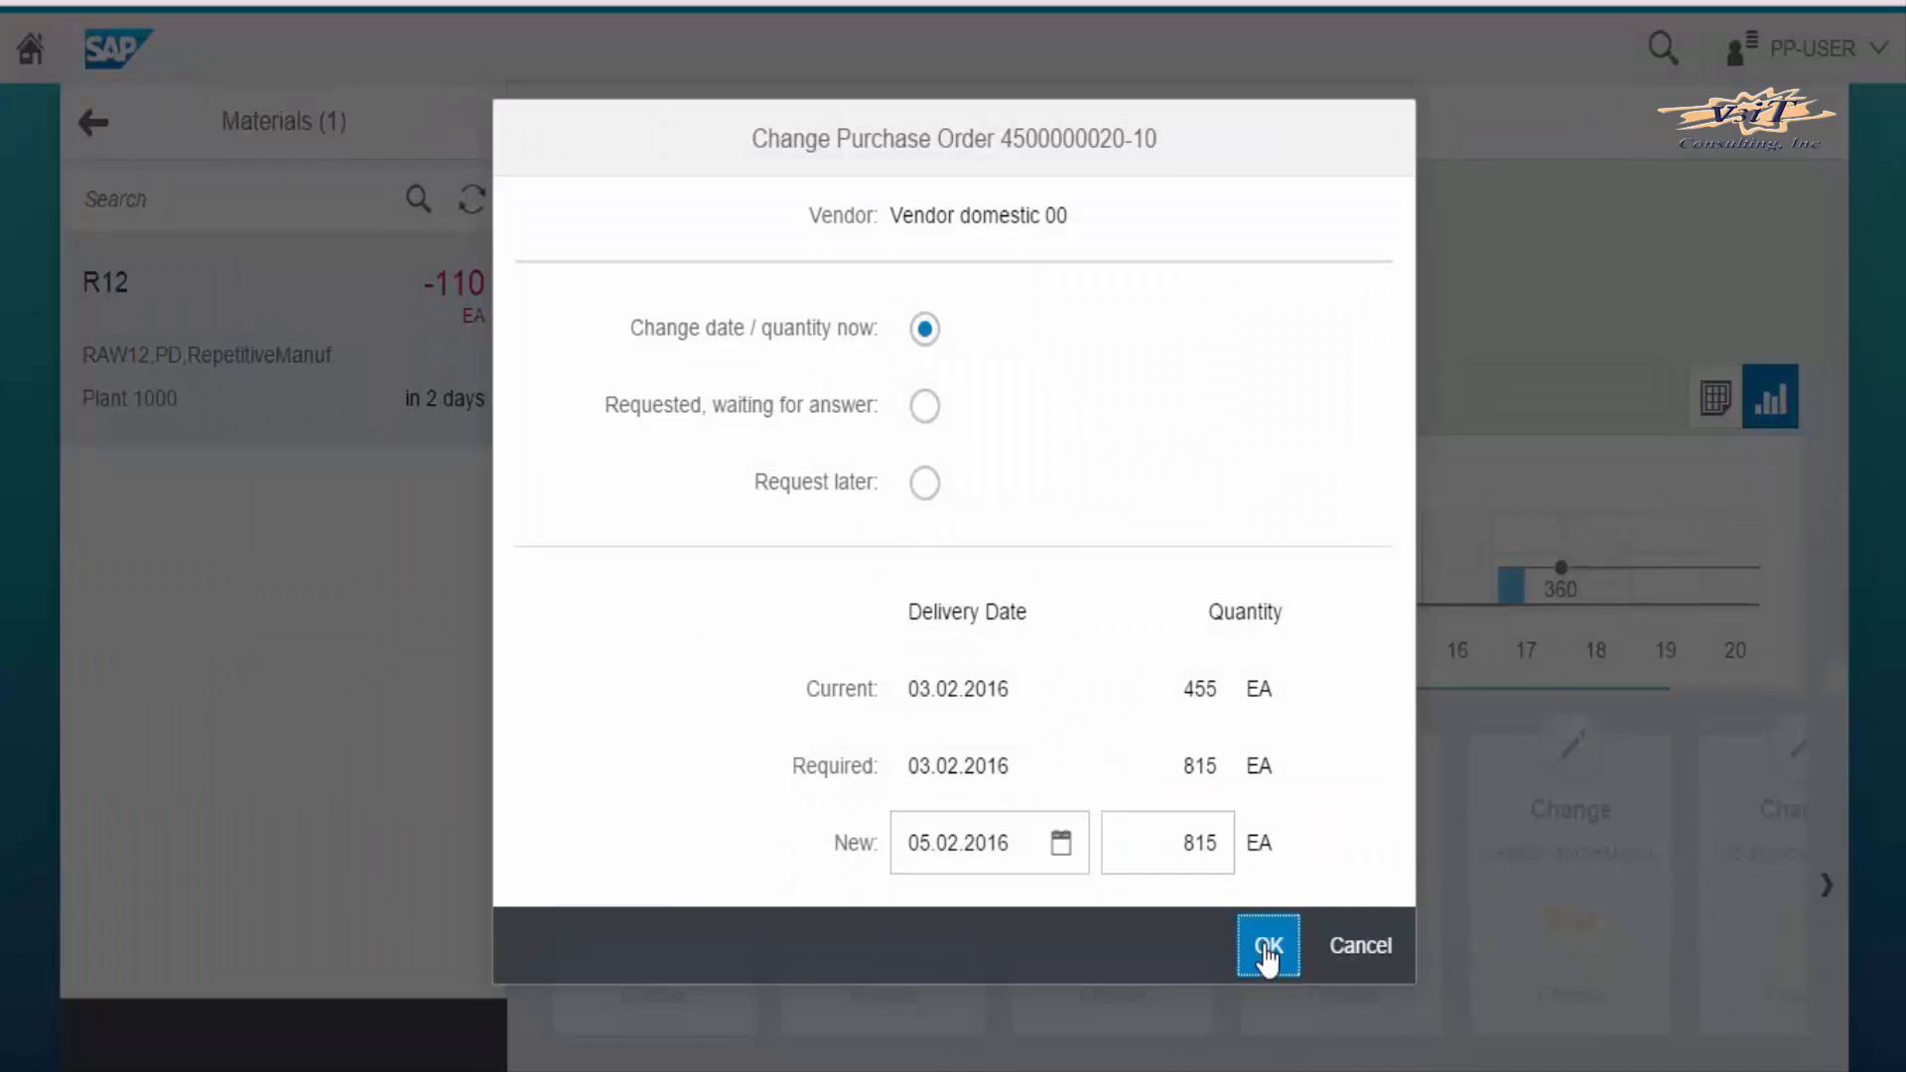
pyautogui.click(1267, 946)
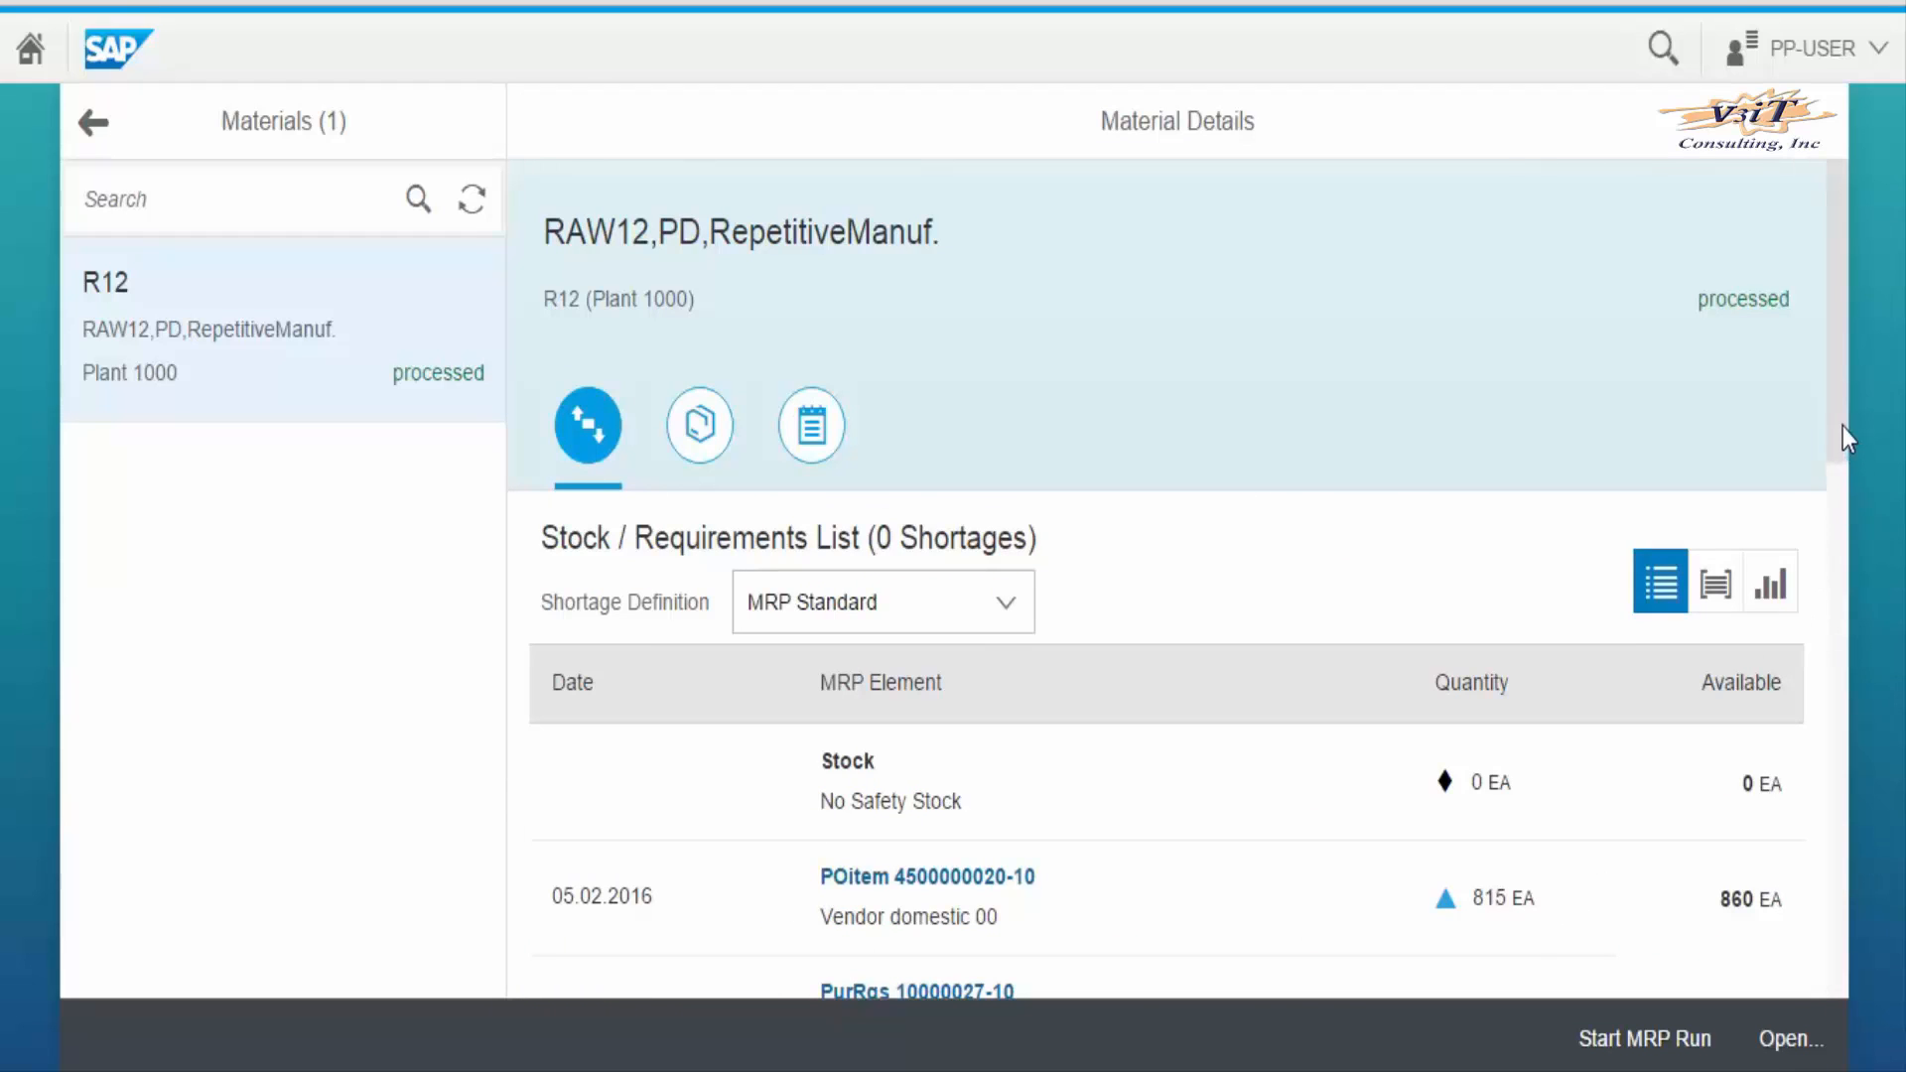
pyautogui.scroll(-3)
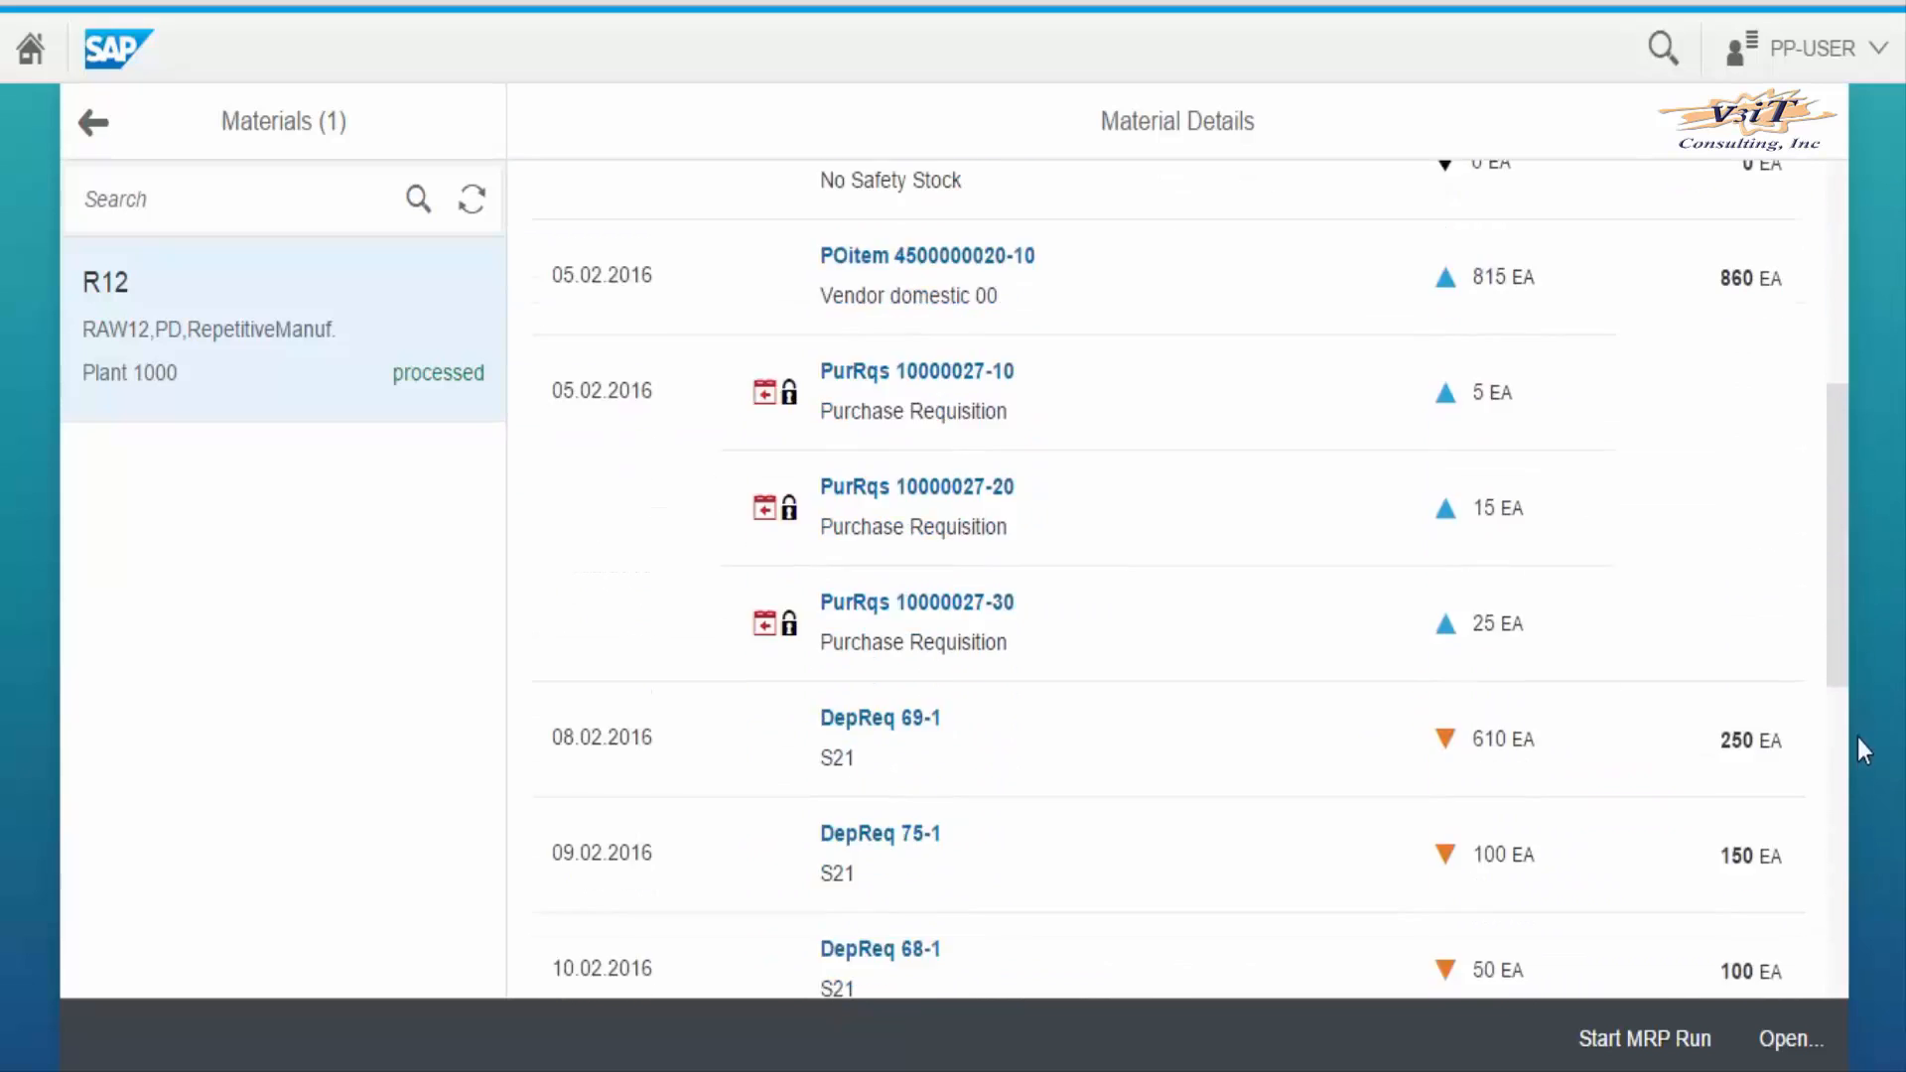
pyautogui.scroll(-3)
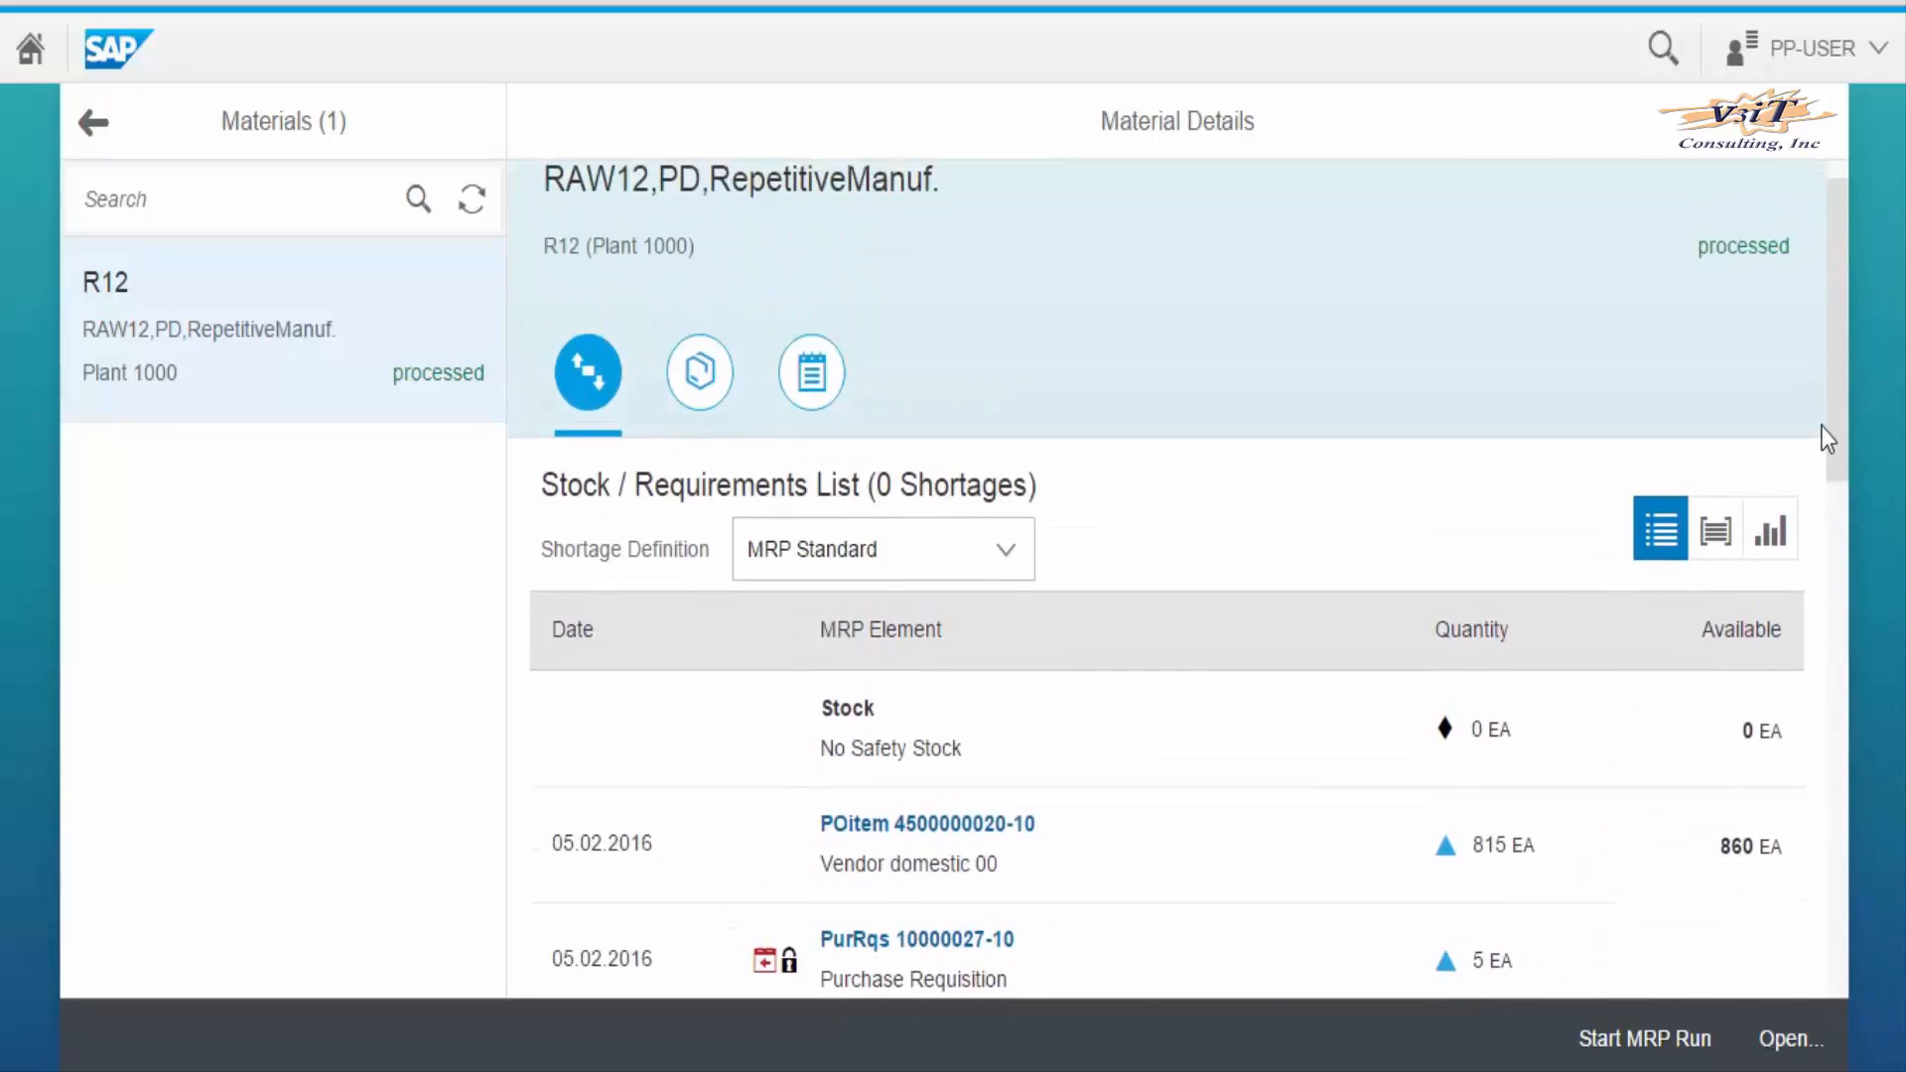
pyautogui.scroll(-3)
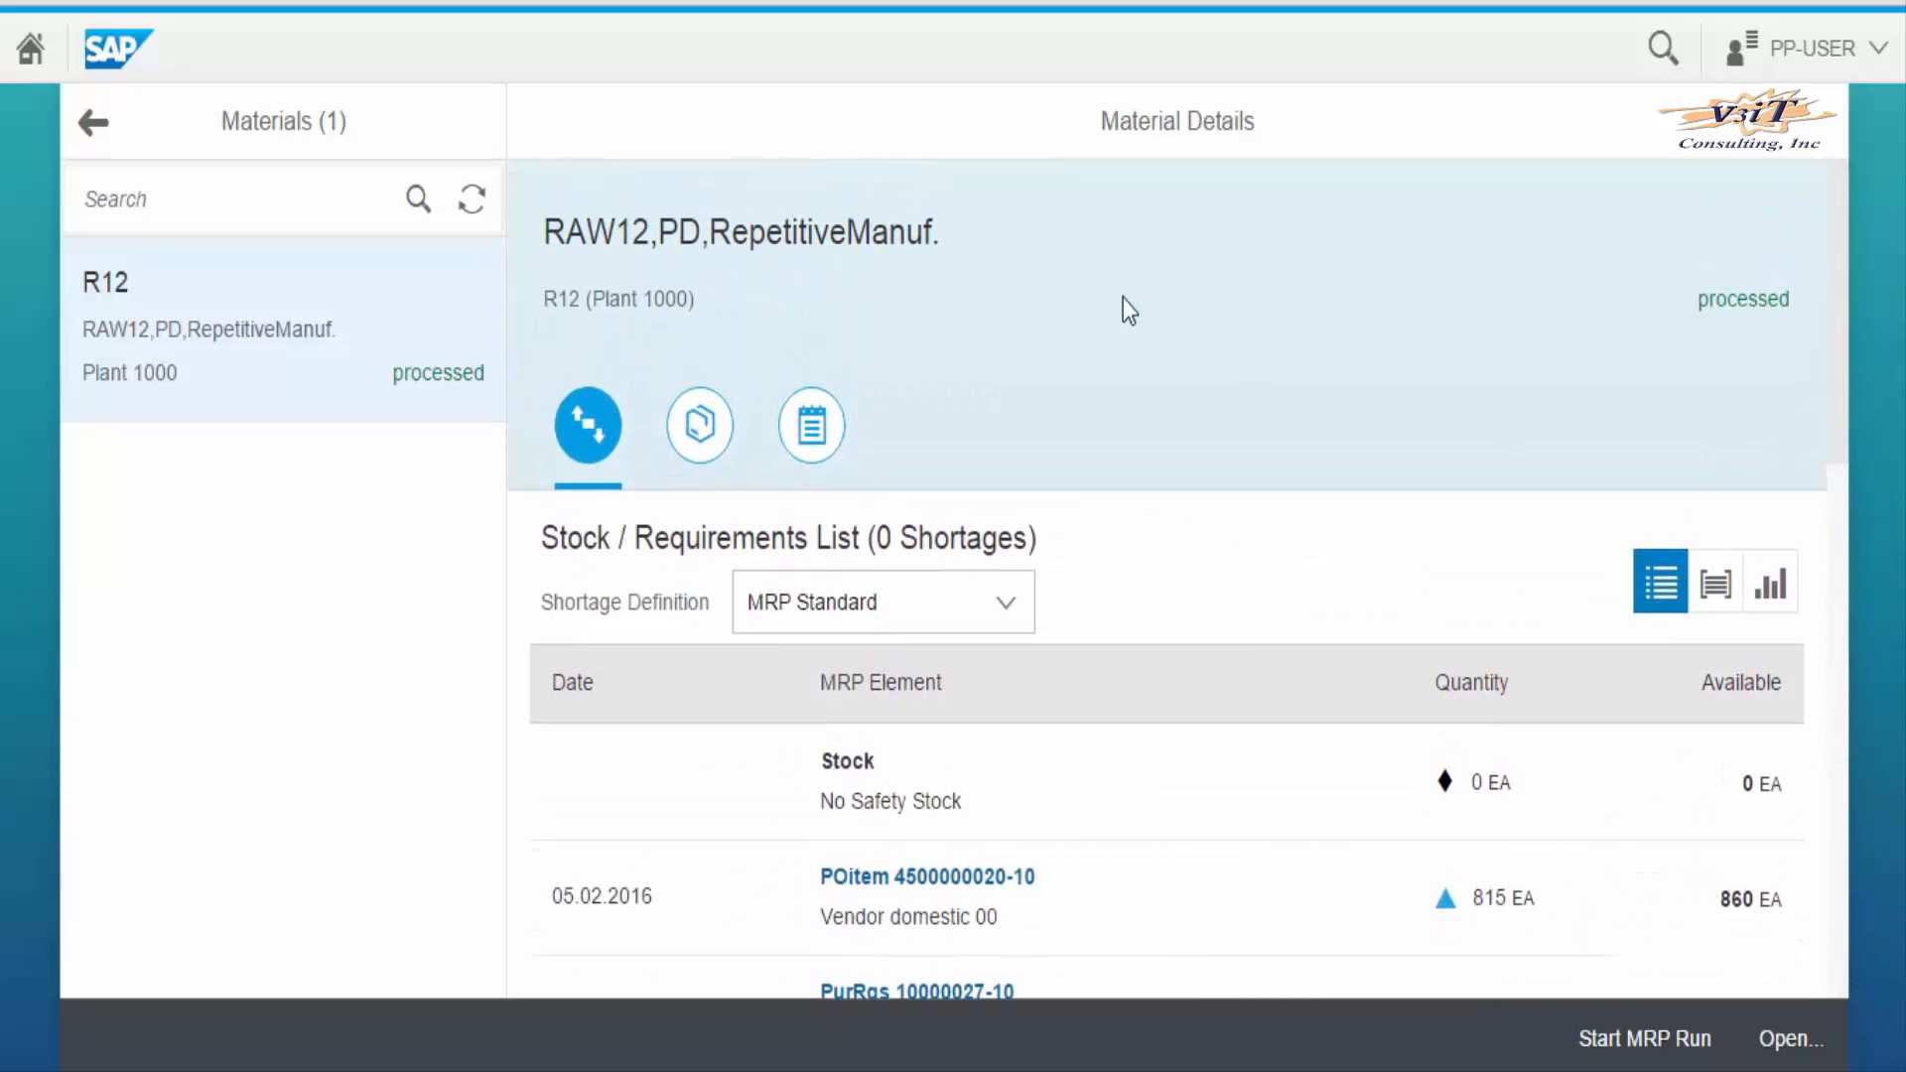